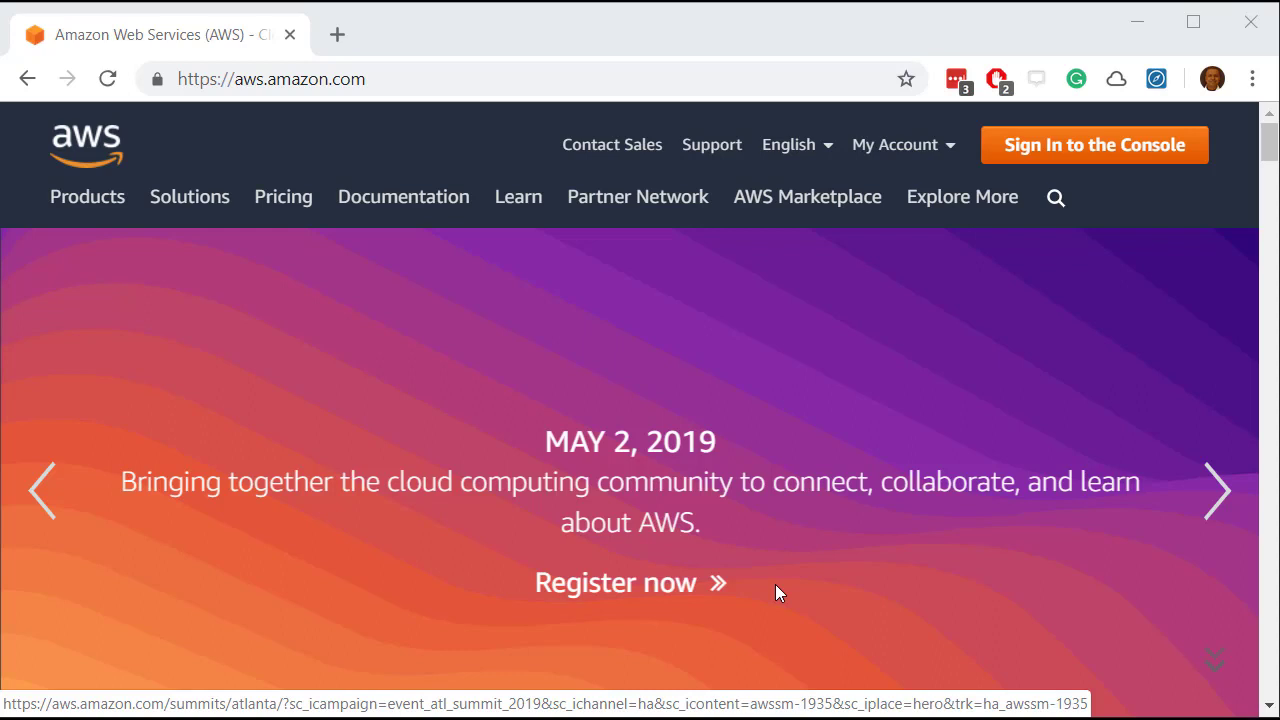
mouse_move(840, 284)
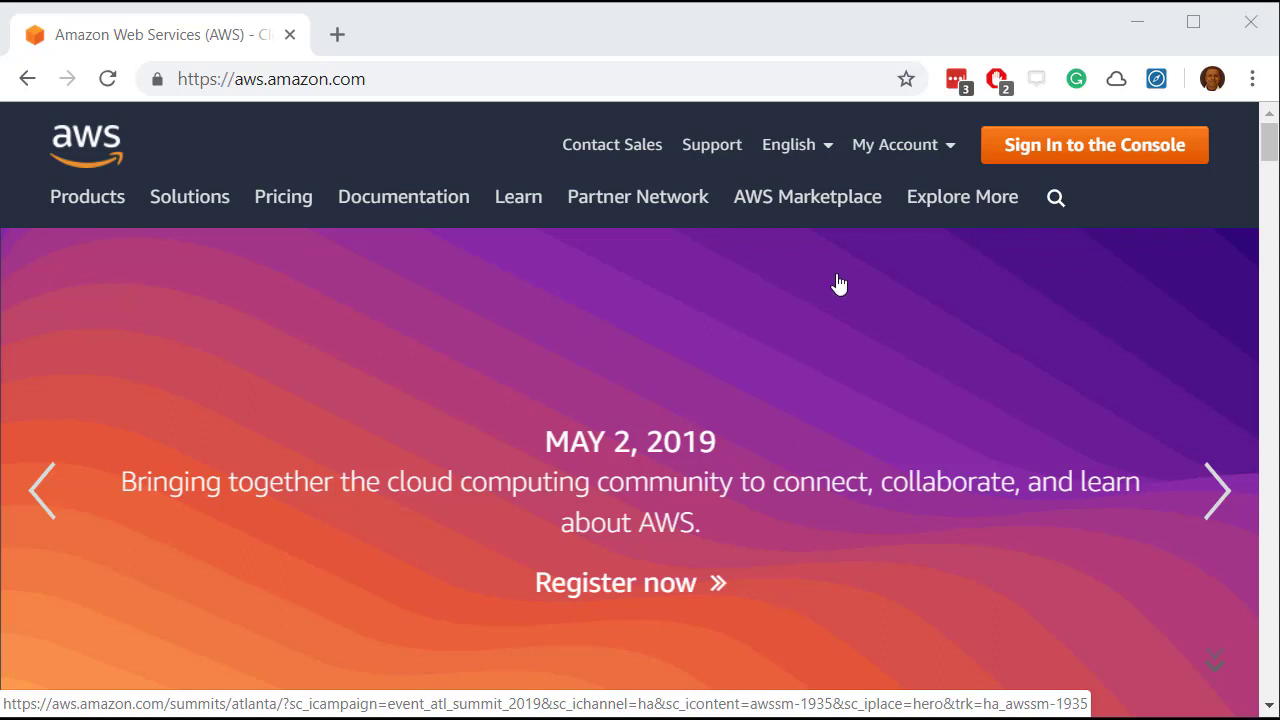
Sign in to the AWS console as the root user from My Account
click(896, 144)
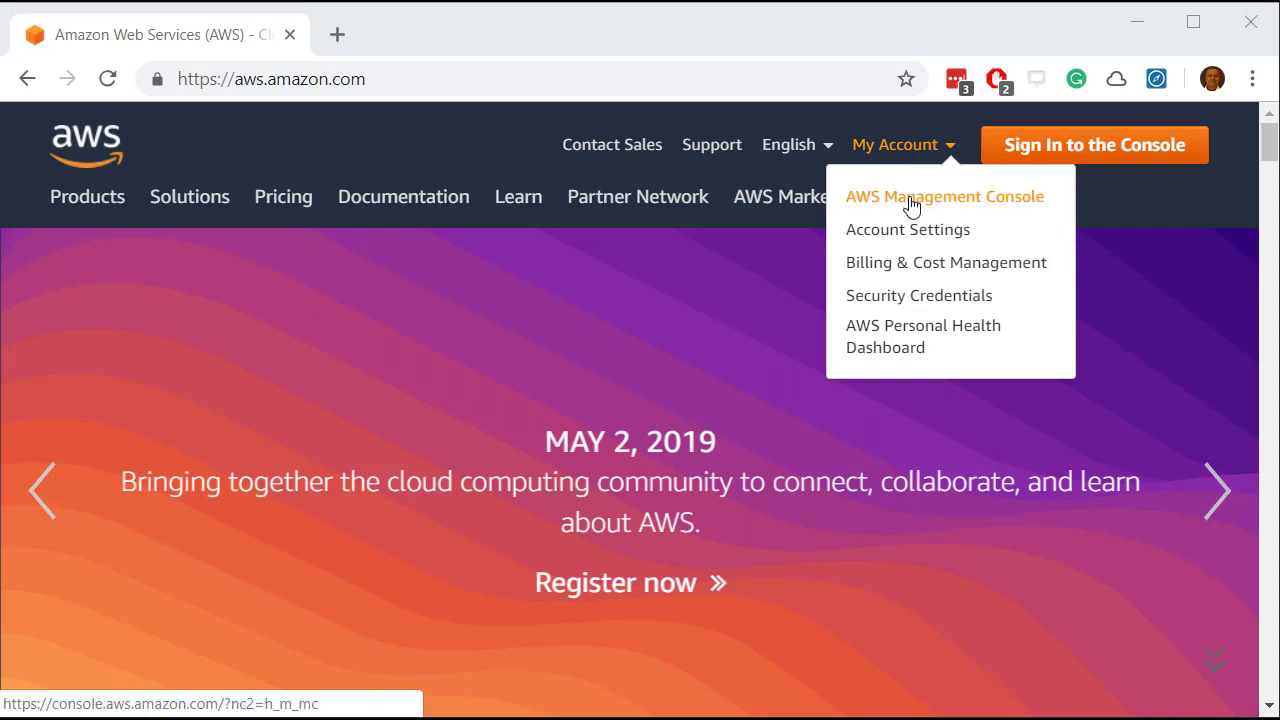
click(944, 196)
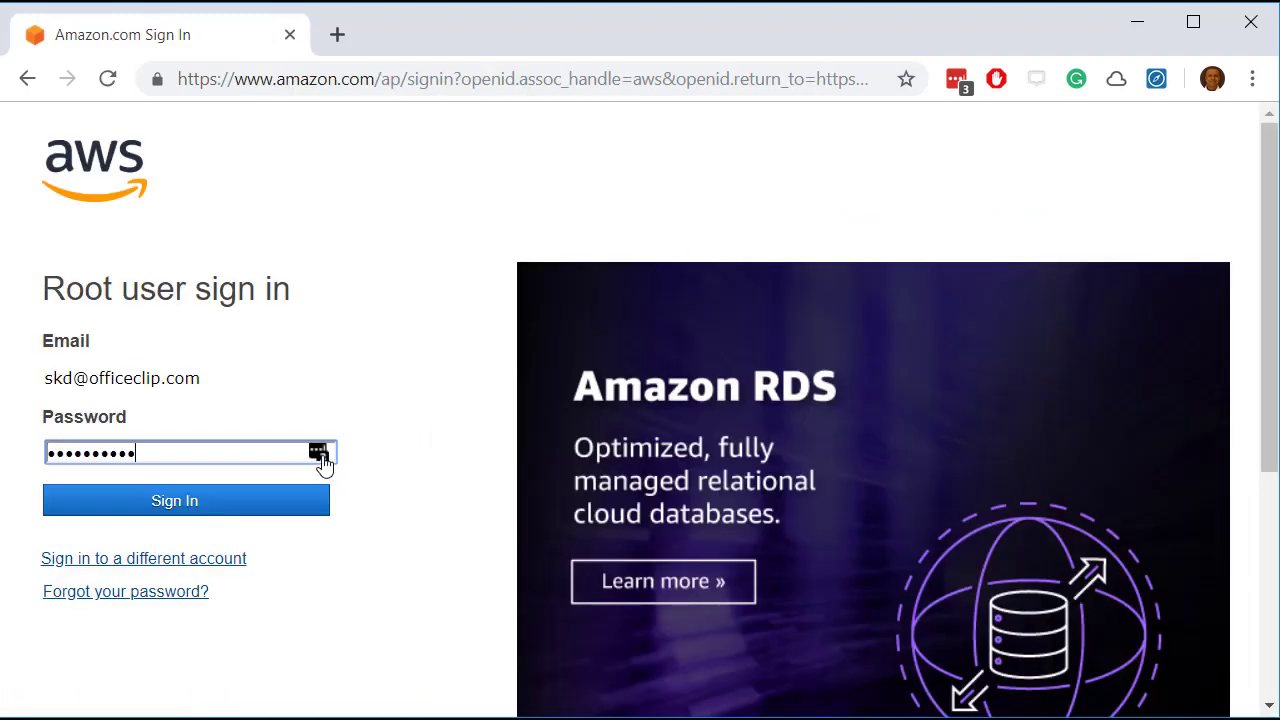
click(320, 452)
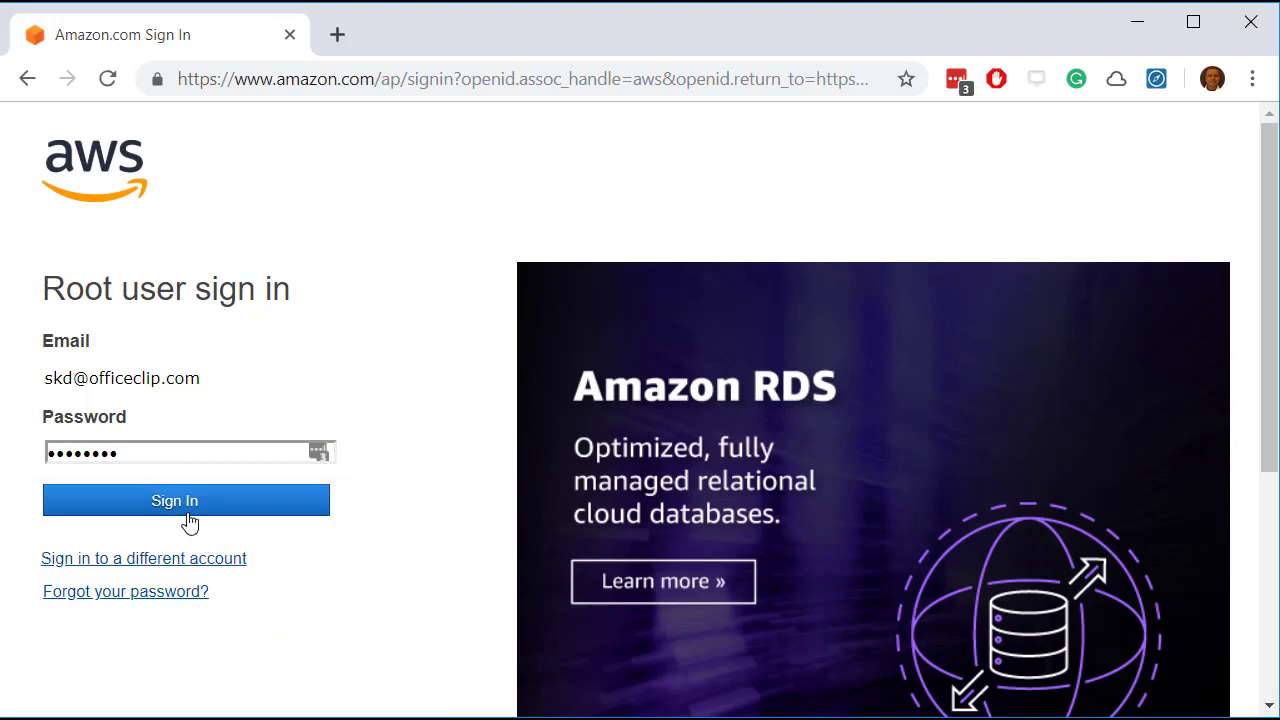
click(184, 500)
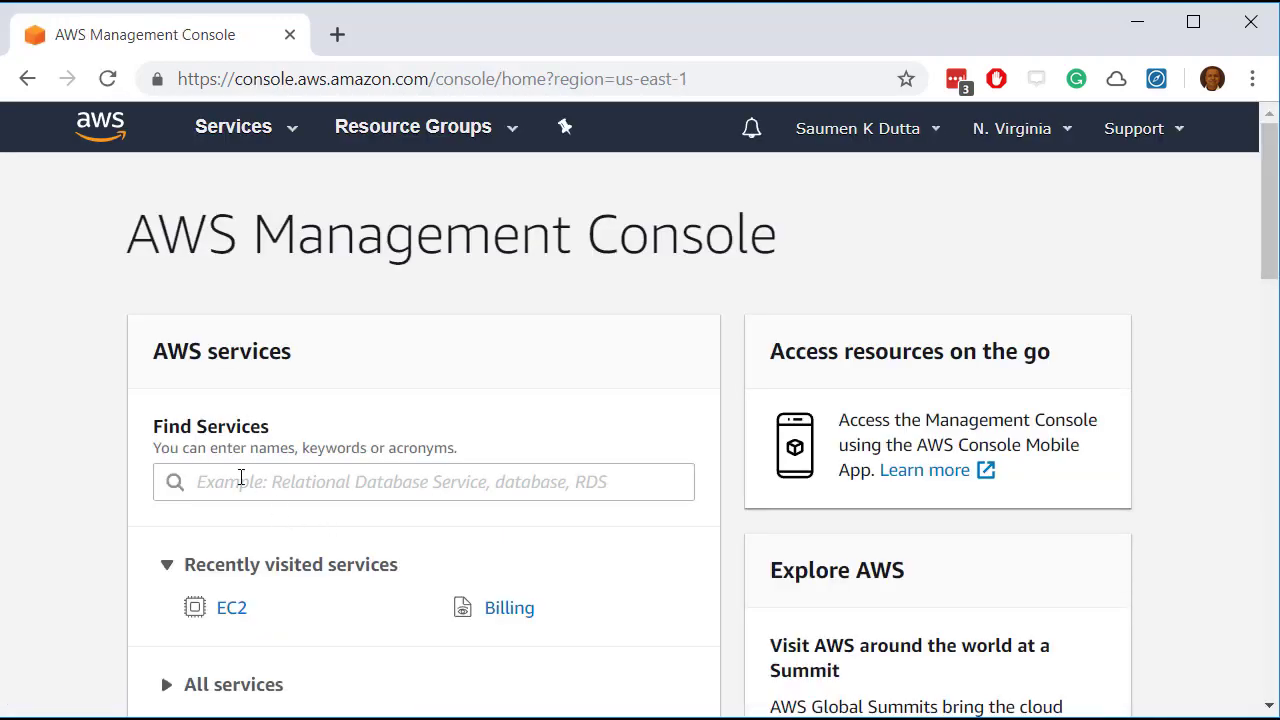
Find the EC2 service via the Find Services search and open its dashboard
click(424, 480)
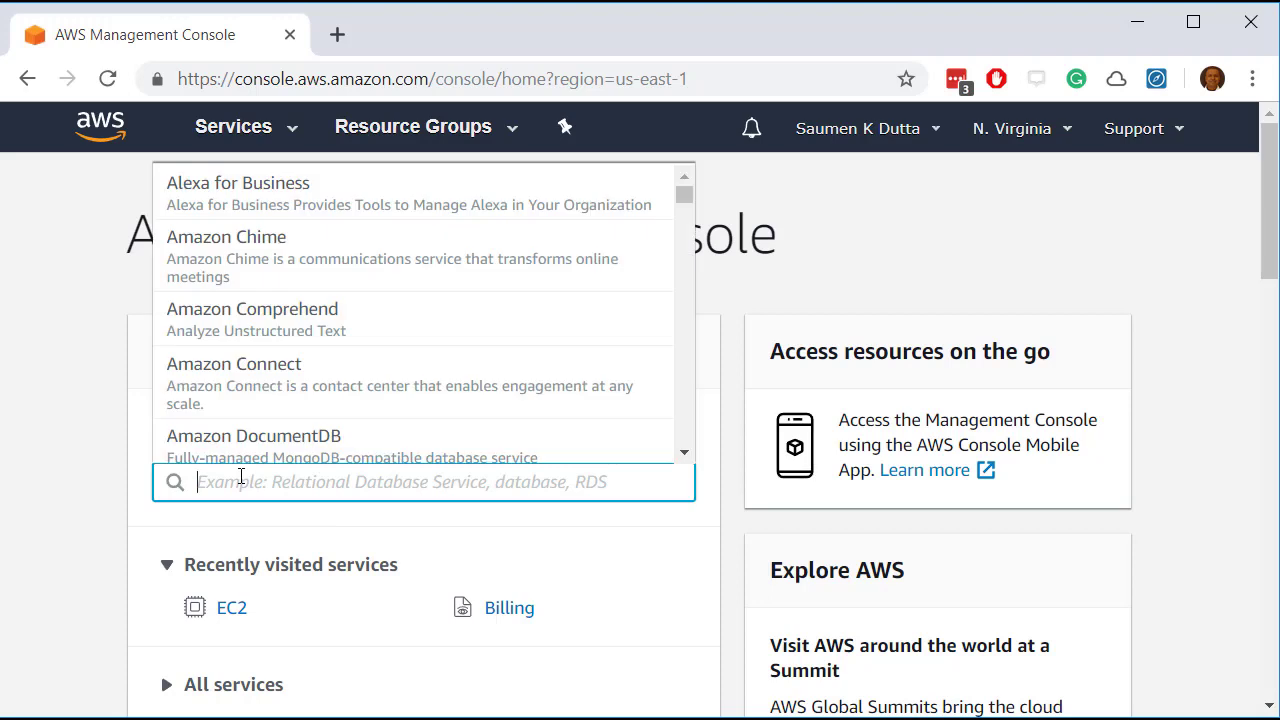
text(EC2)
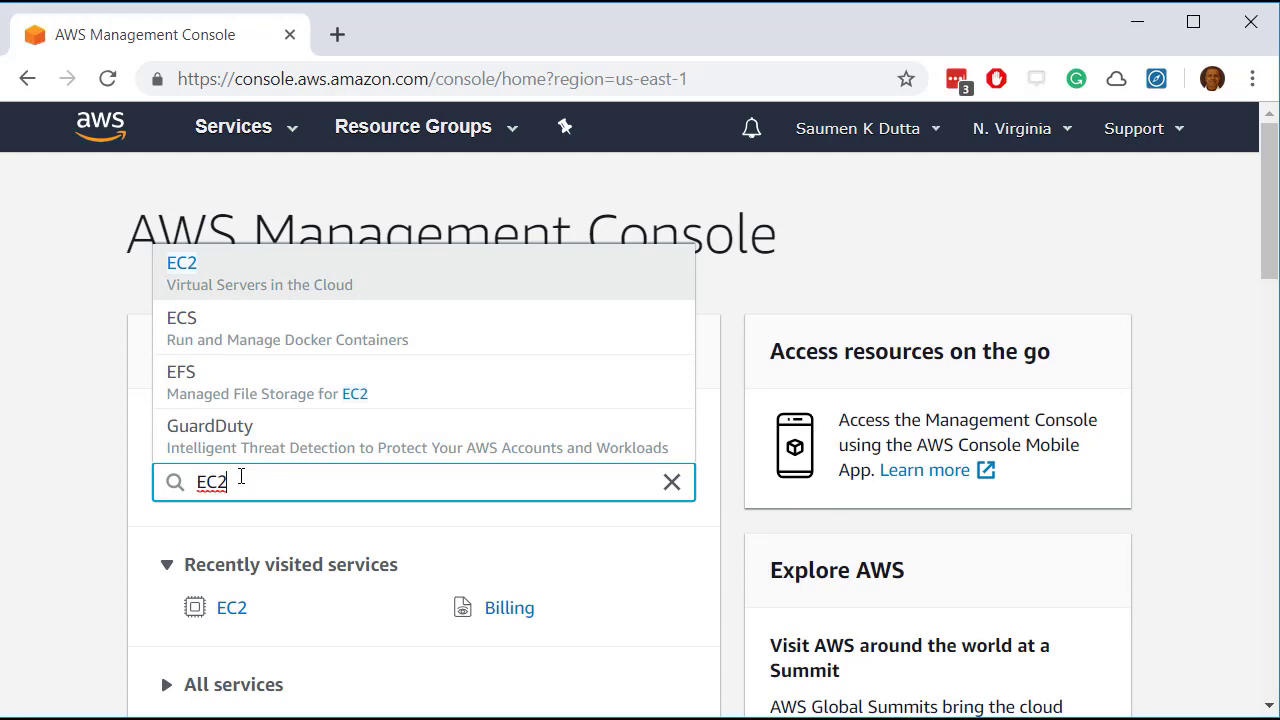
click(182, 262)
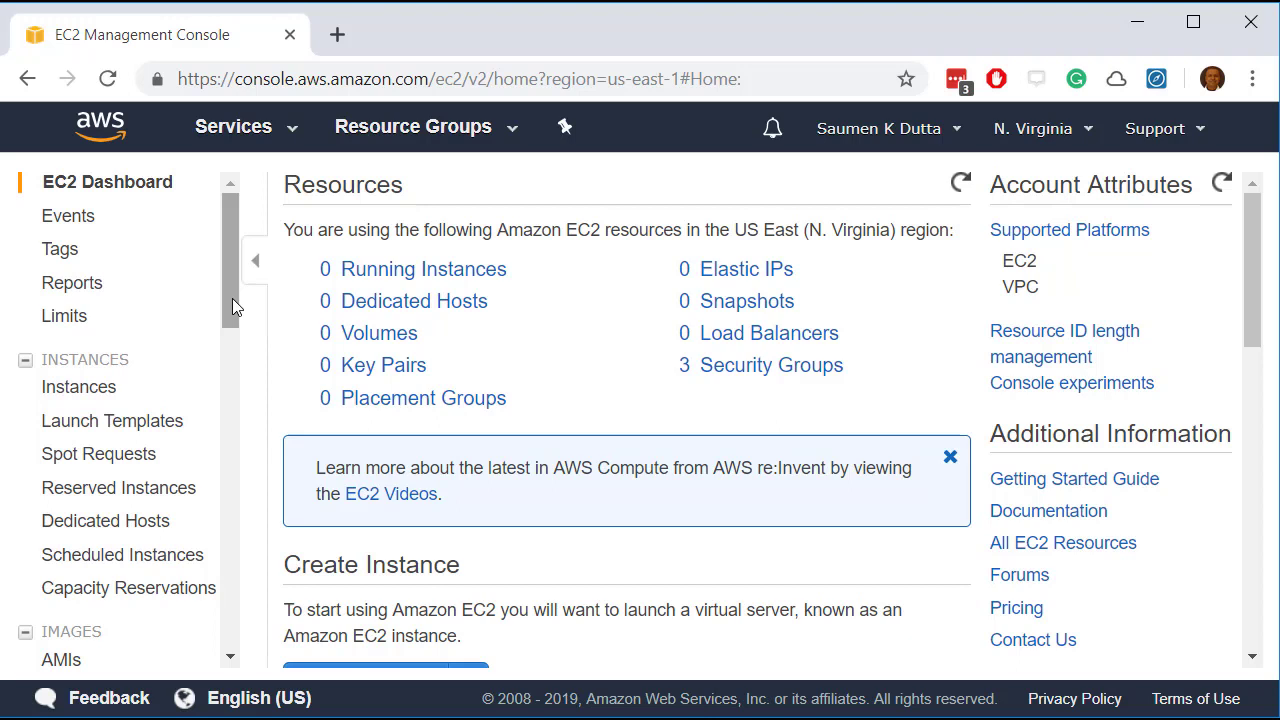
mouse_move(384, 364)
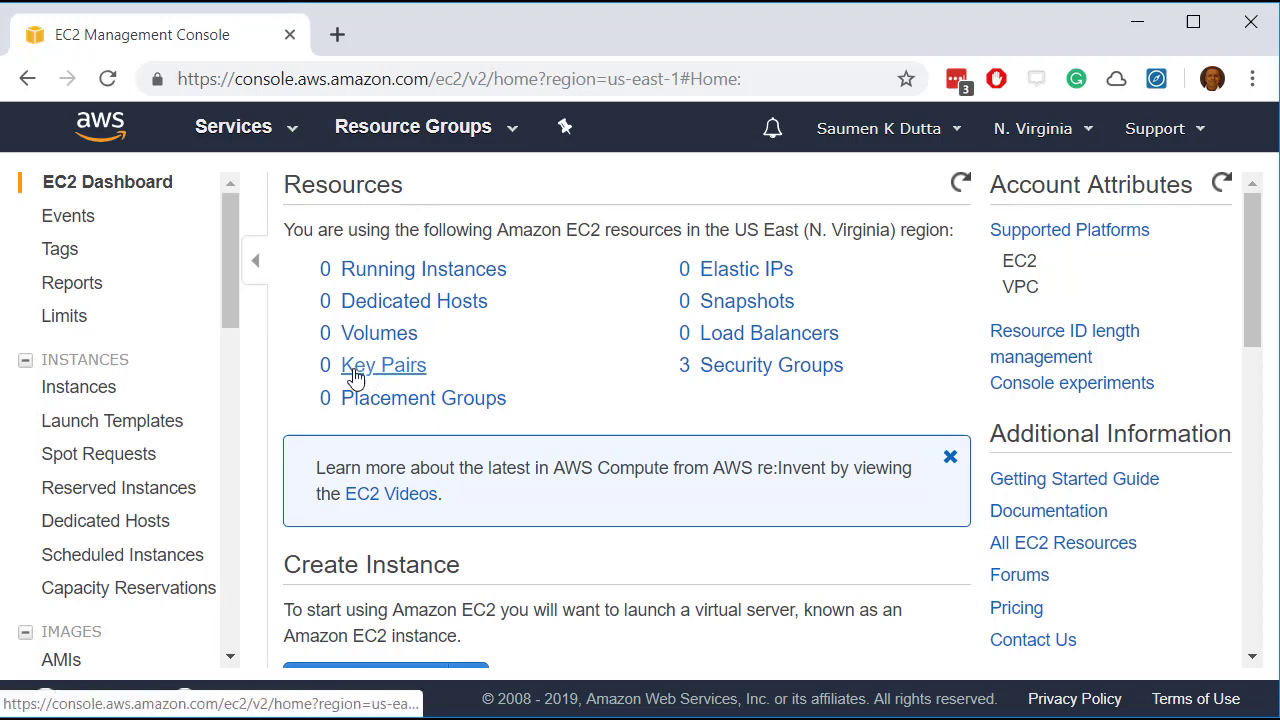
Go to Key Pairs under Network & Security, currently empty for this region
scroll(down, 3)
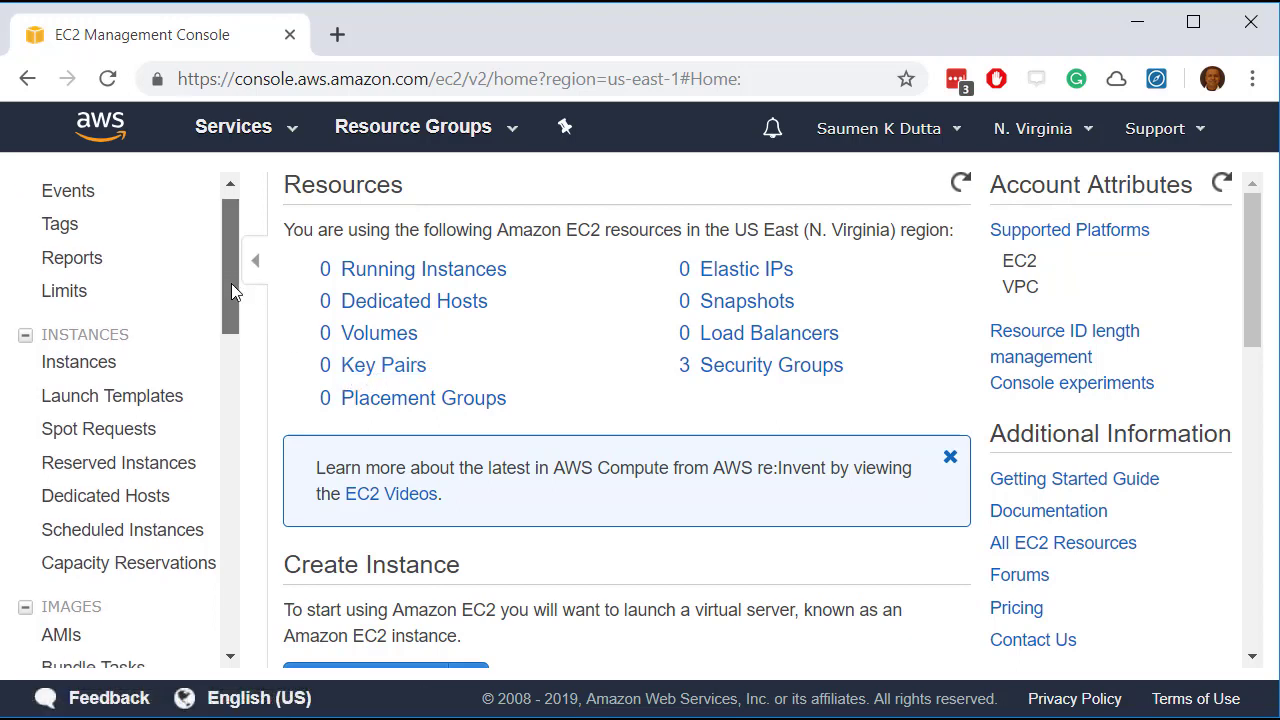
scroll(down, 3)
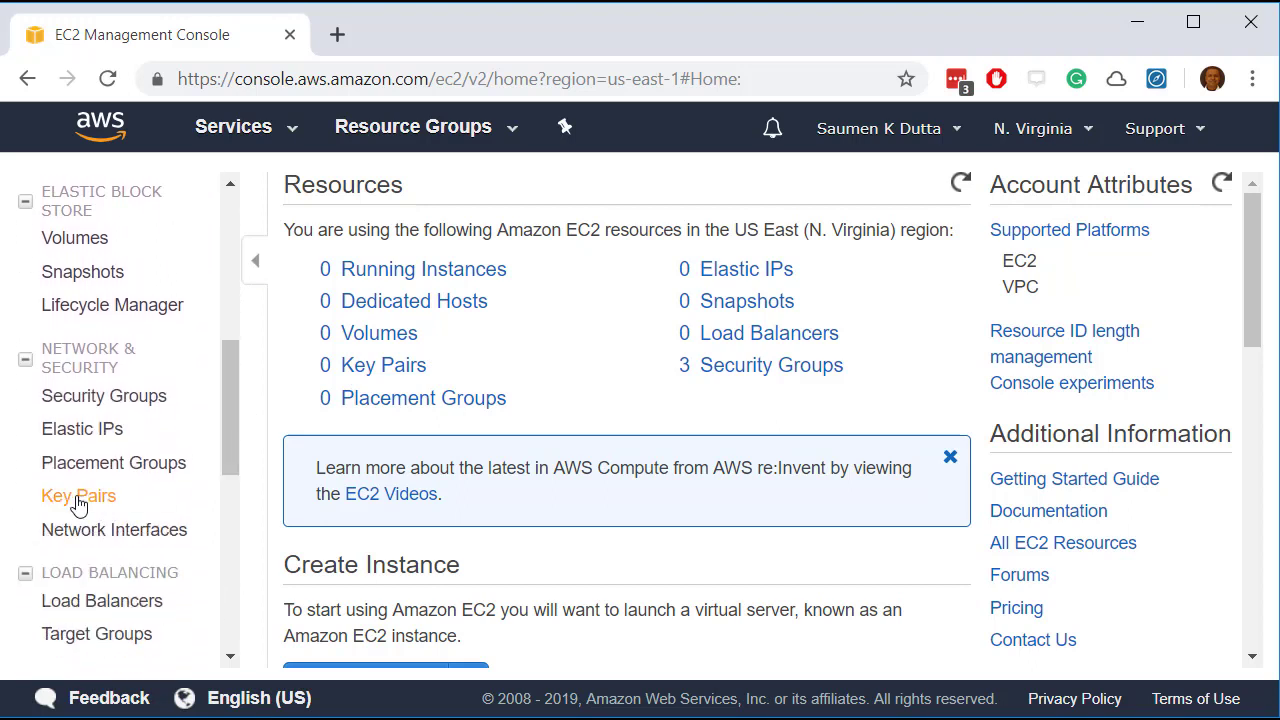
click(78, 496)
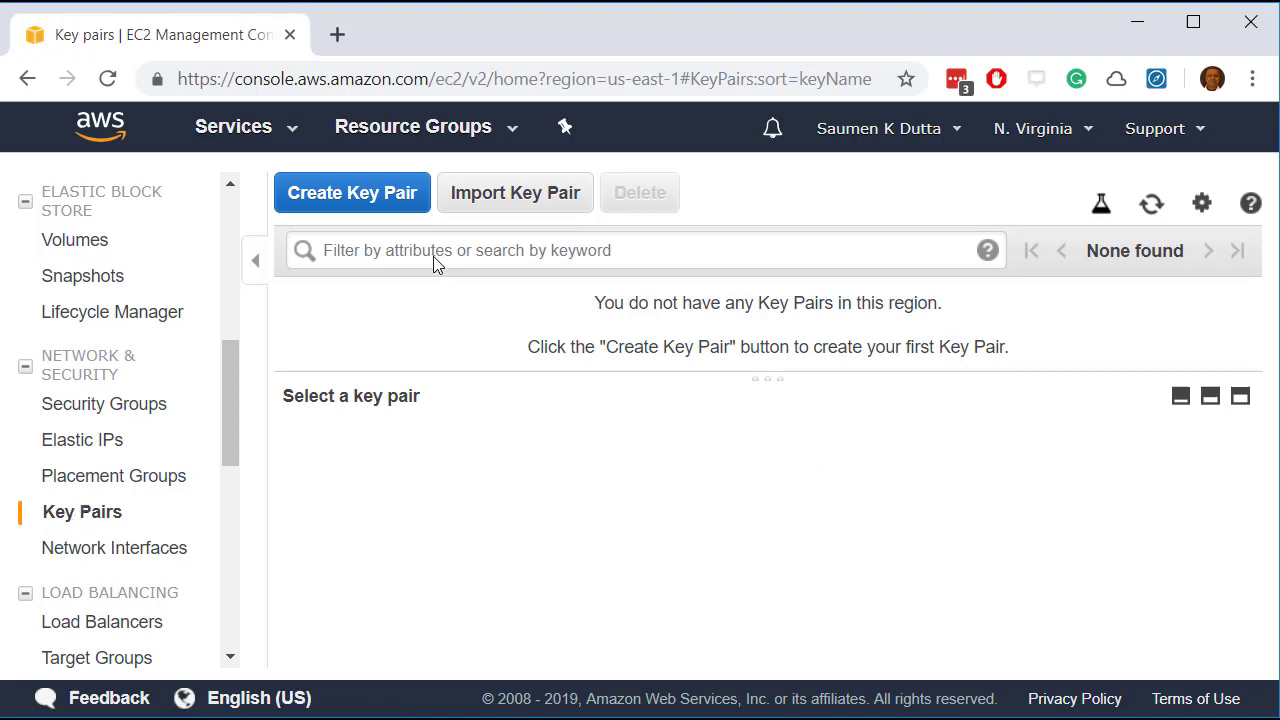
Create the key pair skd-1 and reveal the downloaded skd-1.pem in its folder
click(352, 192)
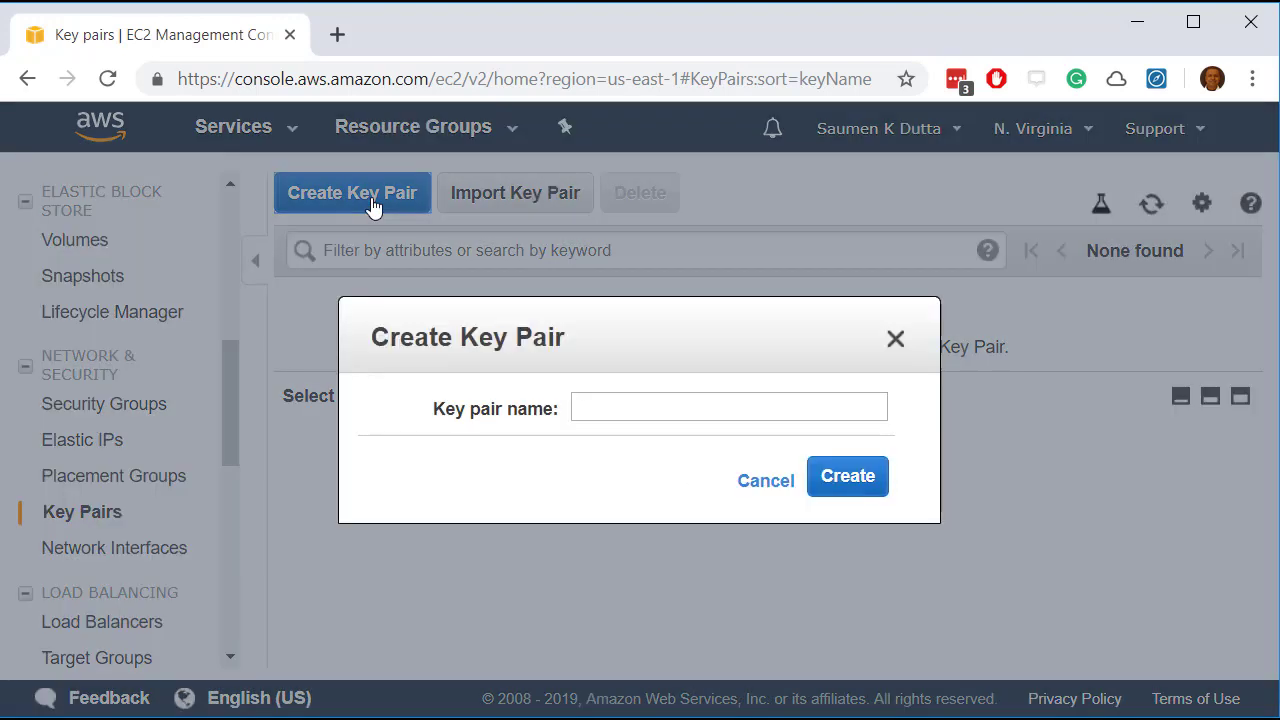
click(728, 408)
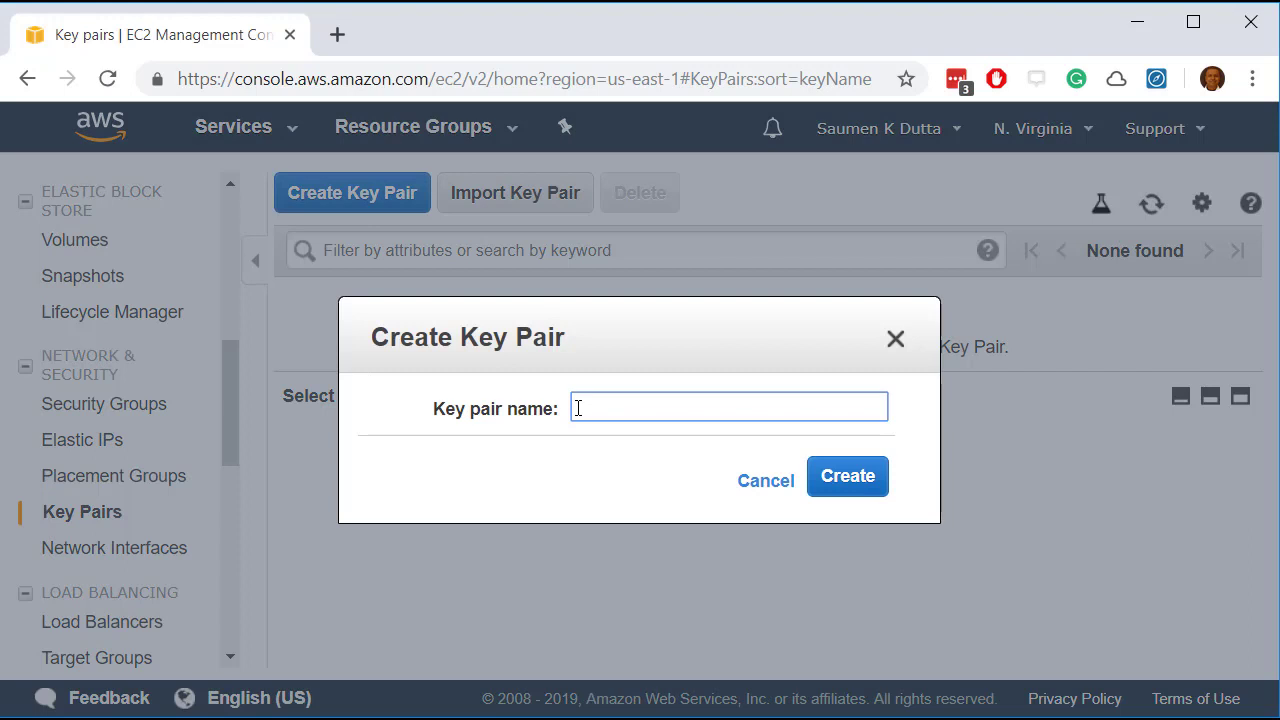
text(skd-1)
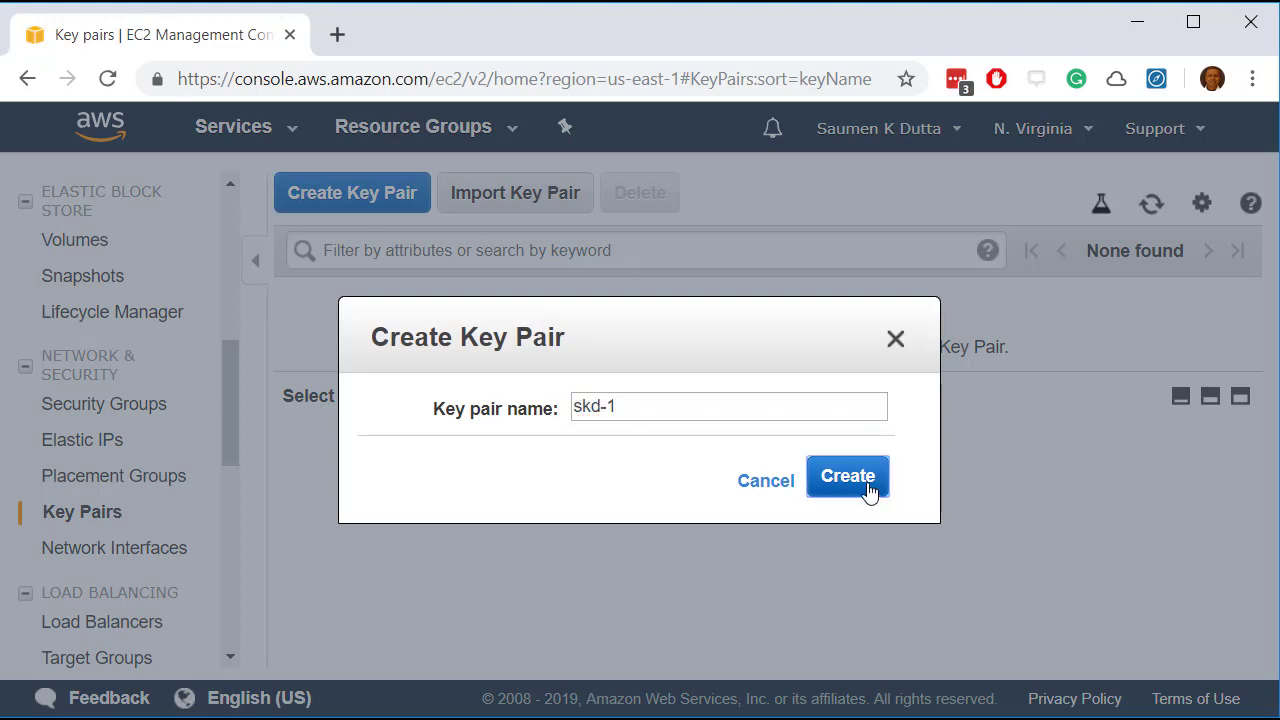
click(848, 476)
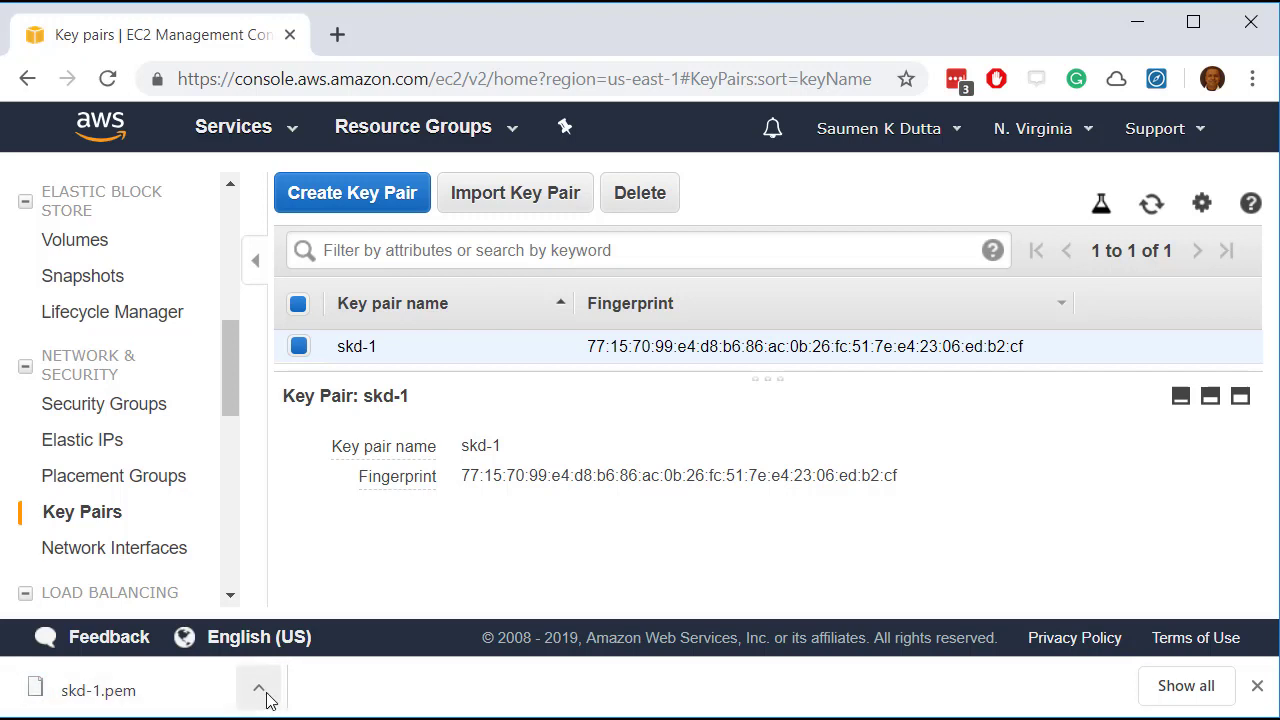
click(260, 690)
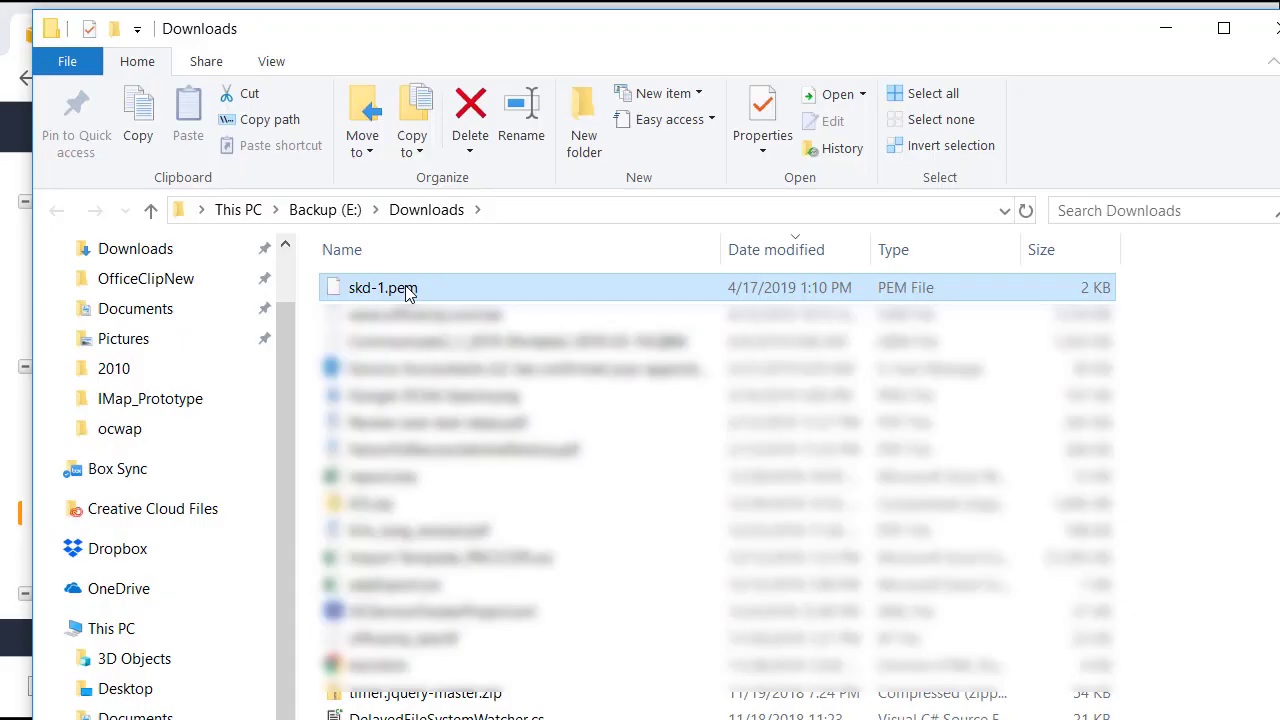
Copy skd-1.pem into certificate > Amazon EC2 Keypair > account folder, replacing the existing file
right_click(384, 288)
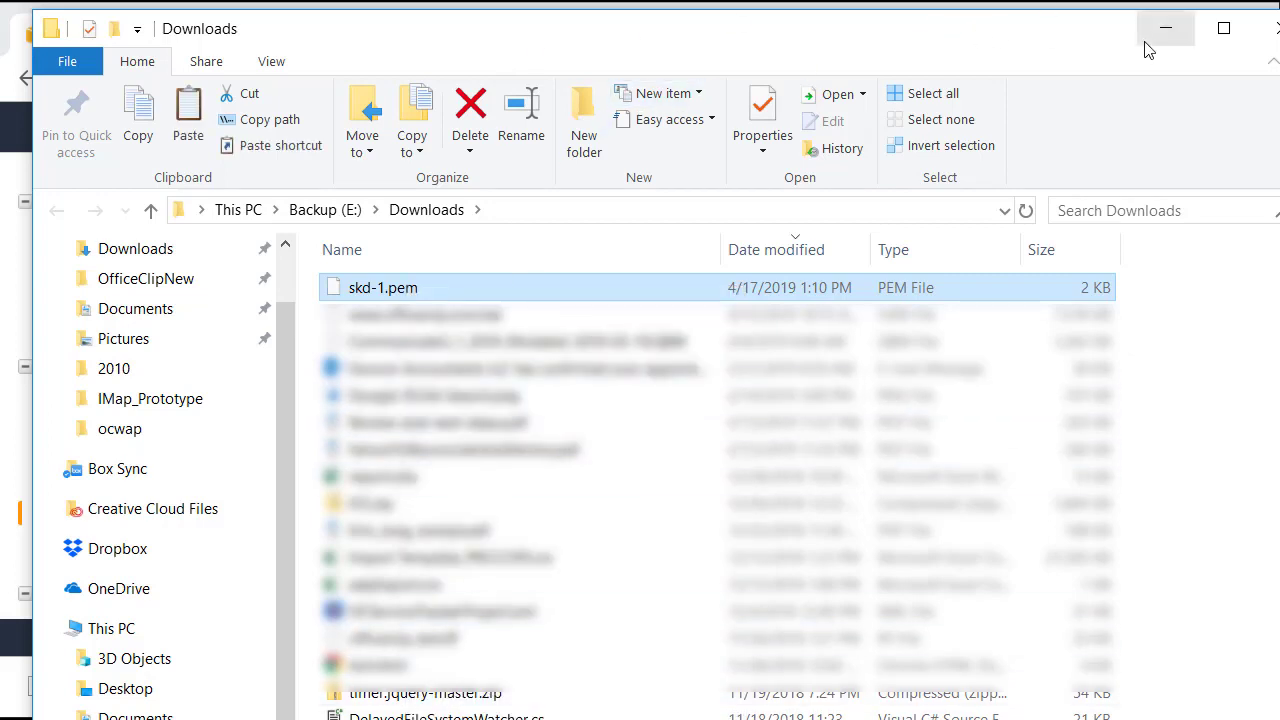
click(144, 278)
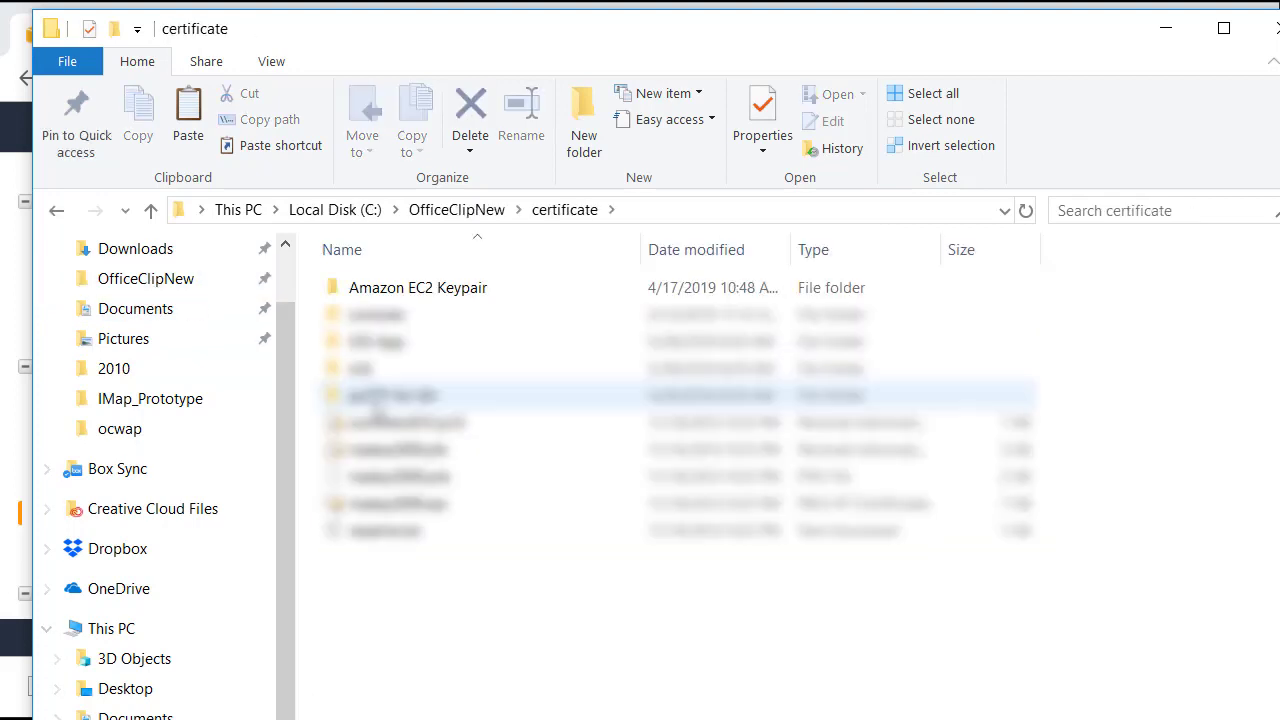
double_click(416, 288)
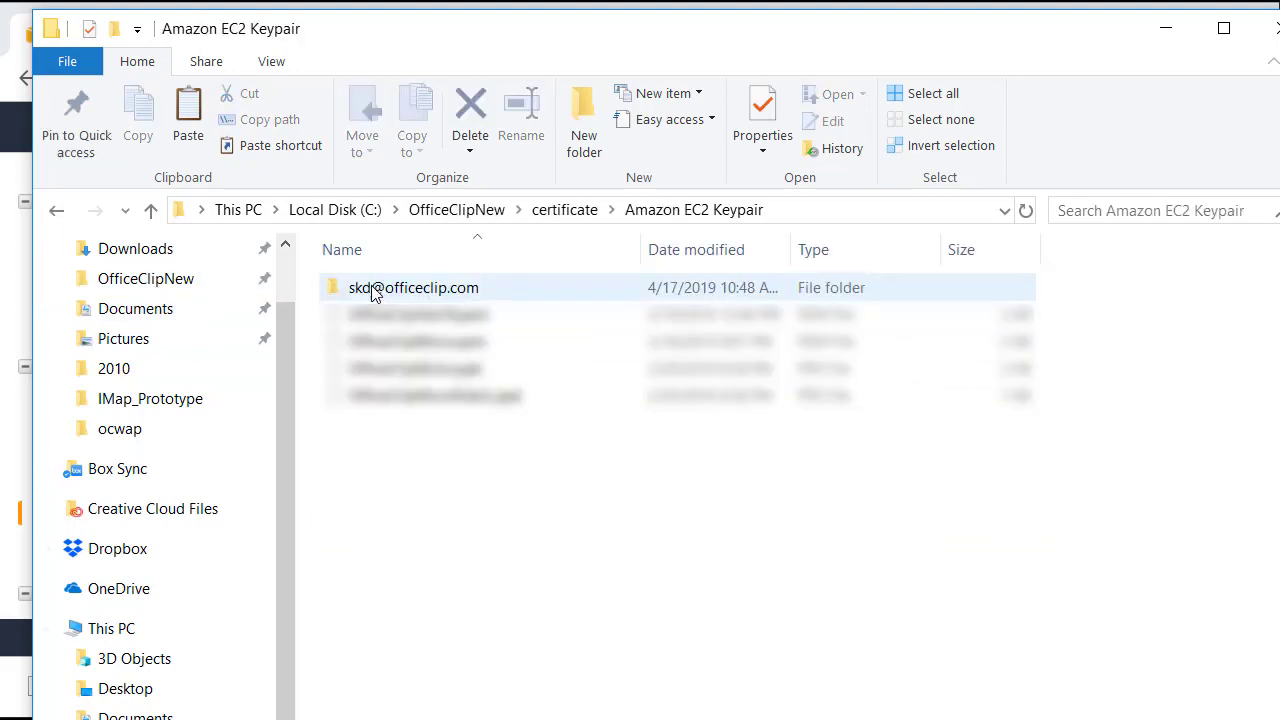
double_click(414, 288)
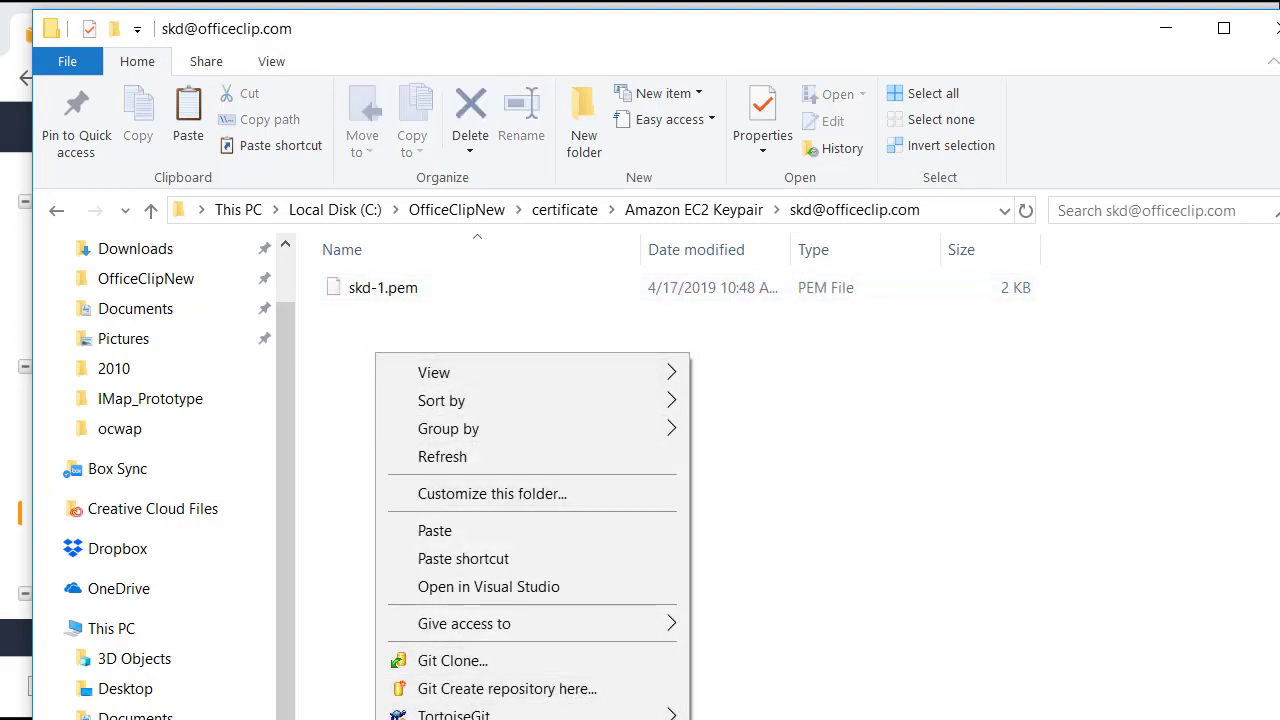
click(436, 530)
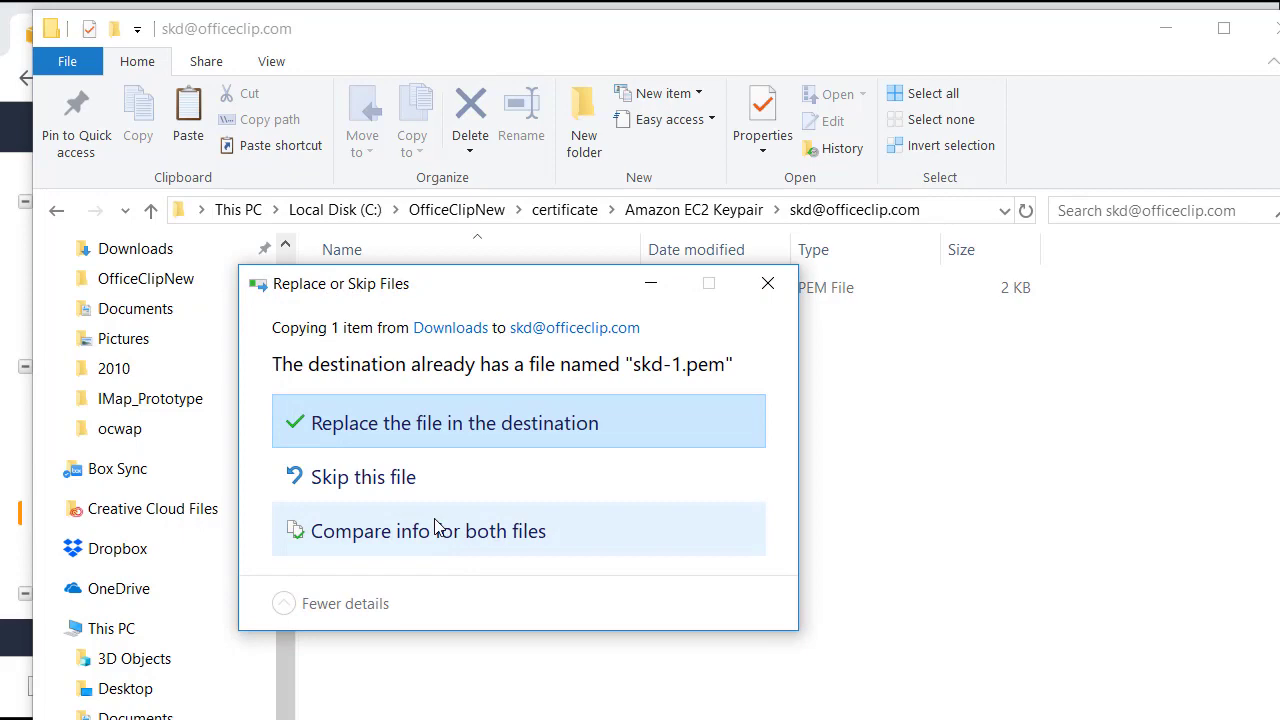
click(452, 422)
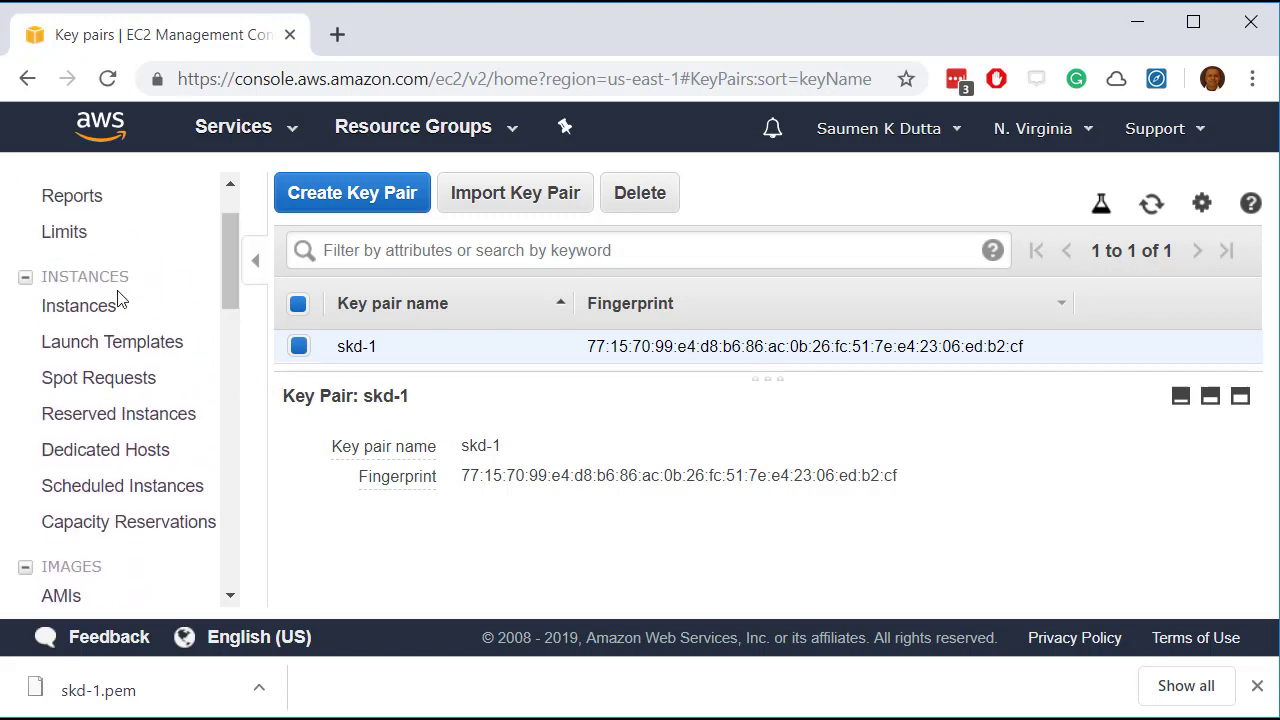
From the Instances list, start the Launch Instance wizard at the AMI choice
click(80, 306)
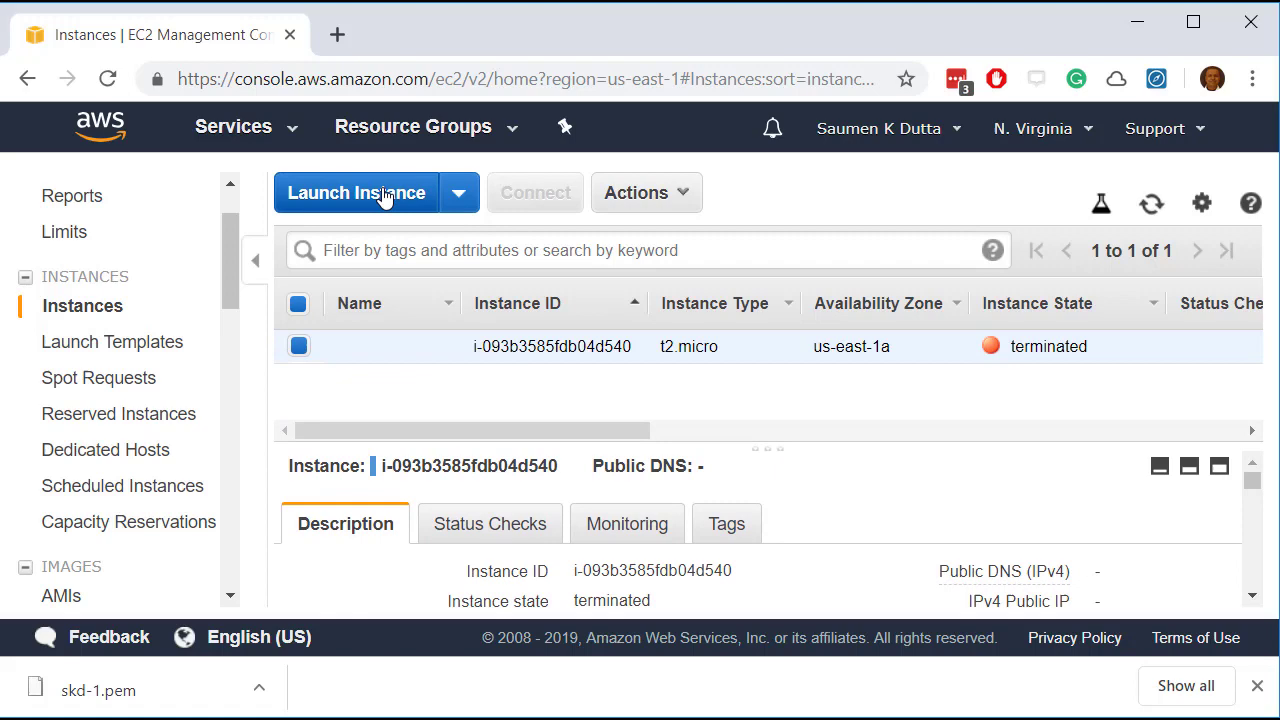
click(356, 192)
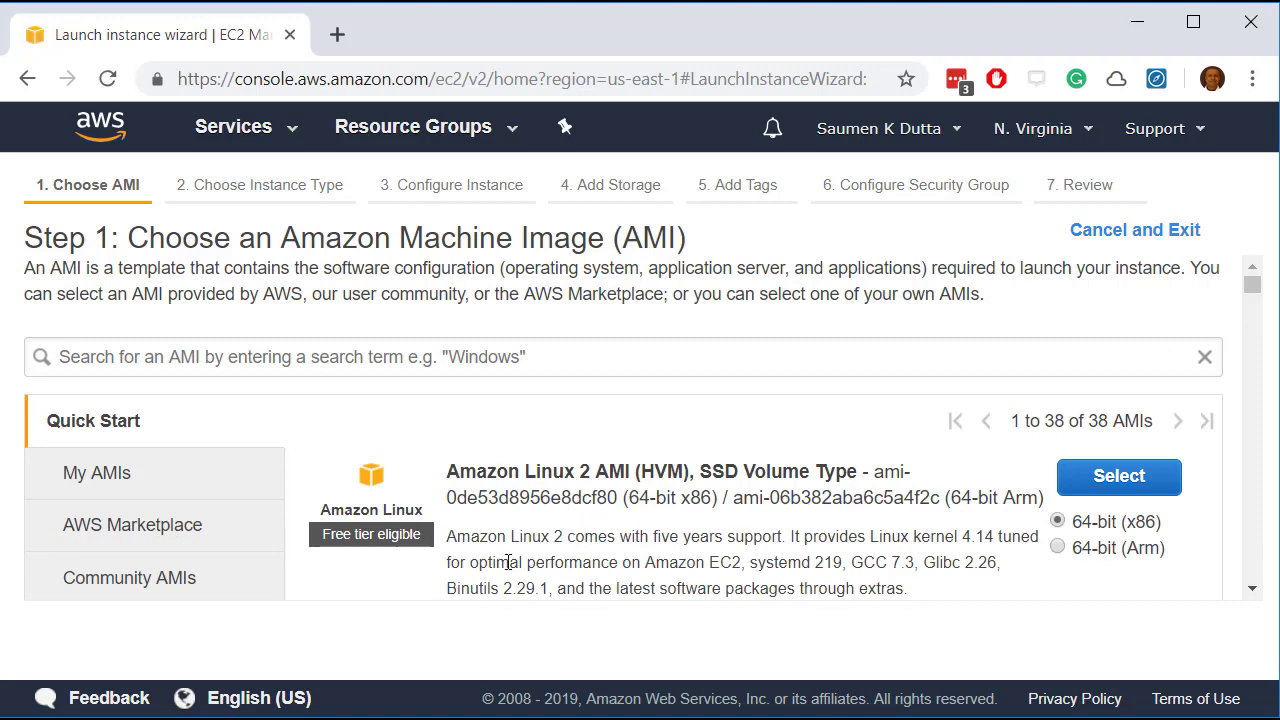
mouse_move(176, 588)
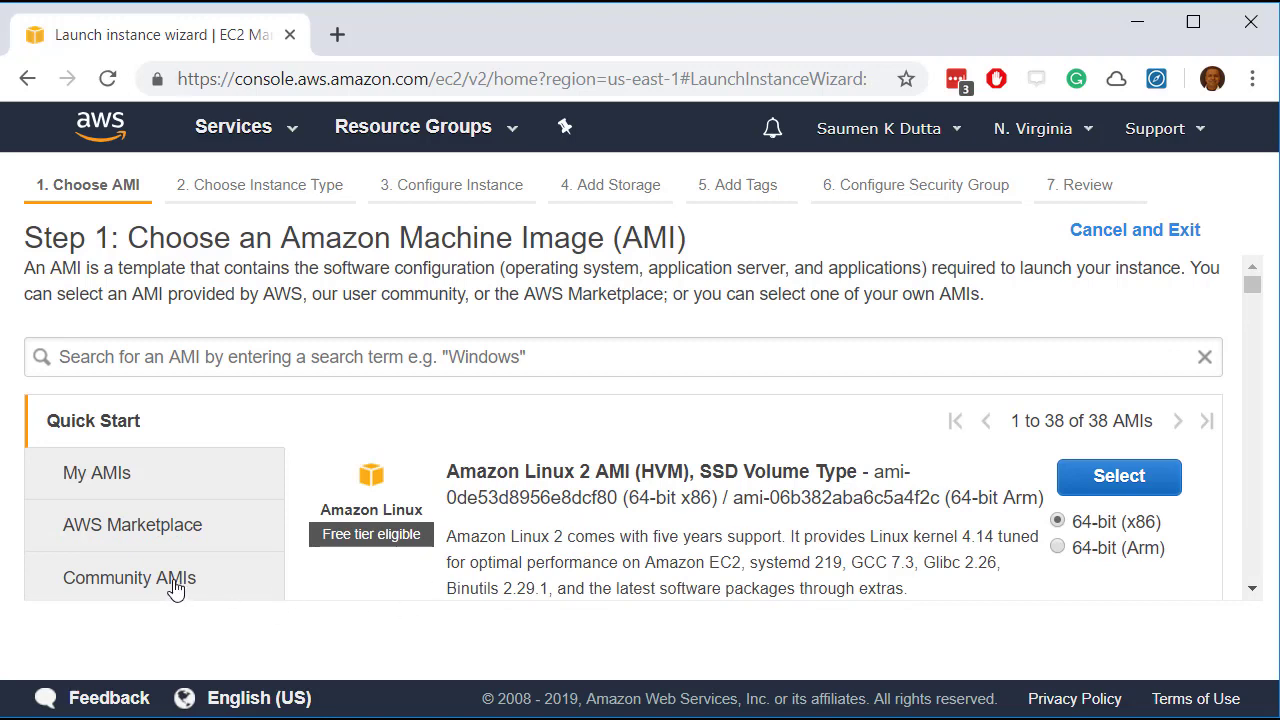
Search Community AMIs for OfficeClip and select the OfficeClip Basic New image
click(128, 576)
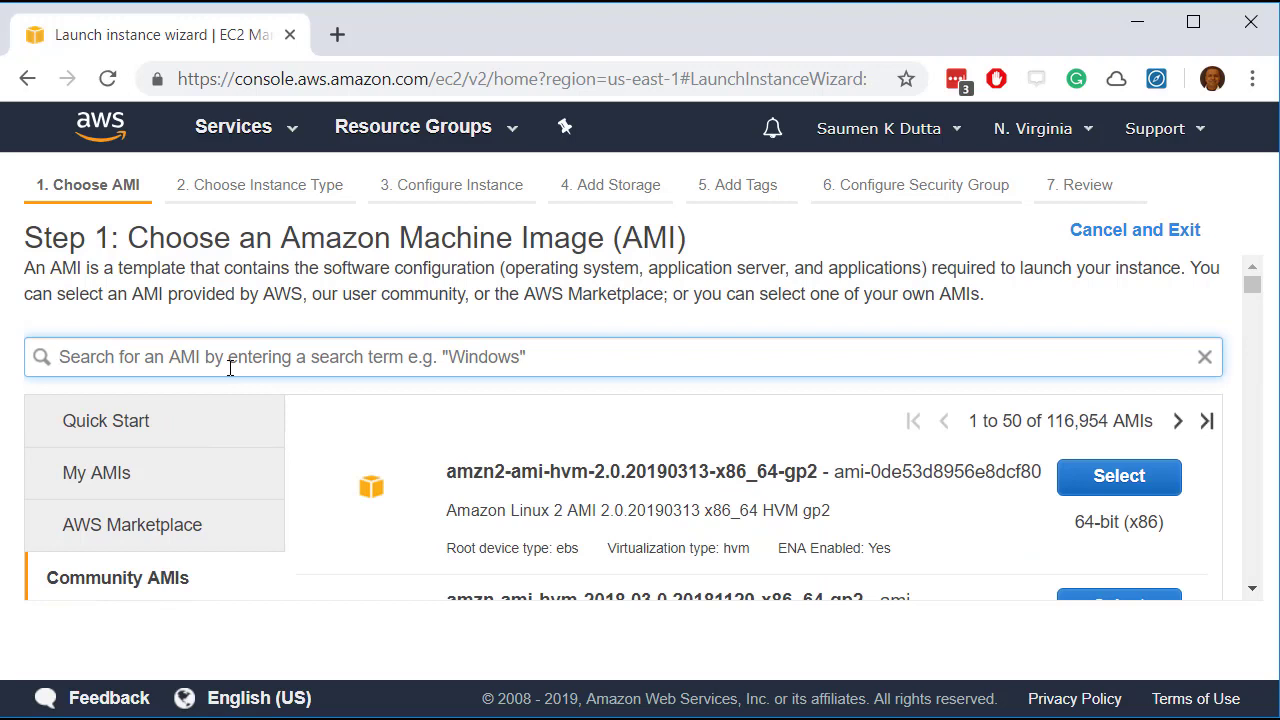
text(OfficeClip)
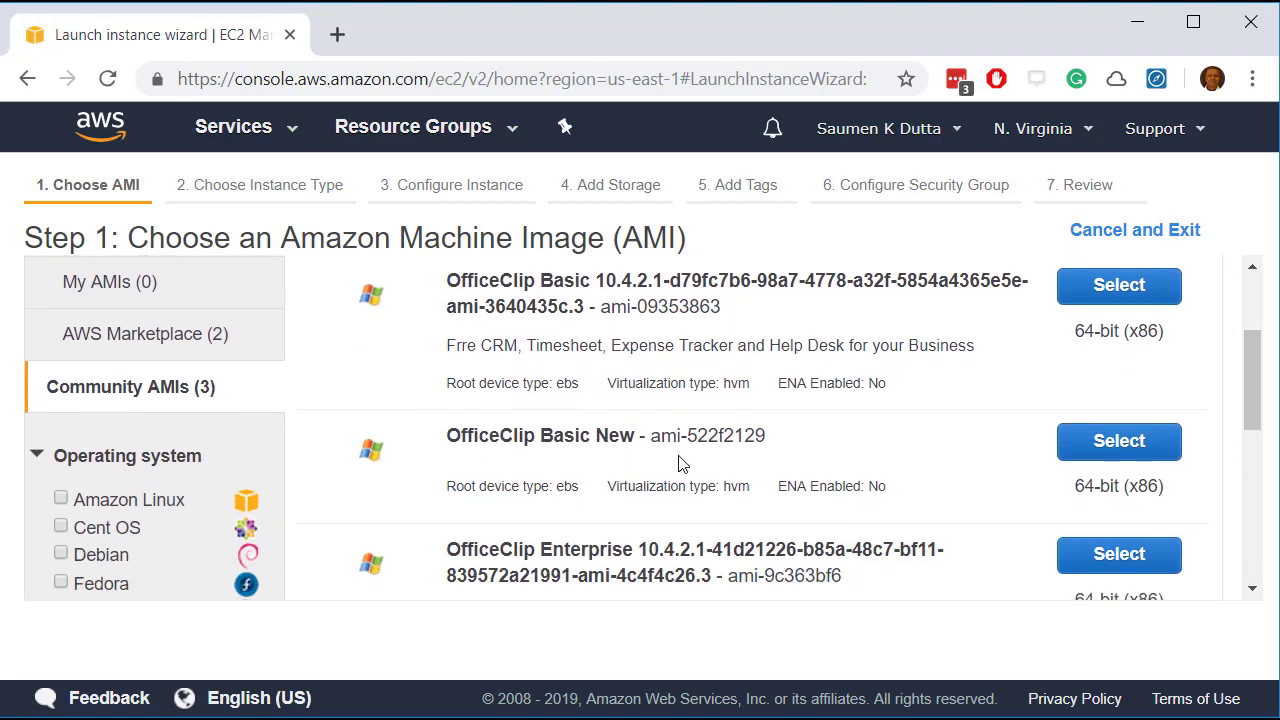
mouse_move(1118, 442)
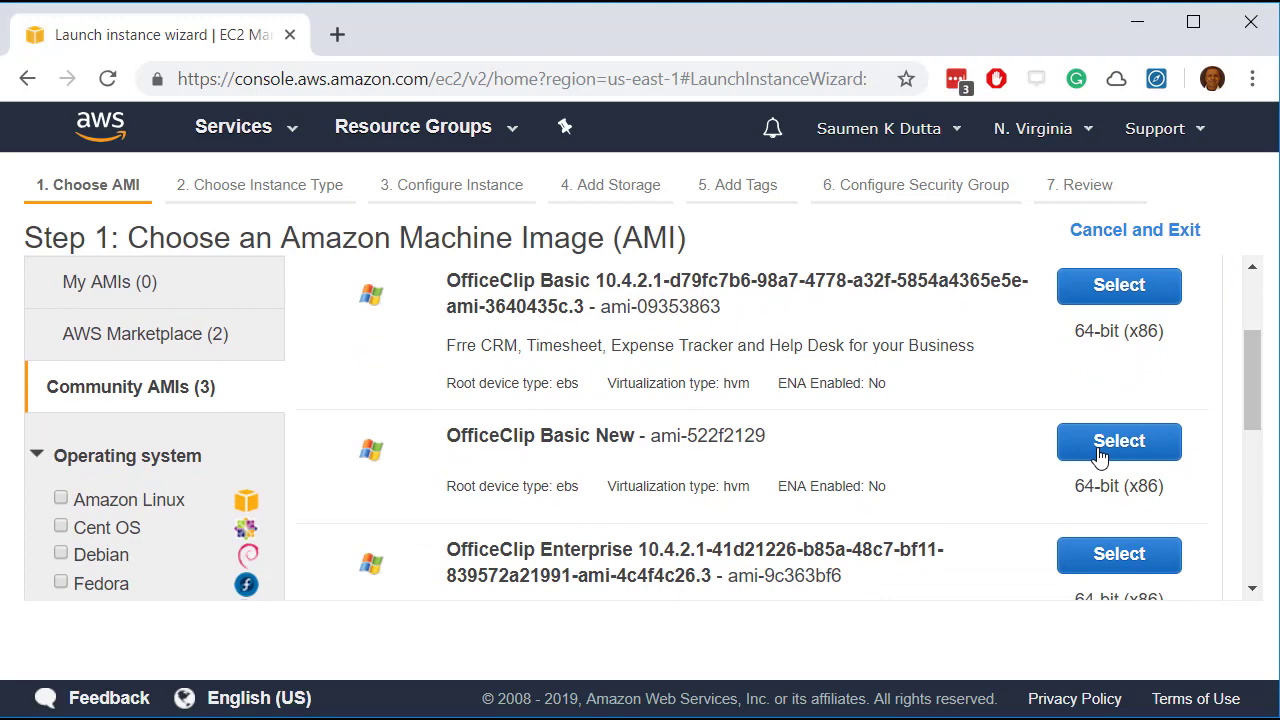
click(1118, 442)
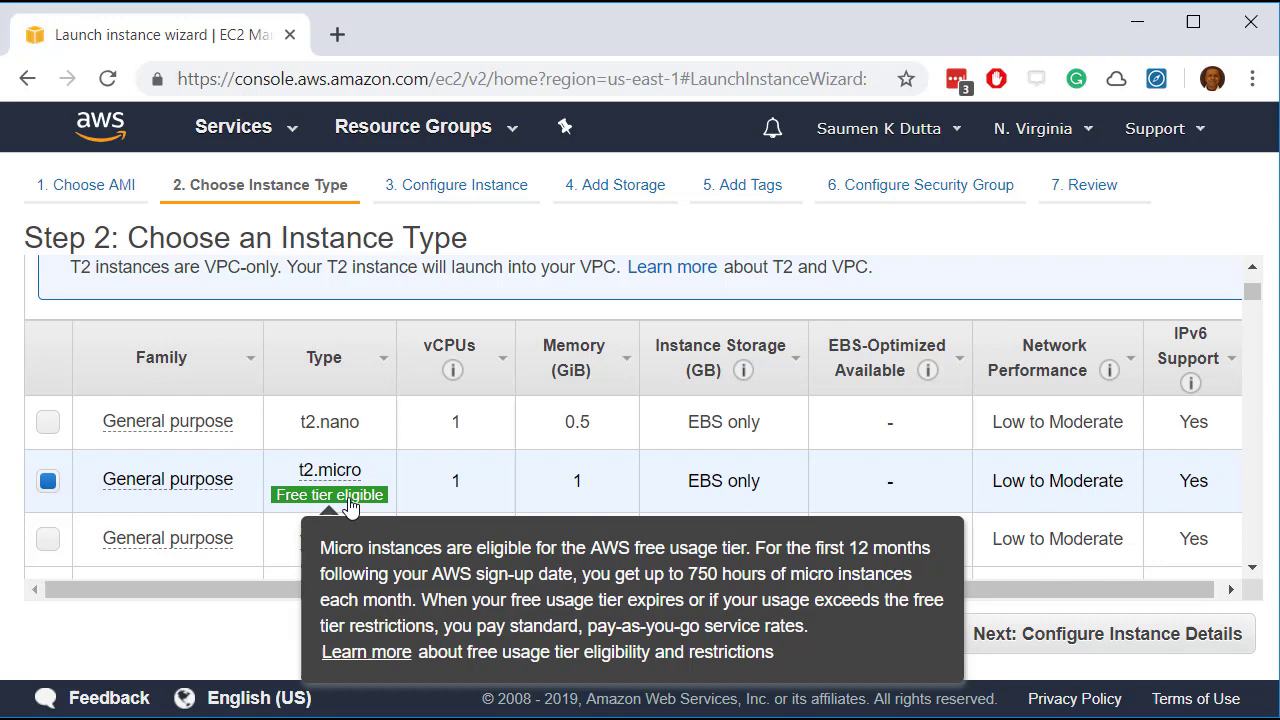
Choose instance type t2.small and go to Review and Launch
scroll(down, 3)
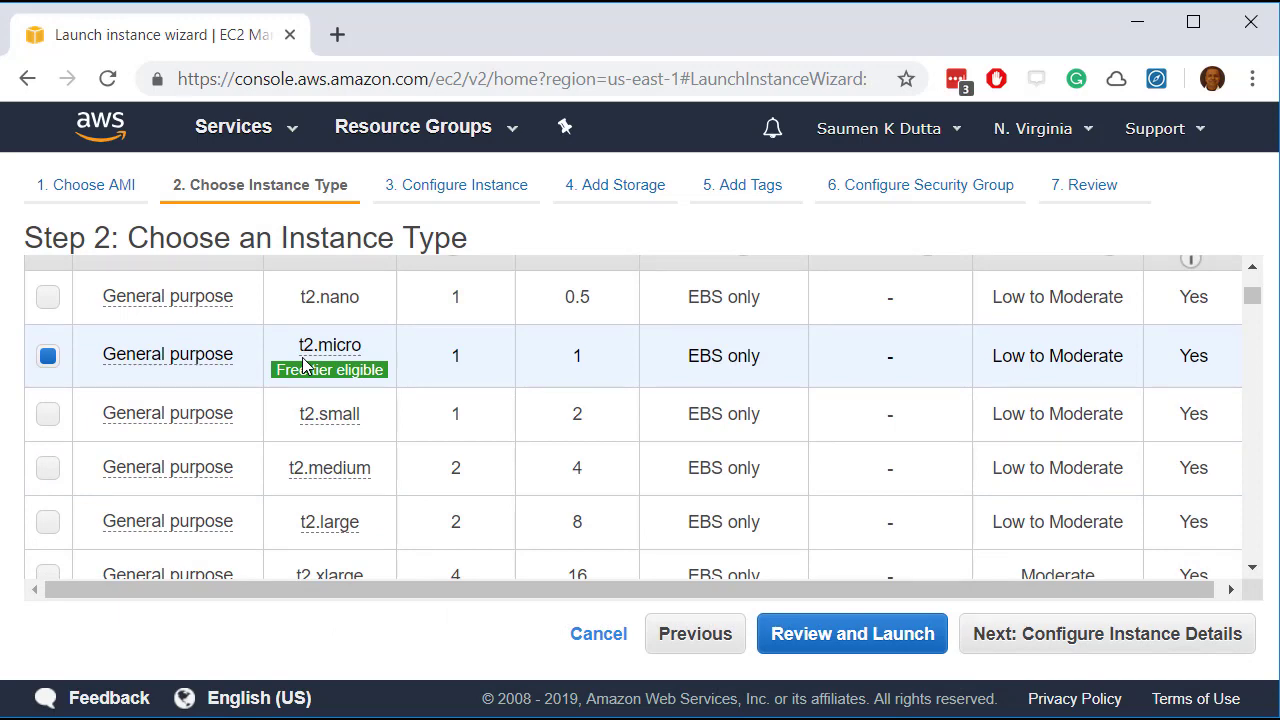
mouse_move(48, 414)
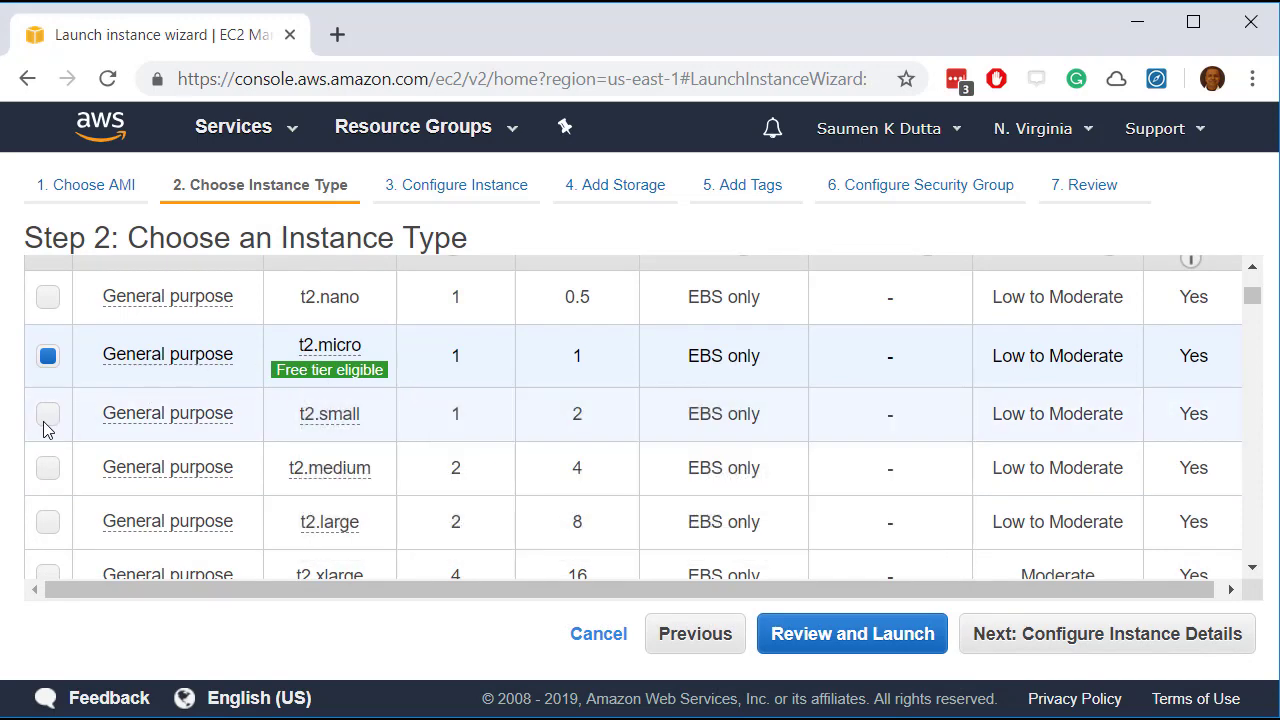
click(48, 414)
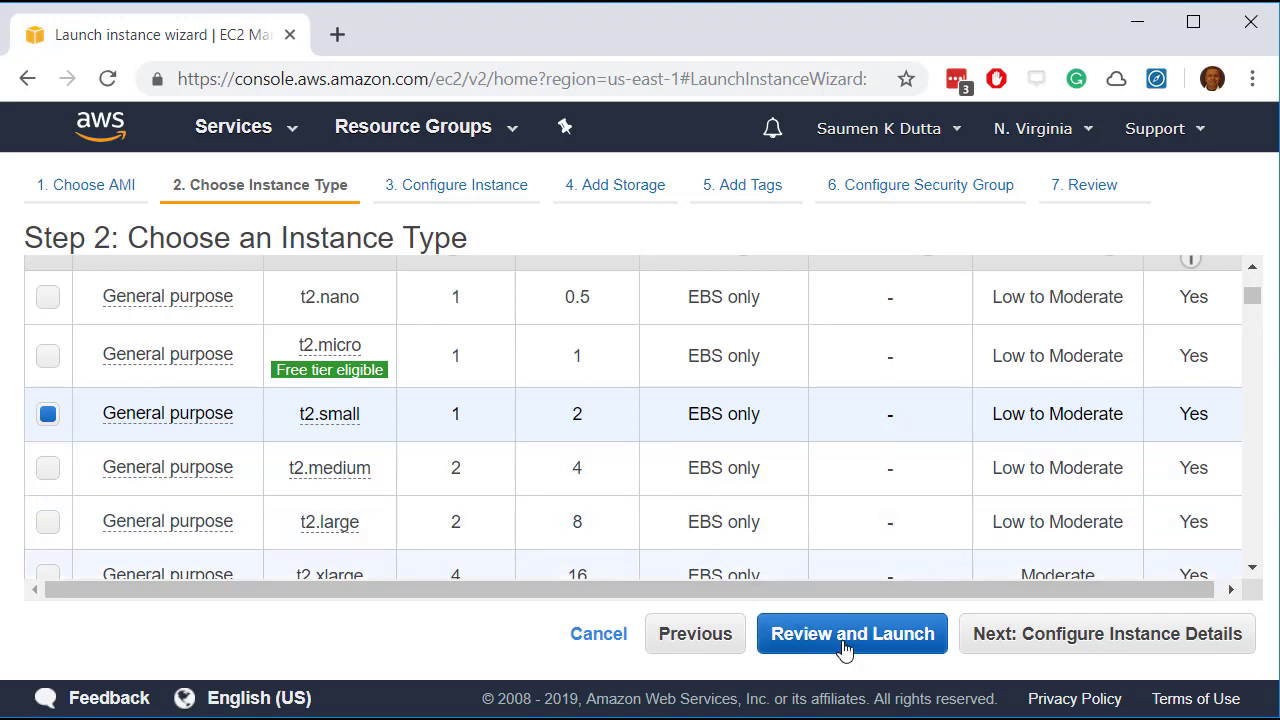
click(852, 632)
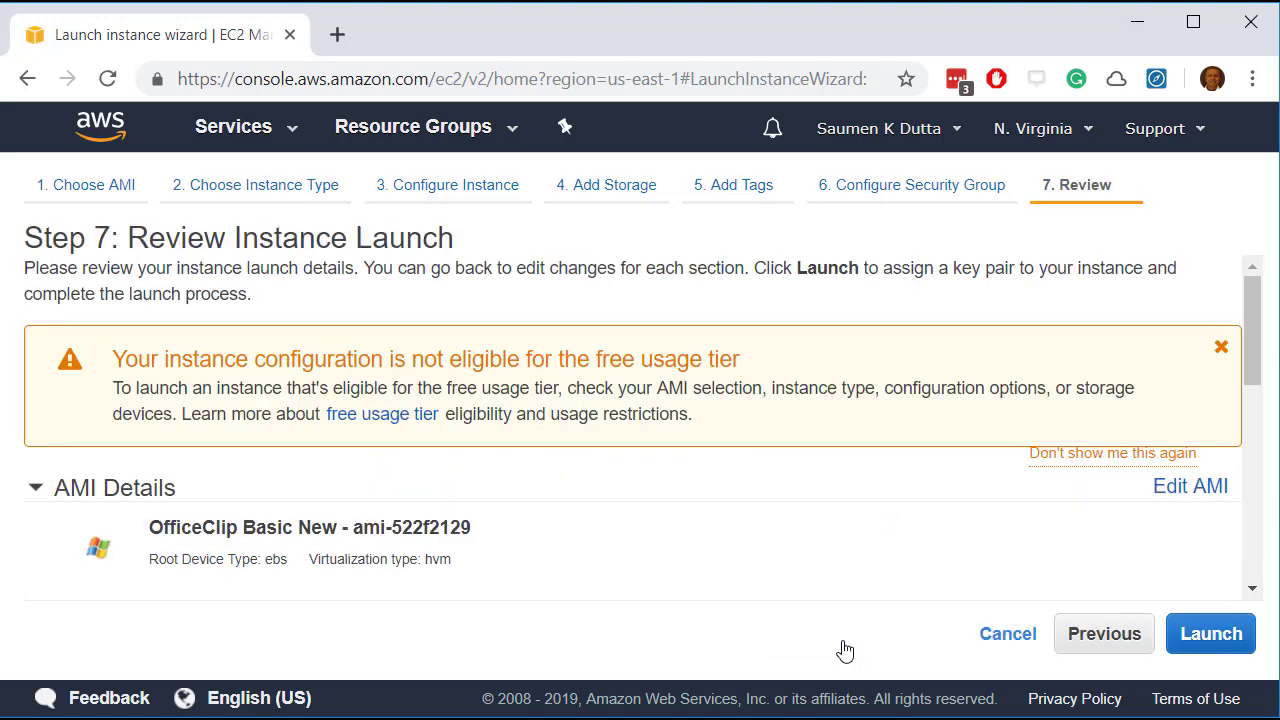
mouse_move(888, 580)
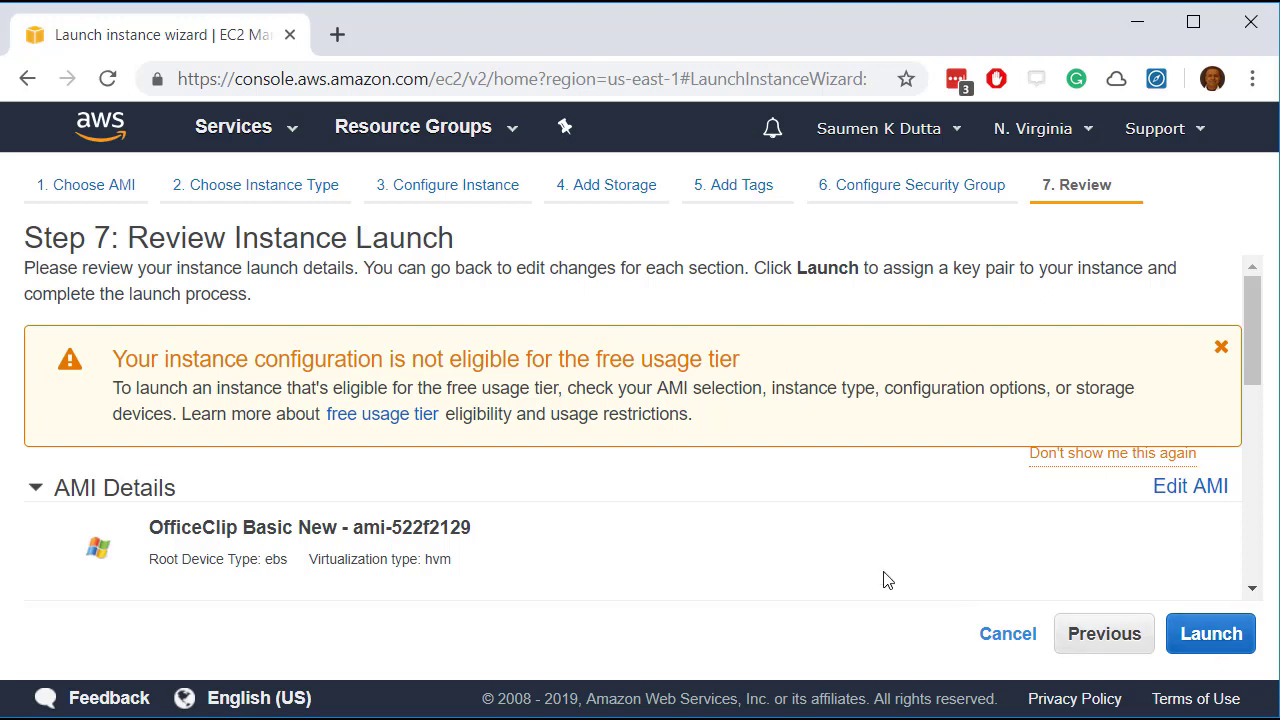
Review the instance type, security groups and storage, then launch from the review page
scroll(down, 3)
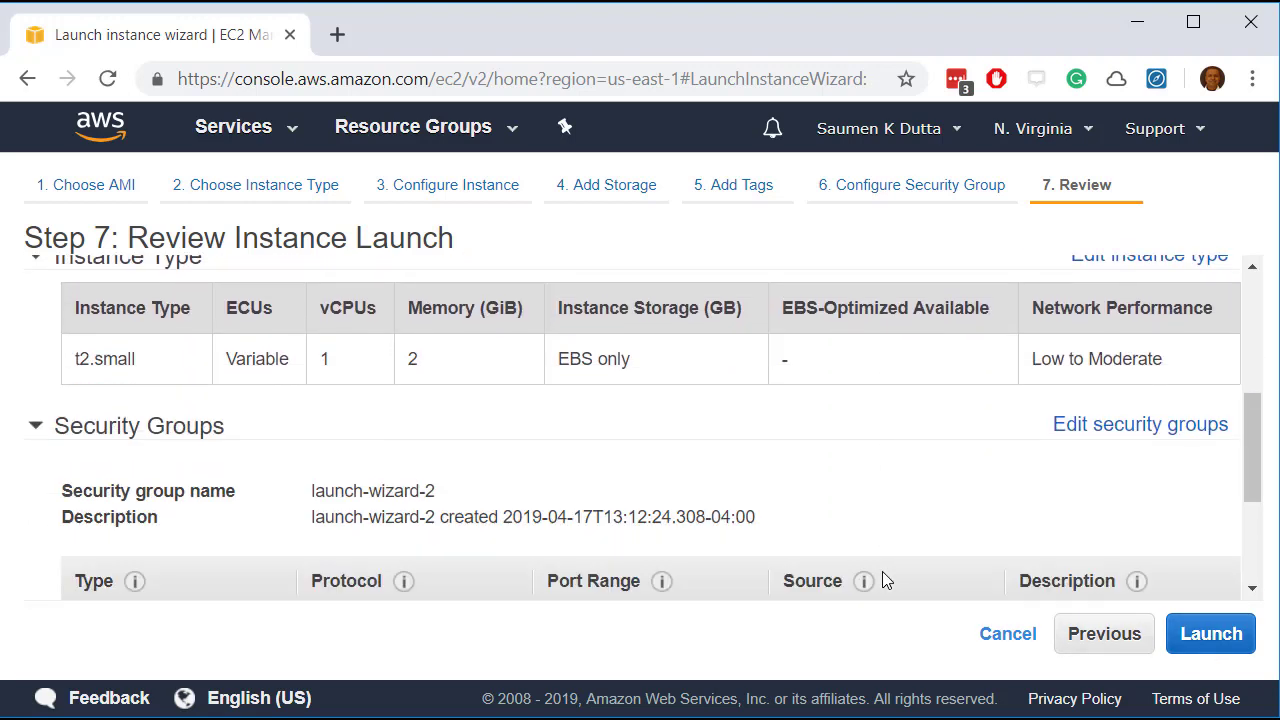
scroll(down, 3)
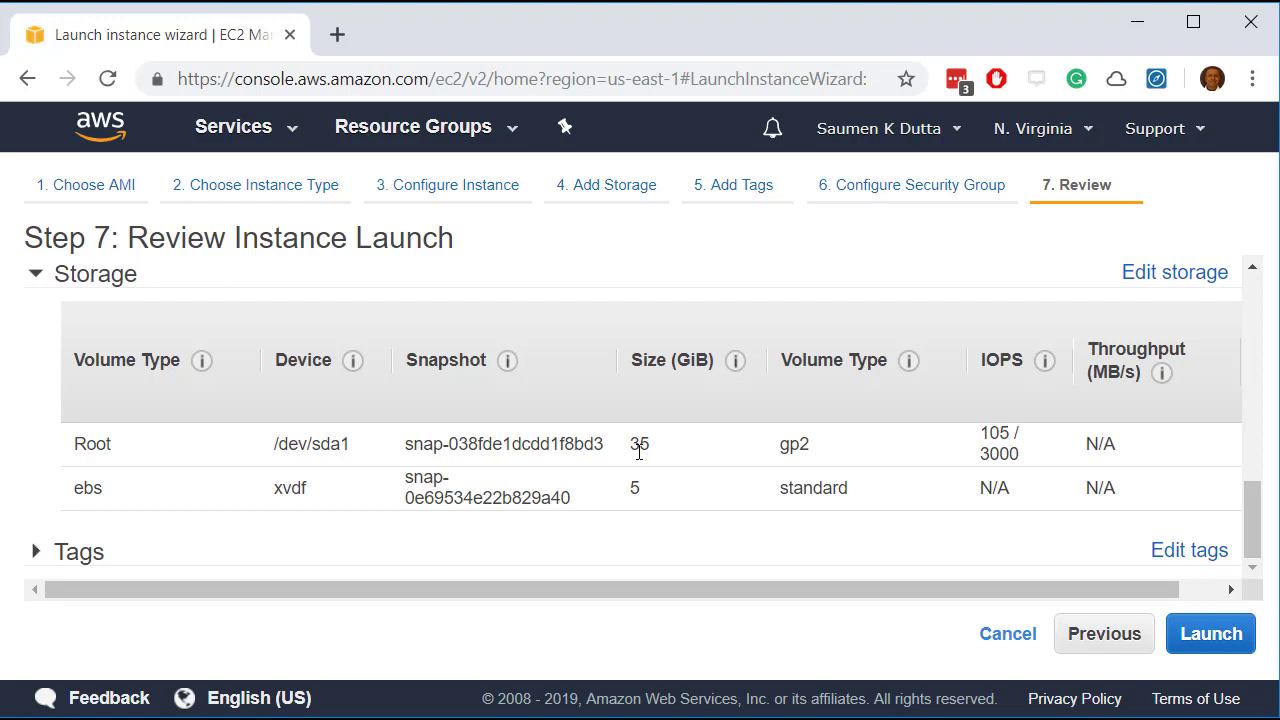
mouse_move(252, 508)
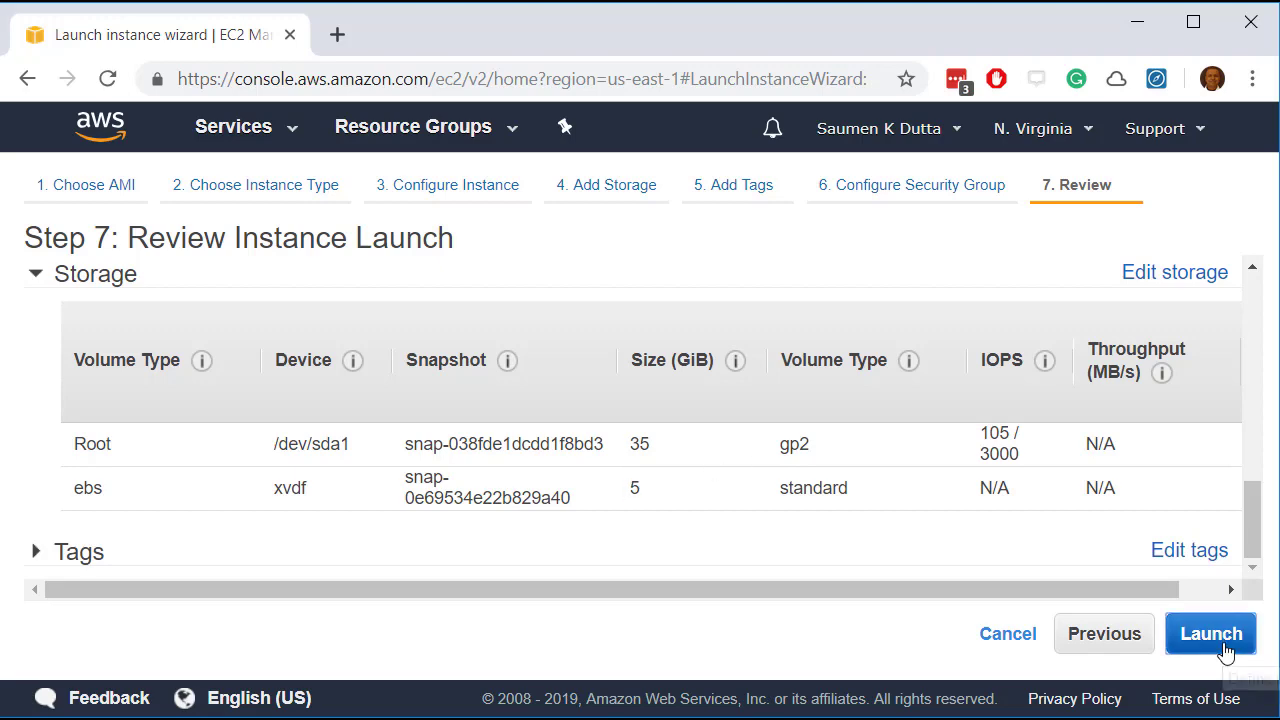
click(1210, 632)
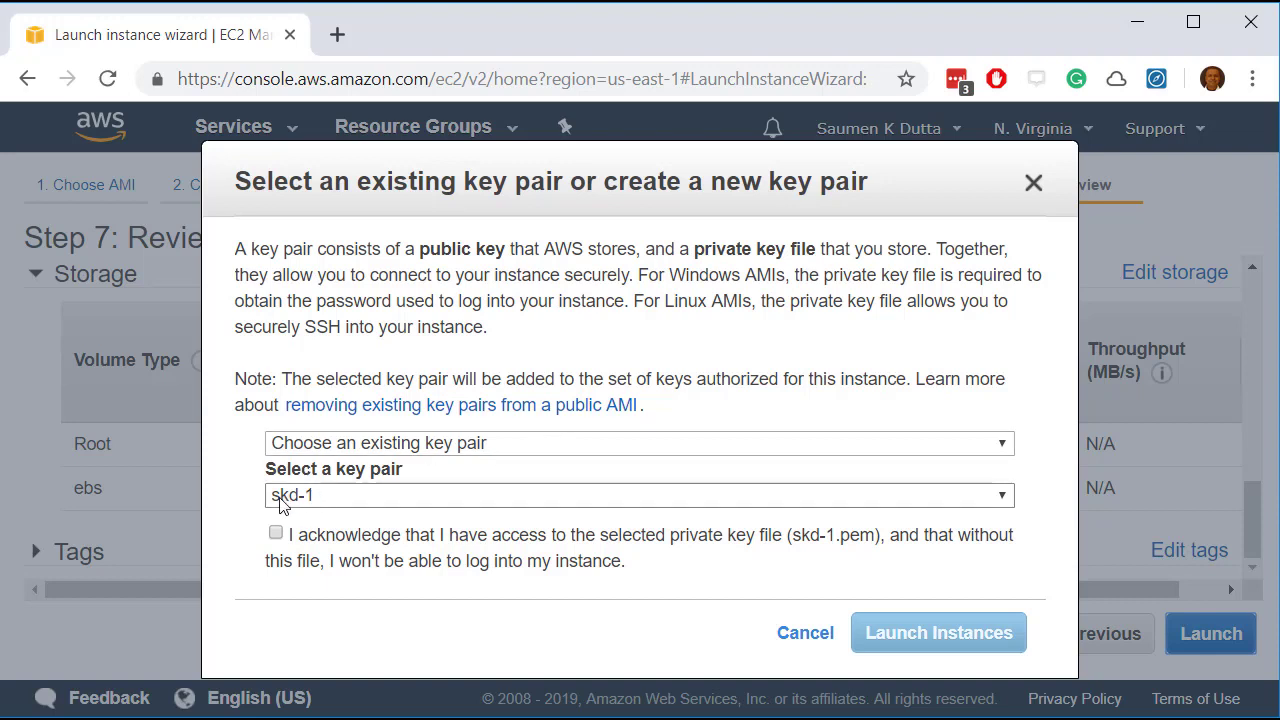
Launch the instance with existing key pair skd-1, acknowledging the private key file
click(640, 496)
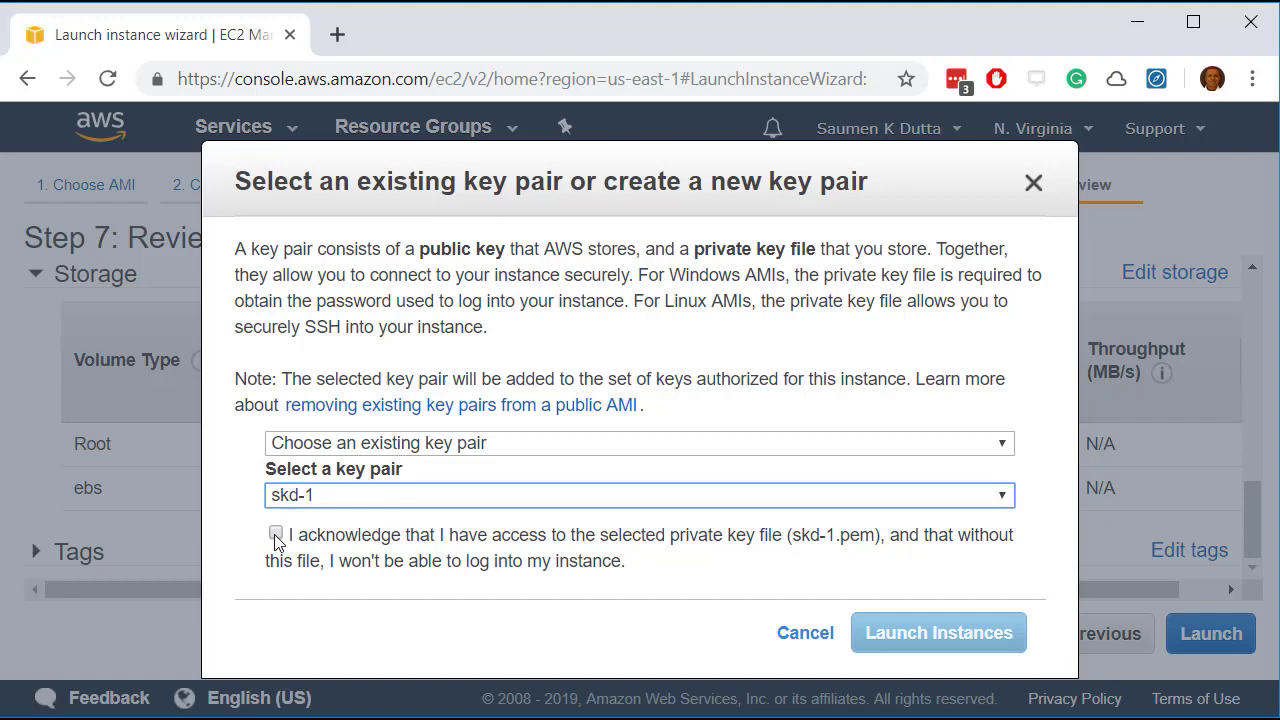
click(276, 532)
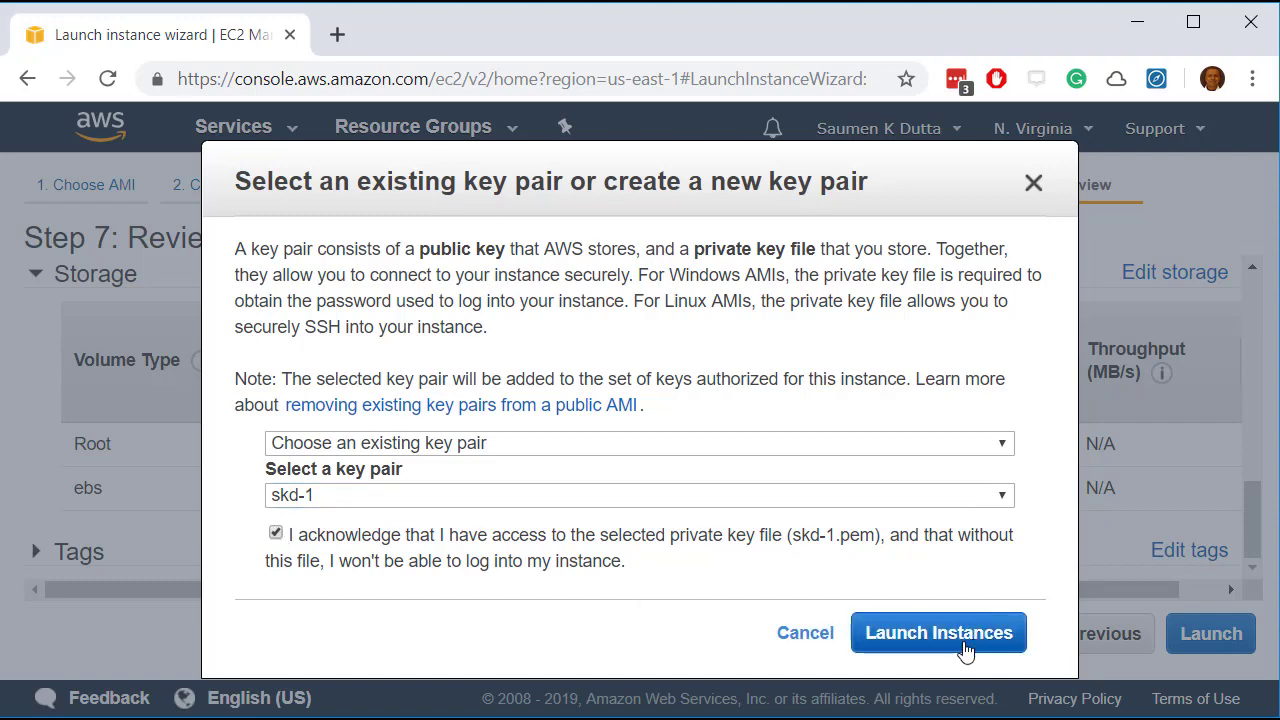
click(938, 632)
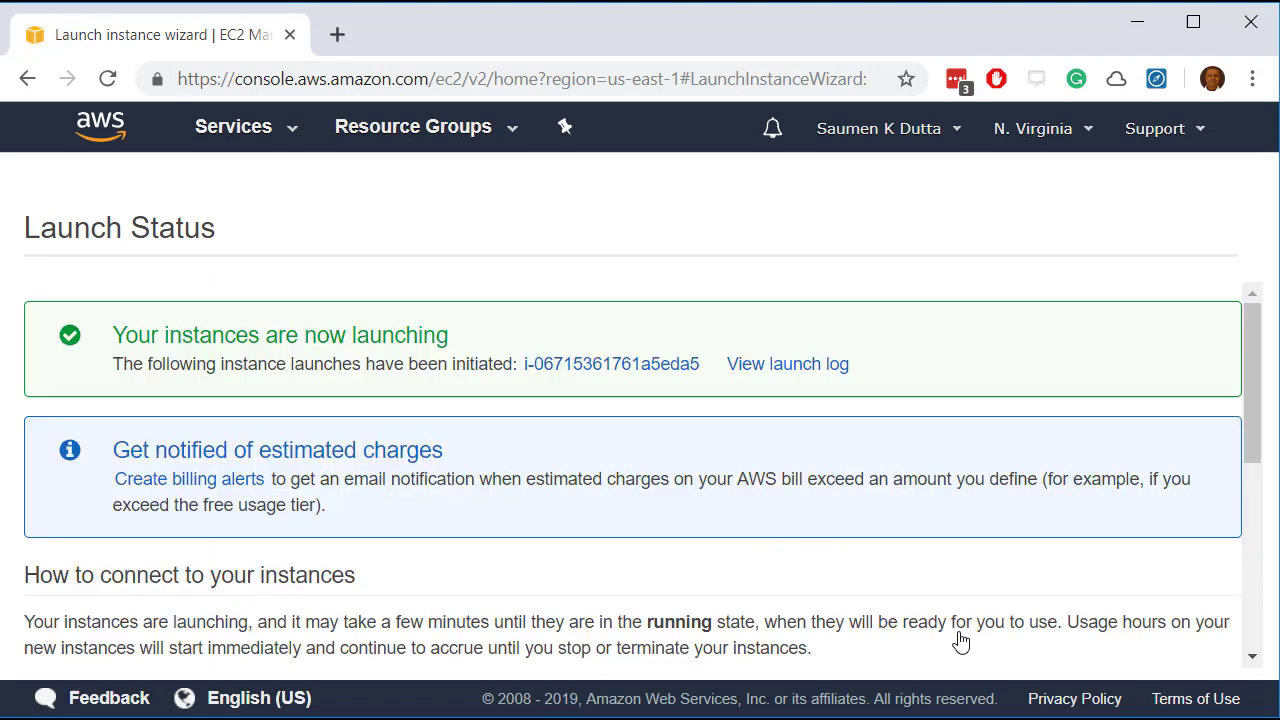
mouse_move(532, 404)
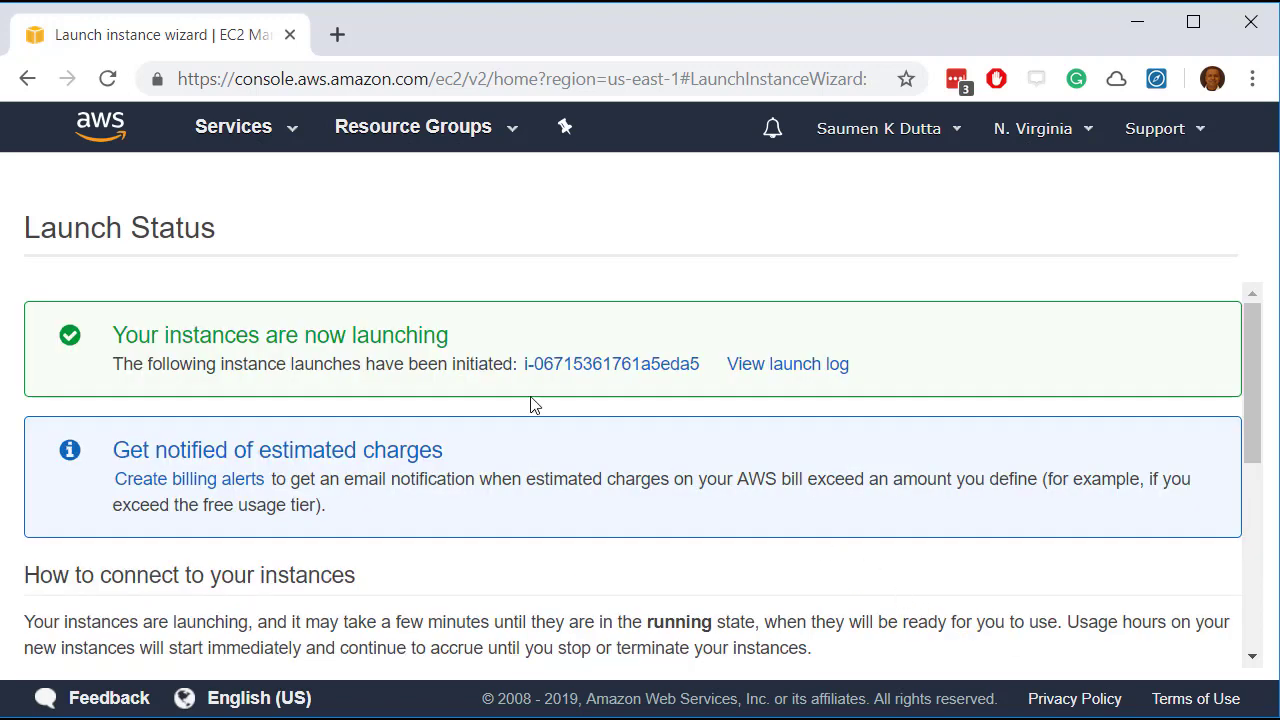
mouse_move(590, 536)
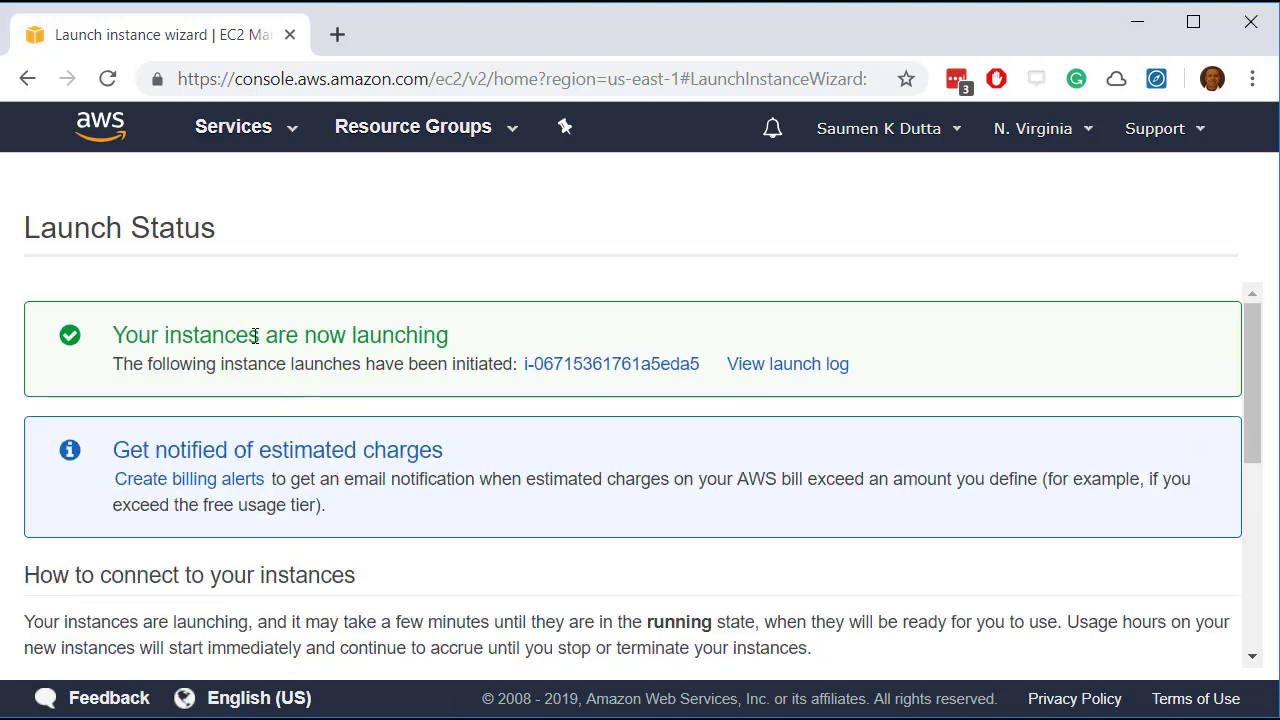
Follow the new instance ID link to the EC2 Instances list showing the running t2.small
click(232, 128)
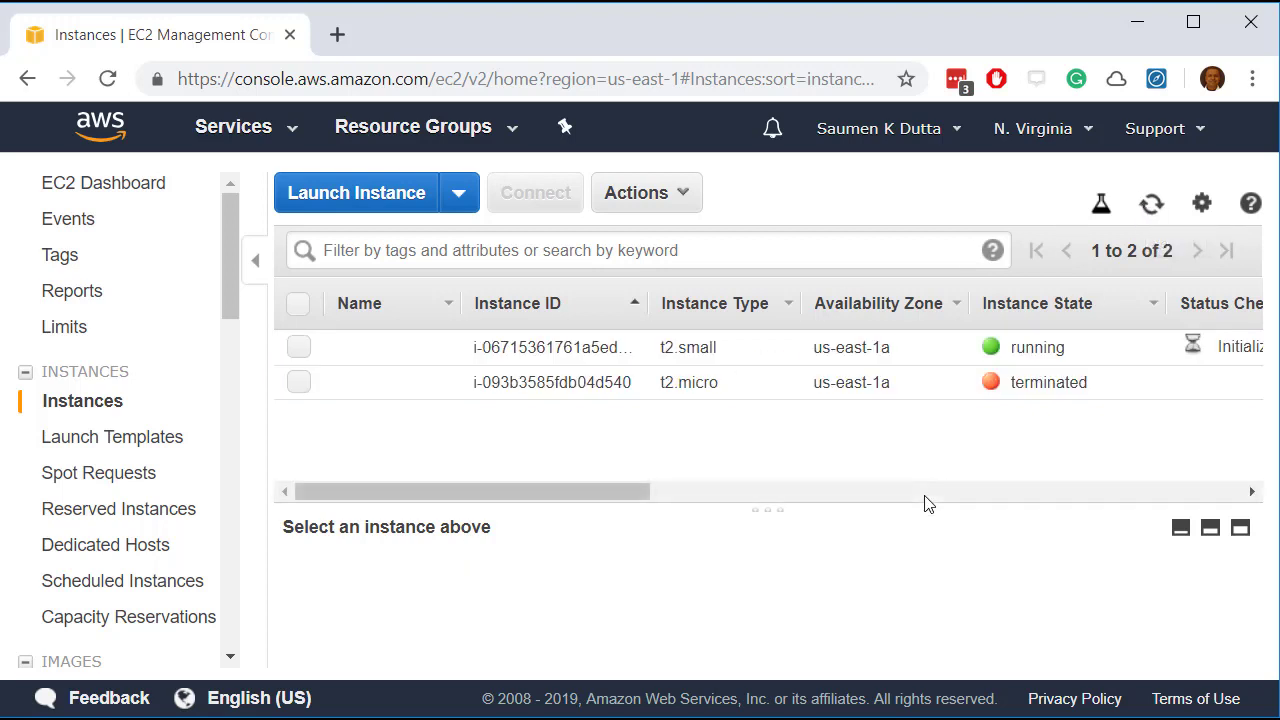
mouse_move(688, 512)
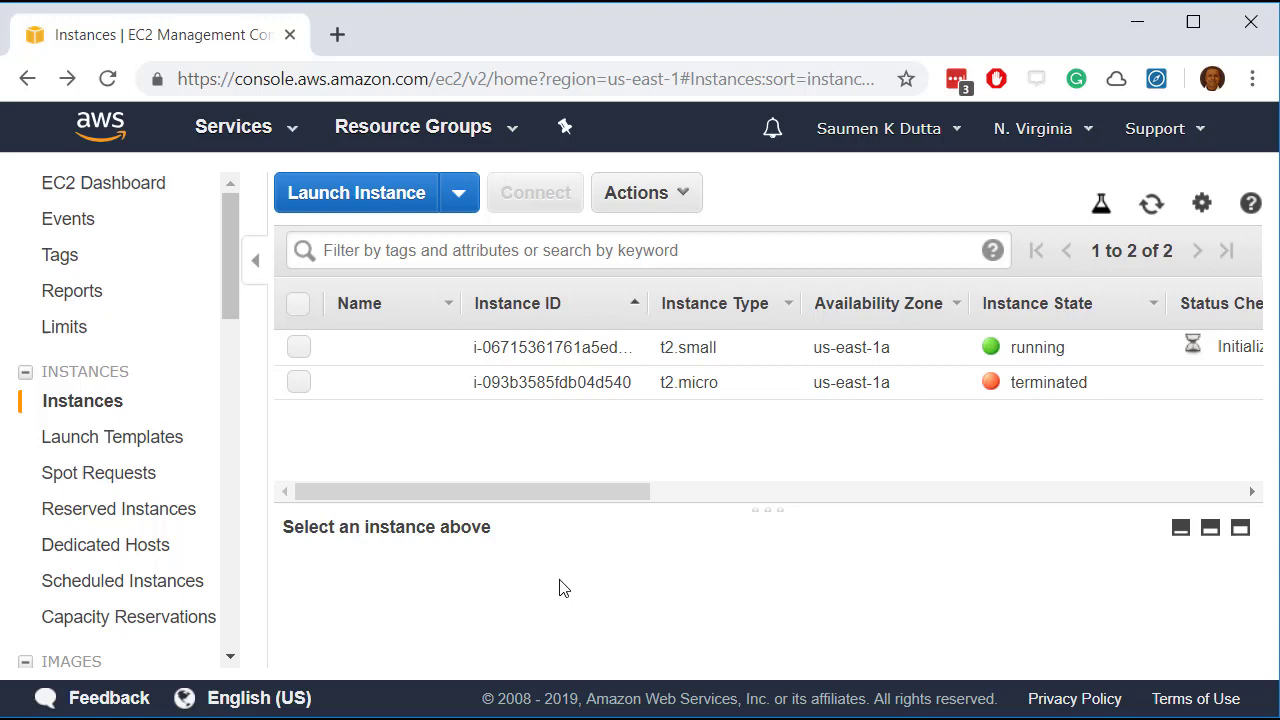
mouse_move(352, 358)
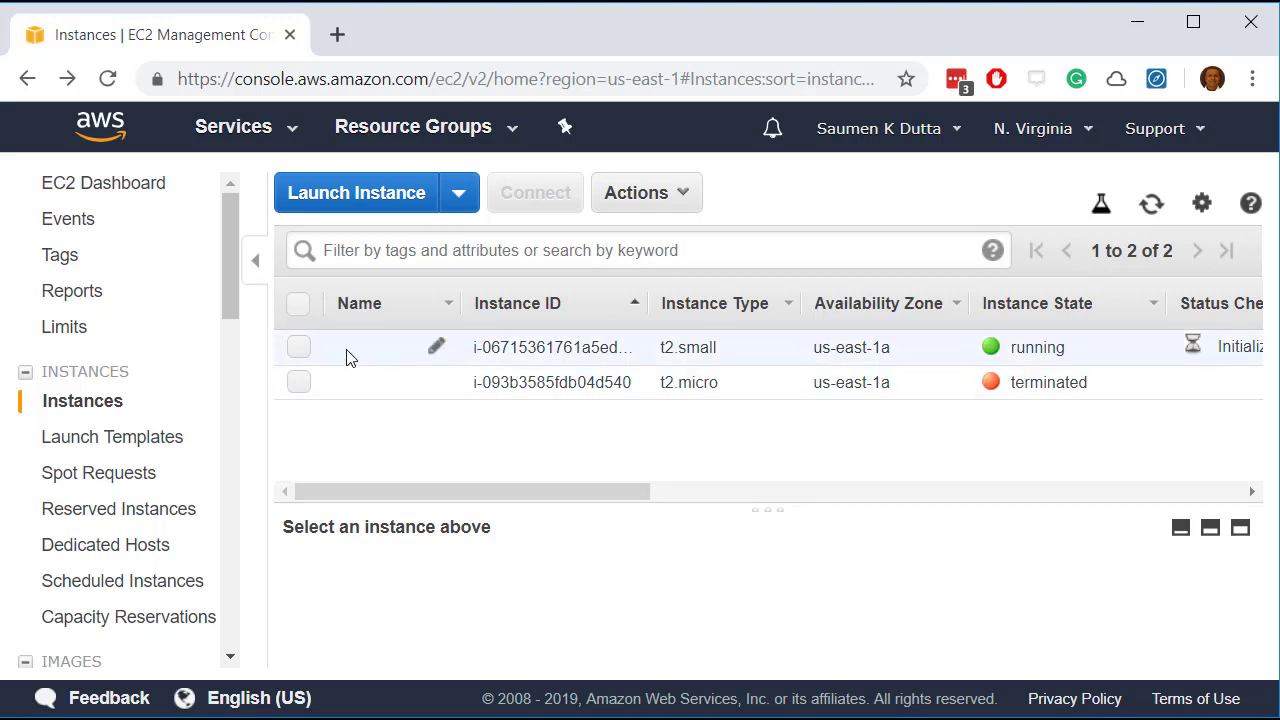
Select the running t2.small instance and request its Windows password via Get Windows Password
click(644, 192)
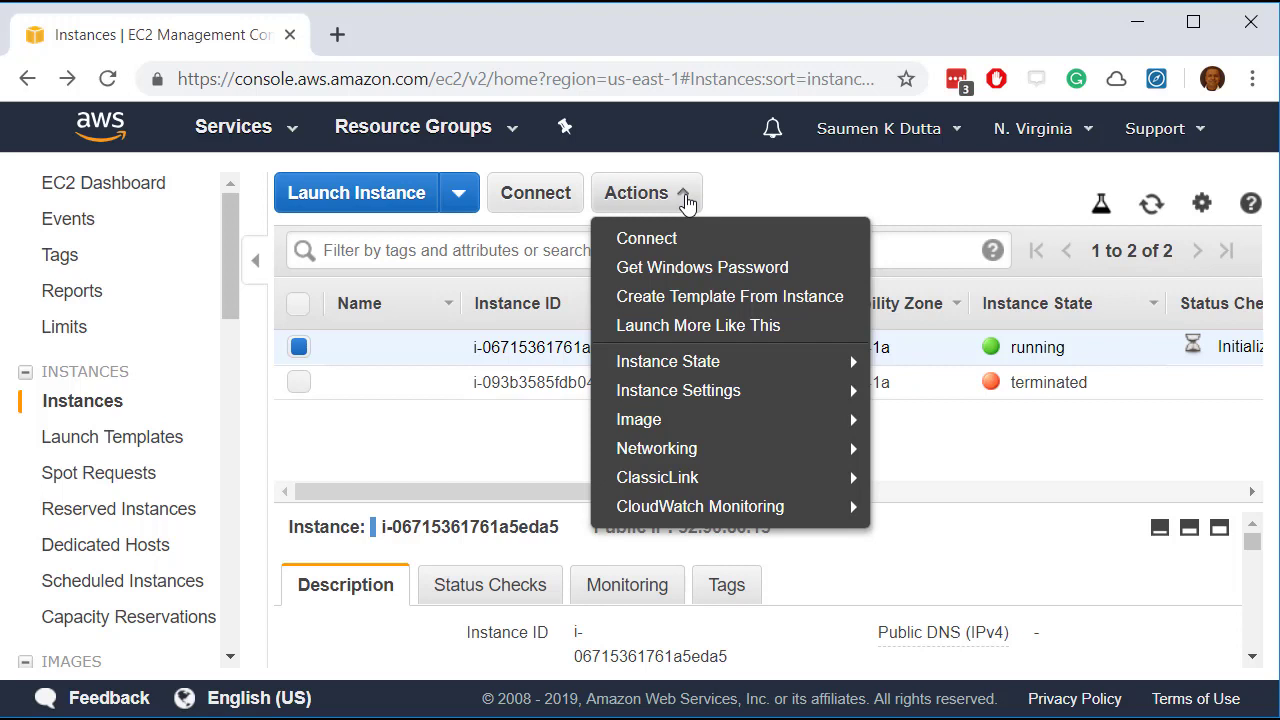
mouse_move(702, 268)
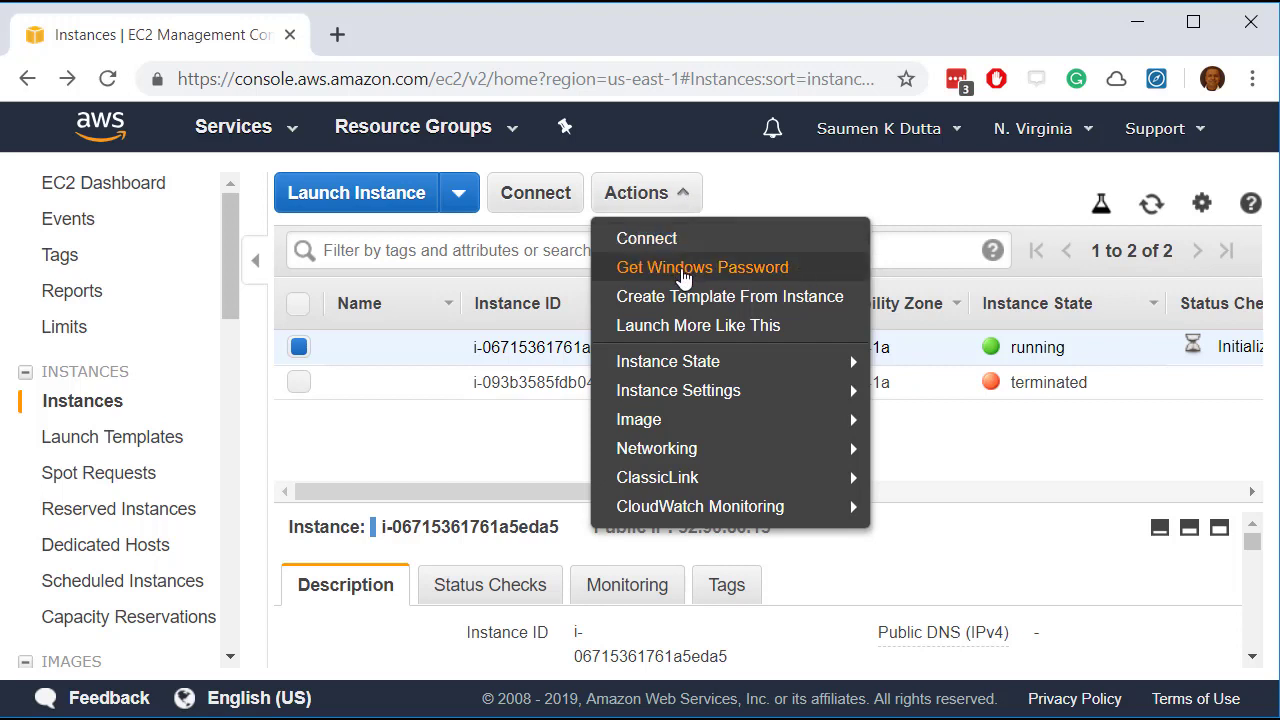
mouse_move(750, 292)
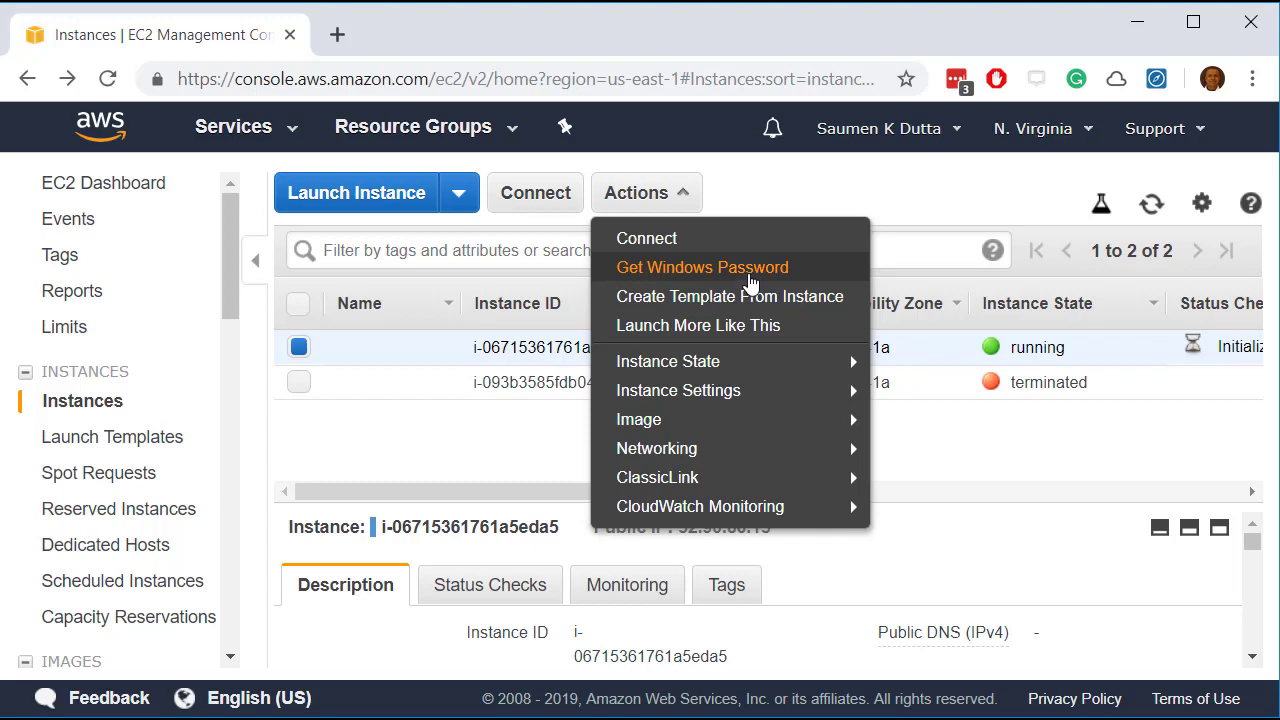
click(702, 268)
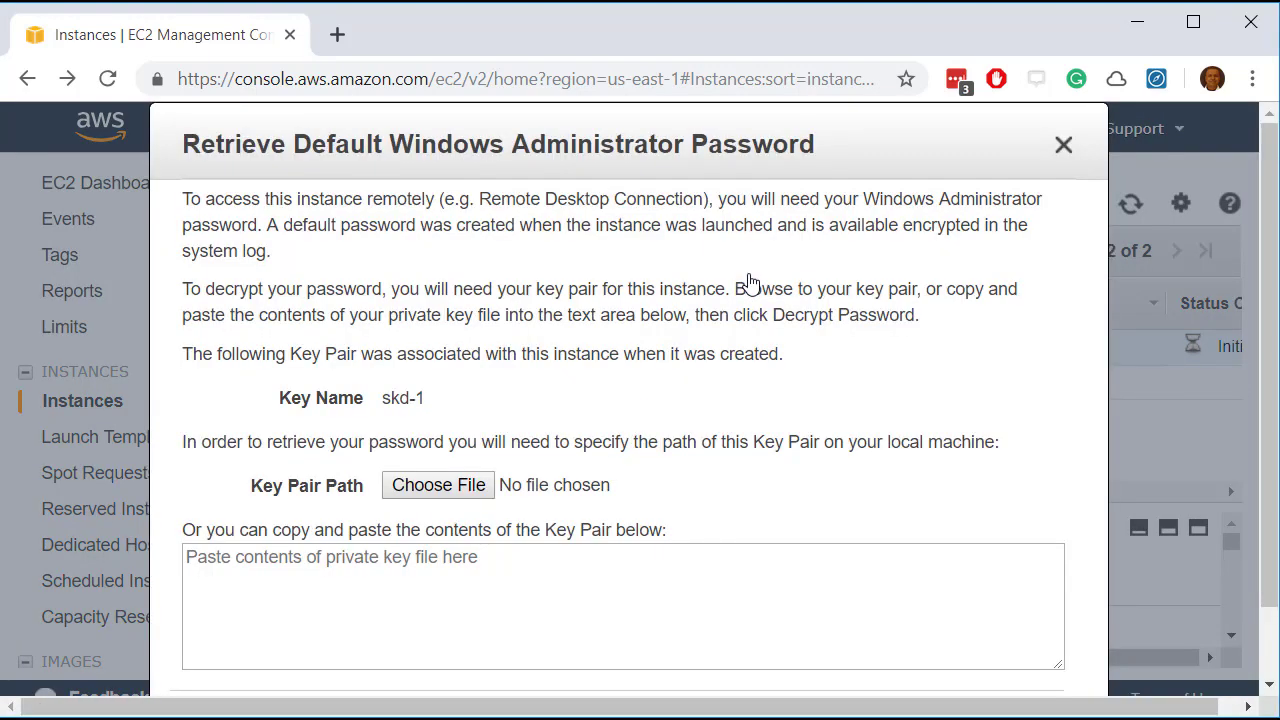
mouse_move(410, 414)
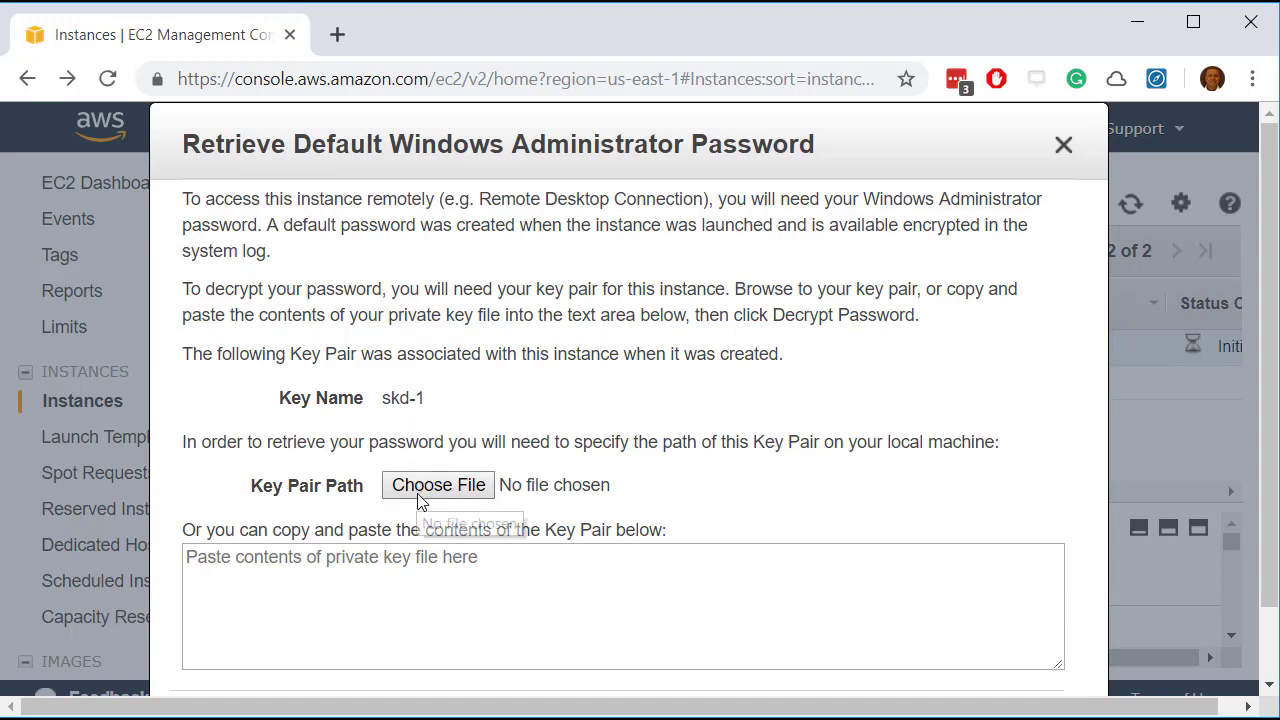
mouse_move(438, 486)
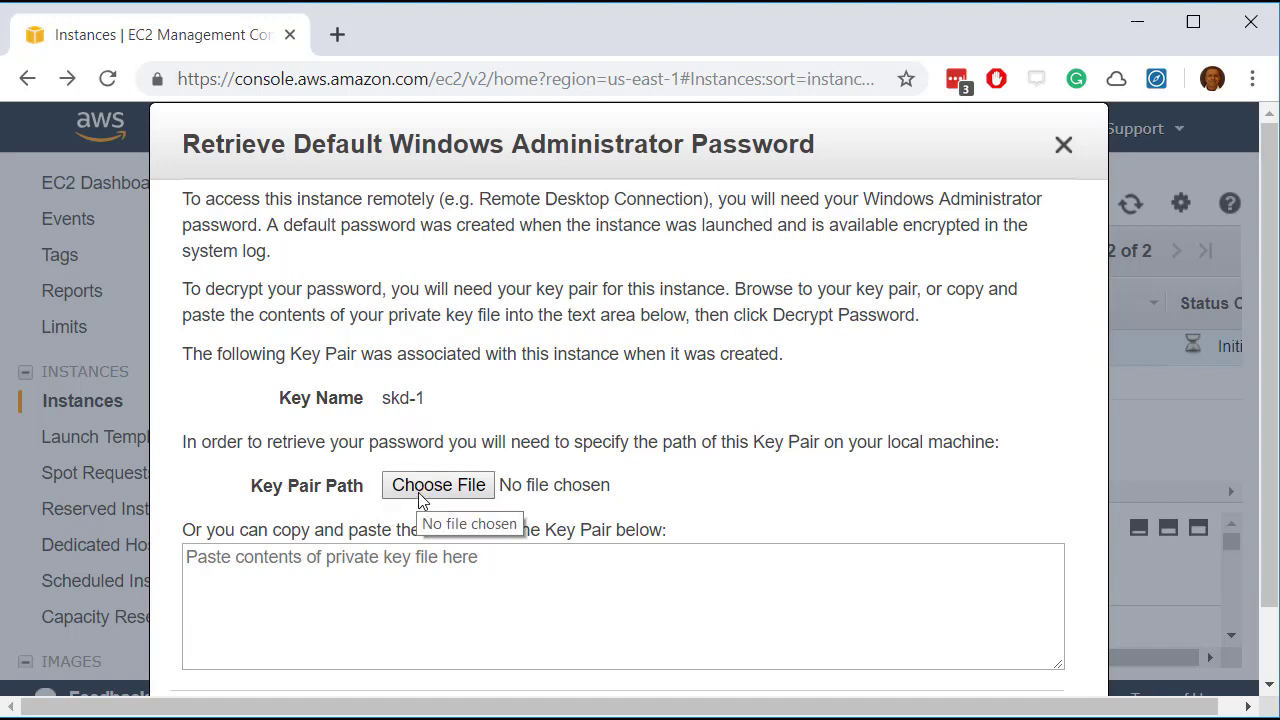
Load the skd-1.pem key file and decrypt the Administrator password for the instance
click(438, 486)
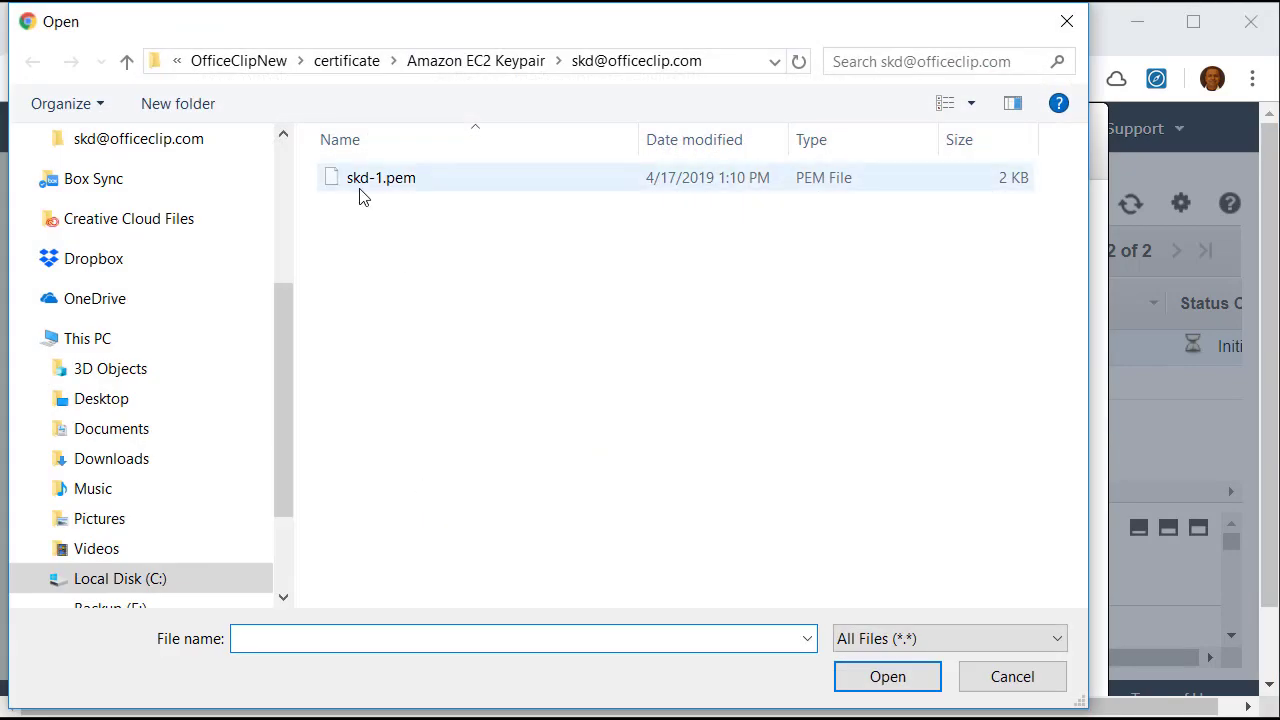
click(888, 676)
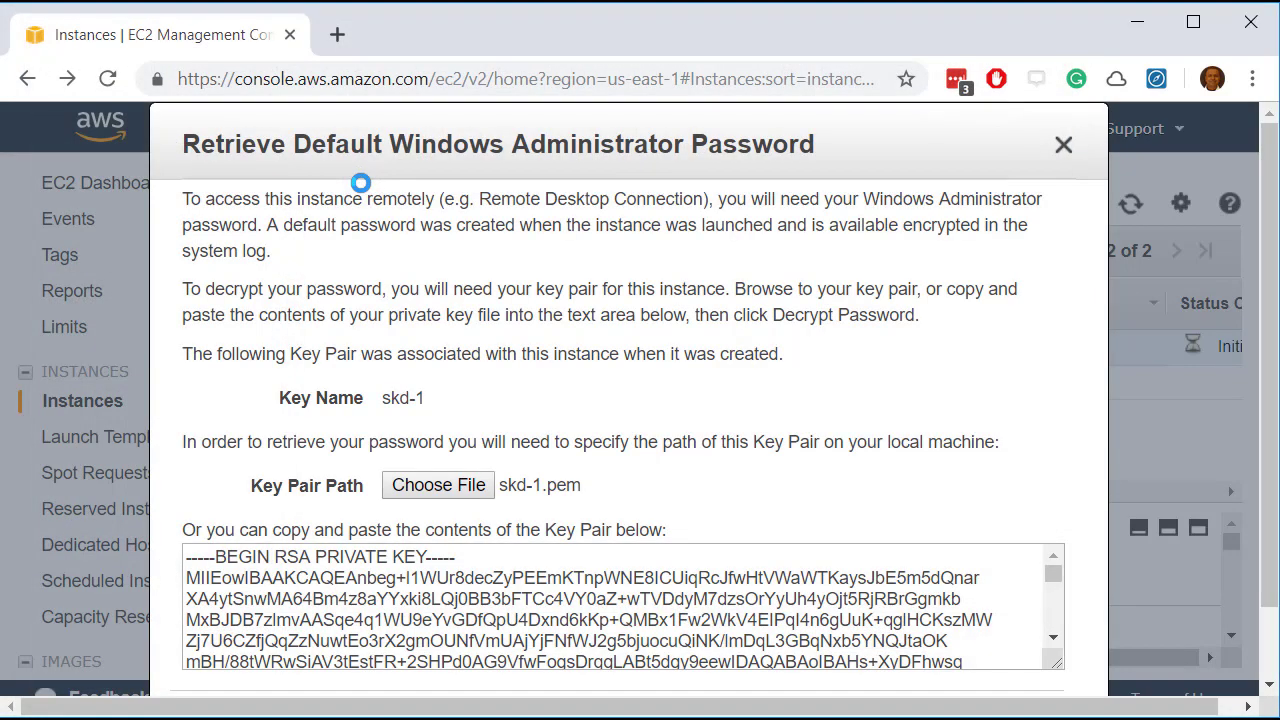
scroll(down, 3)
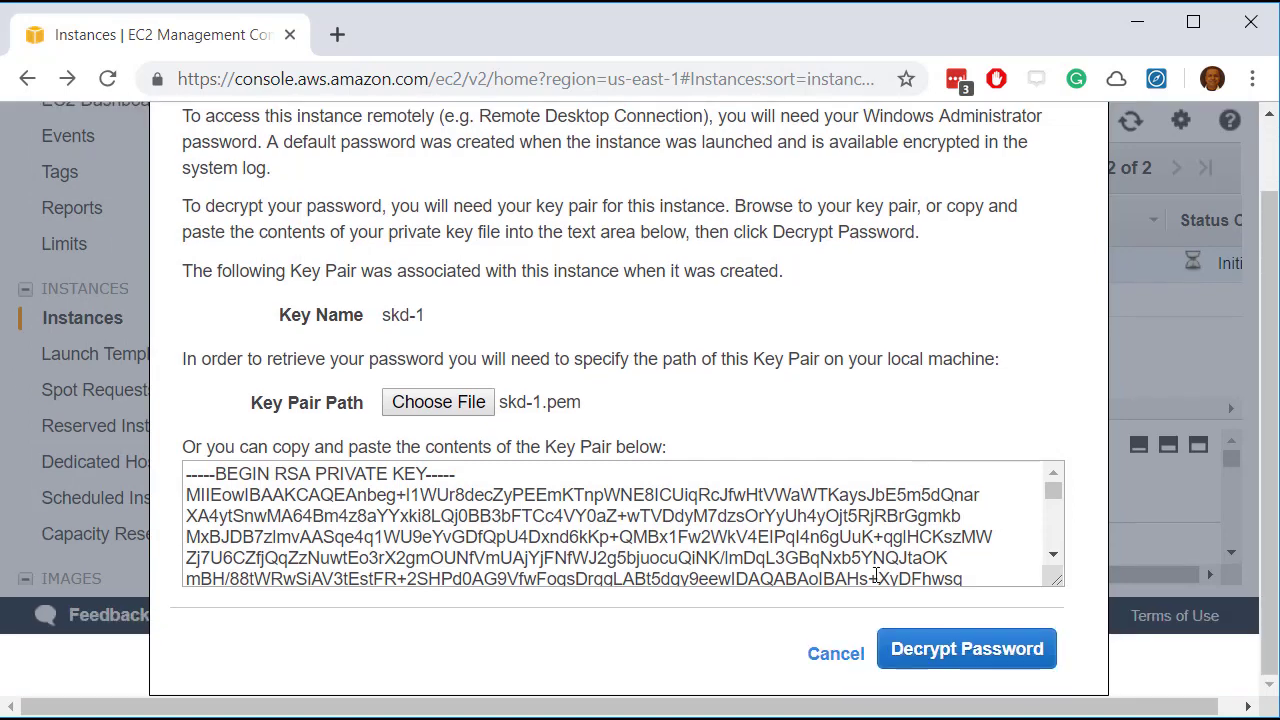
mouse_move(968, 648)
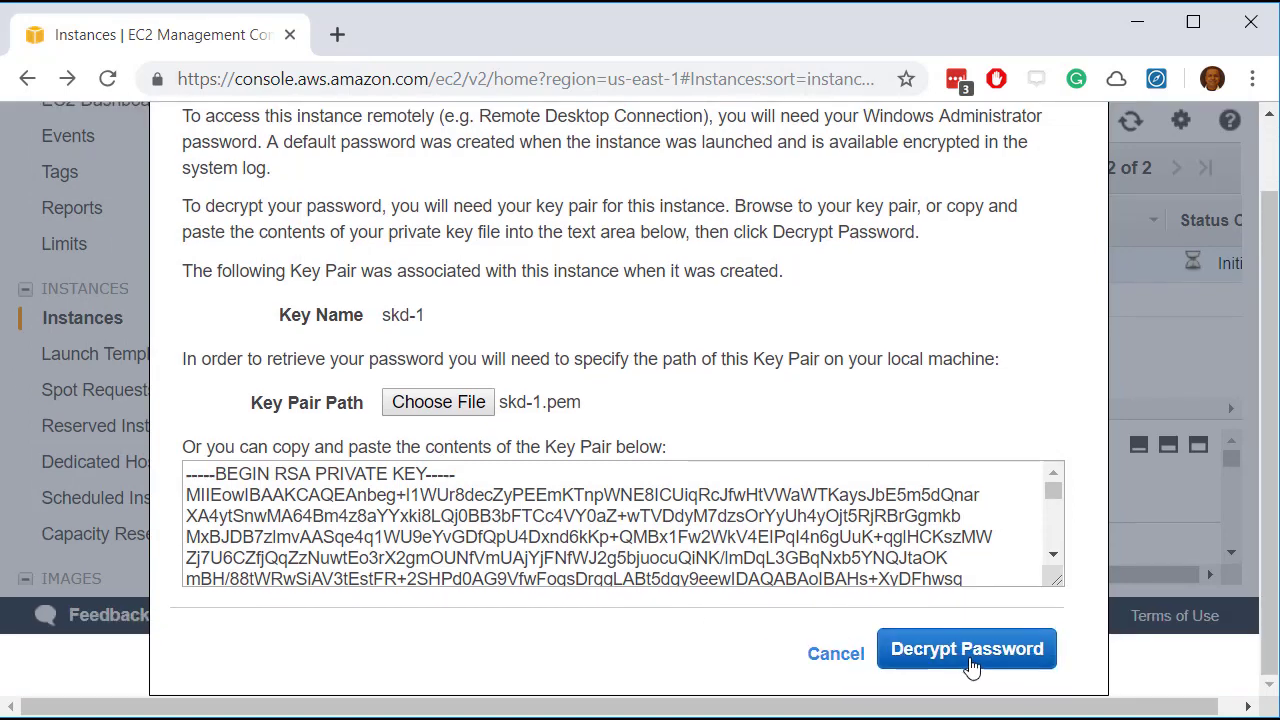
click(966, 648)
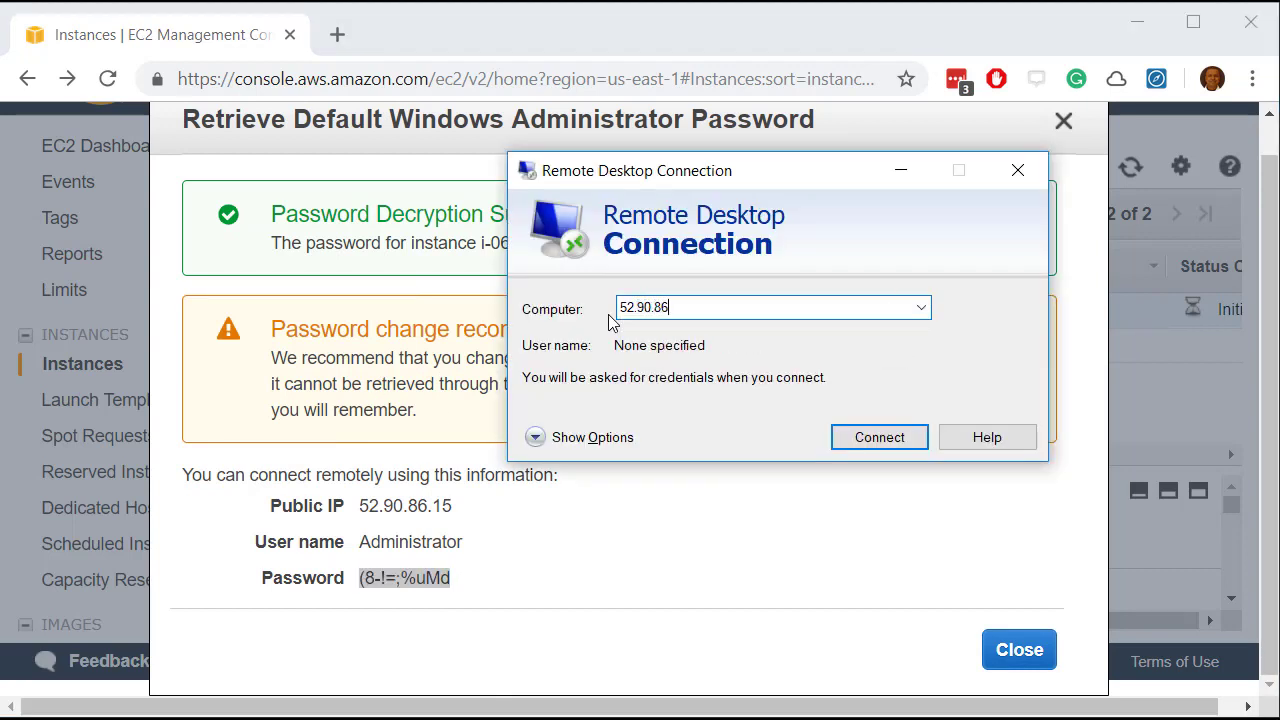
Connect to 52.90.86.15 as Administrator with the decrypted password, accepting the unverified certificate
text(.15)
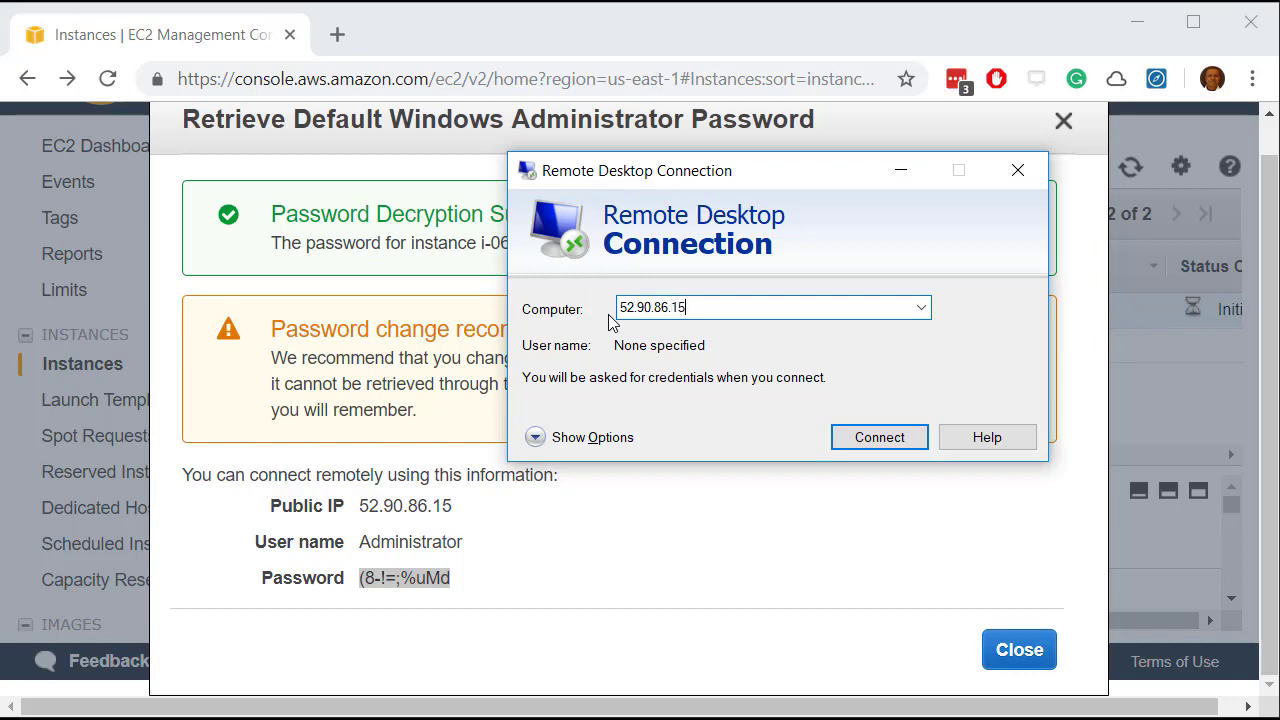
click(880, 436)
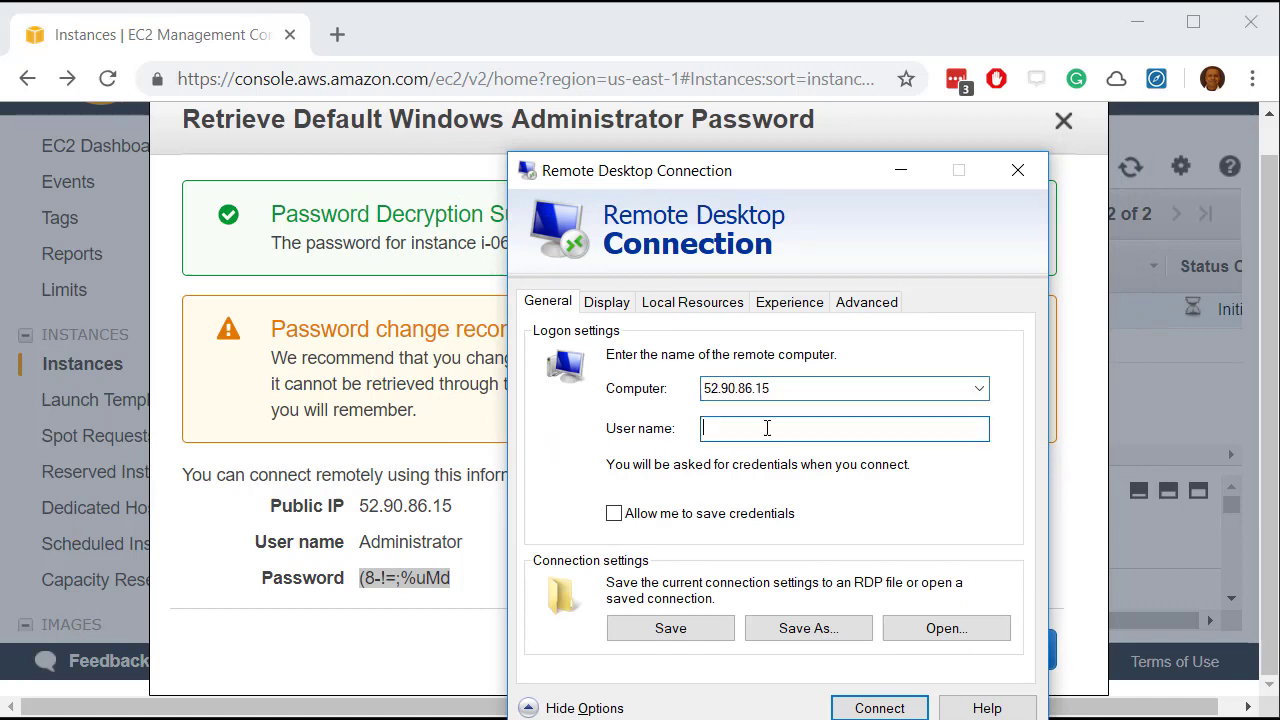
text(Adminis)
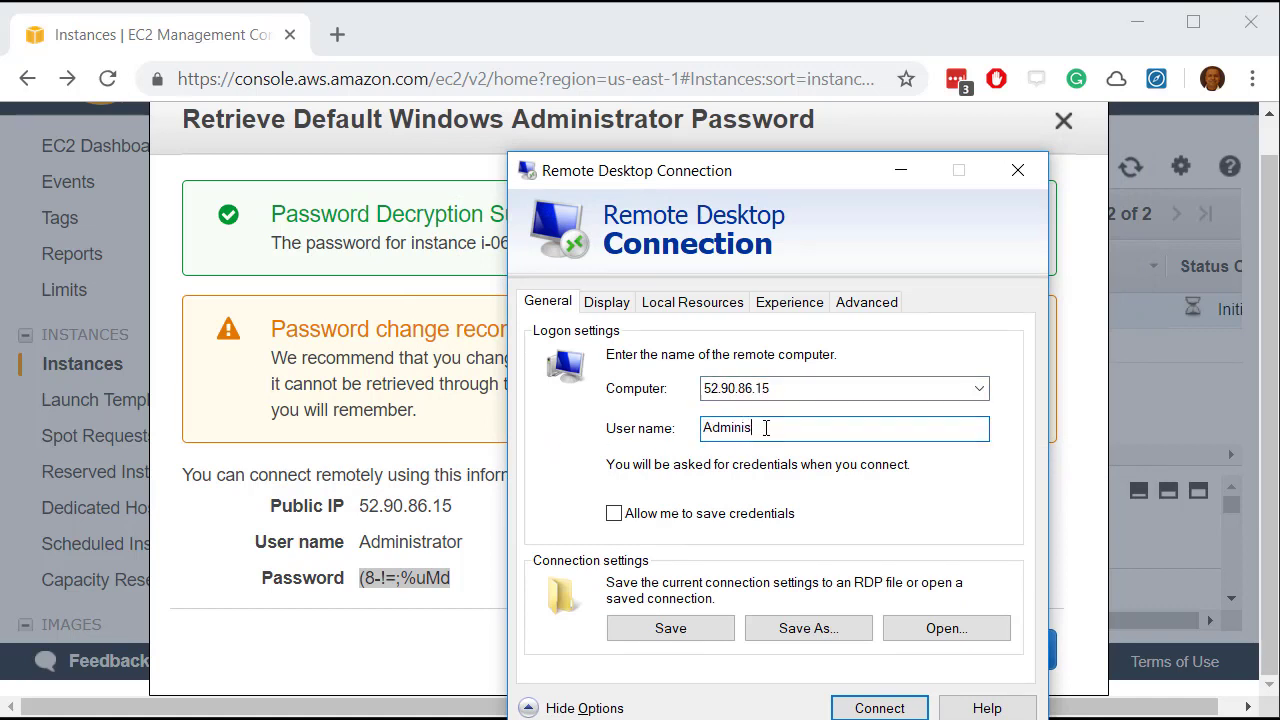
text(trator)
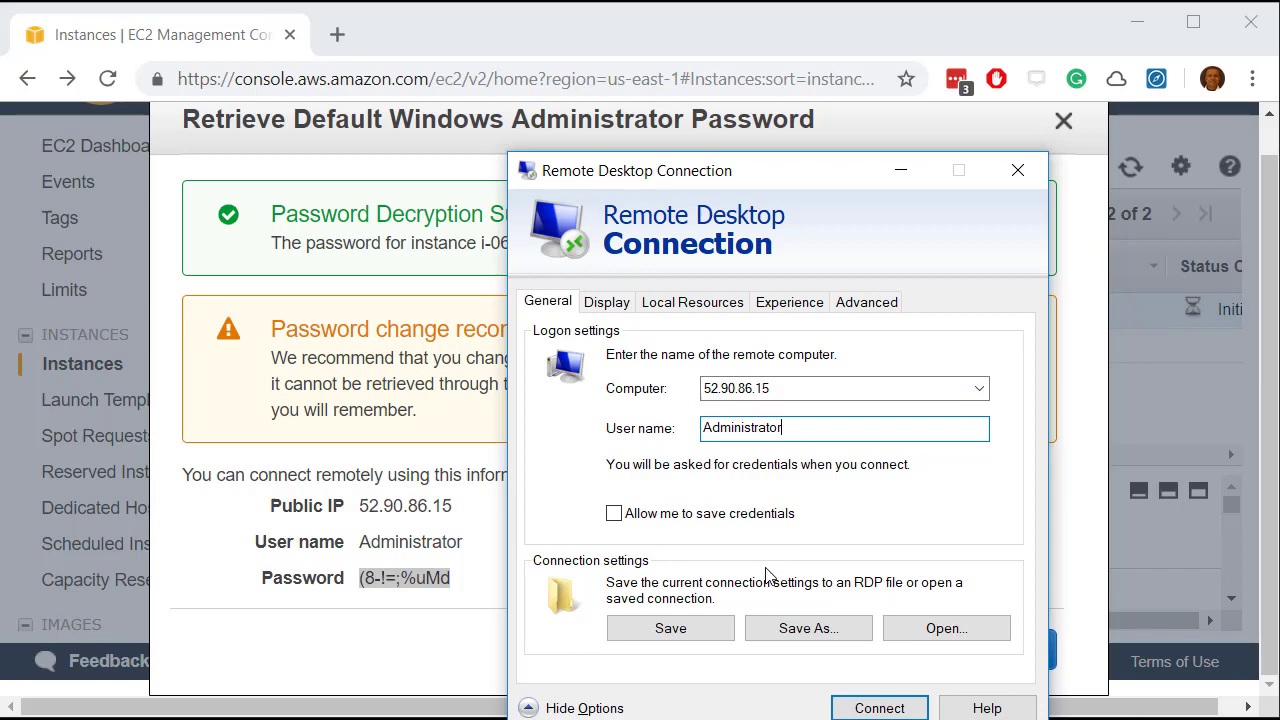
click(880, 708)
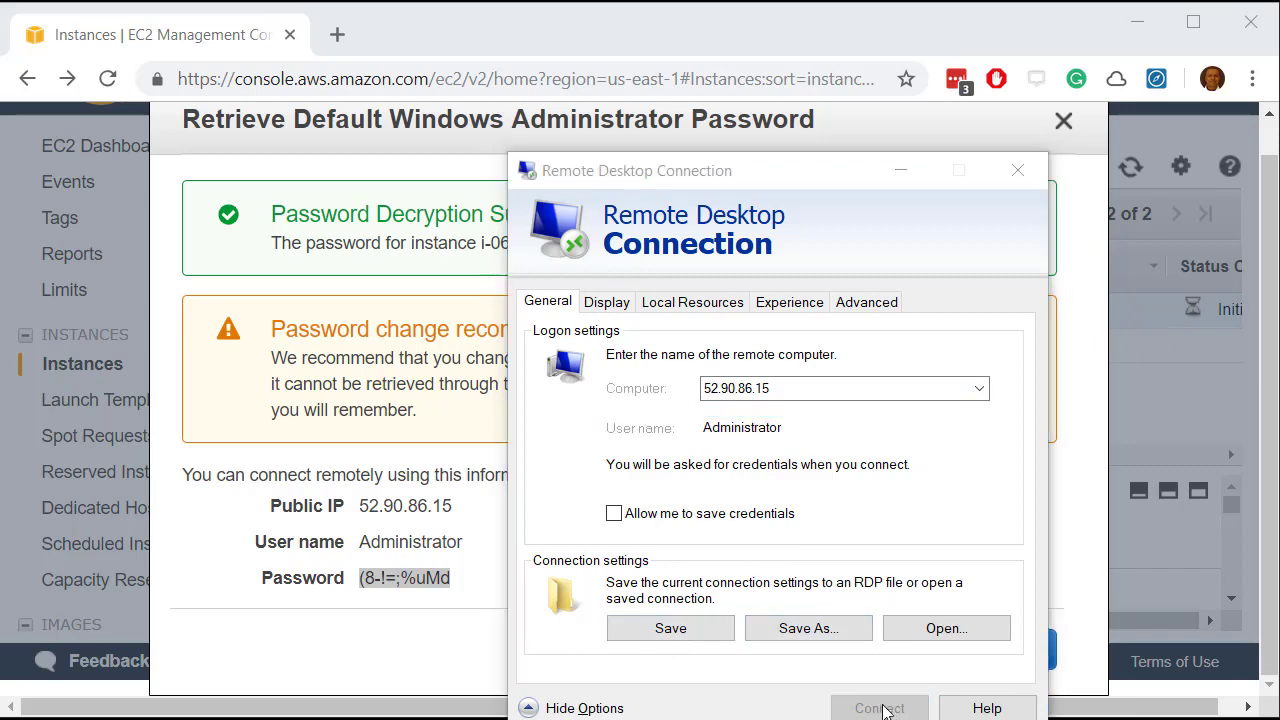
click(880, 708)
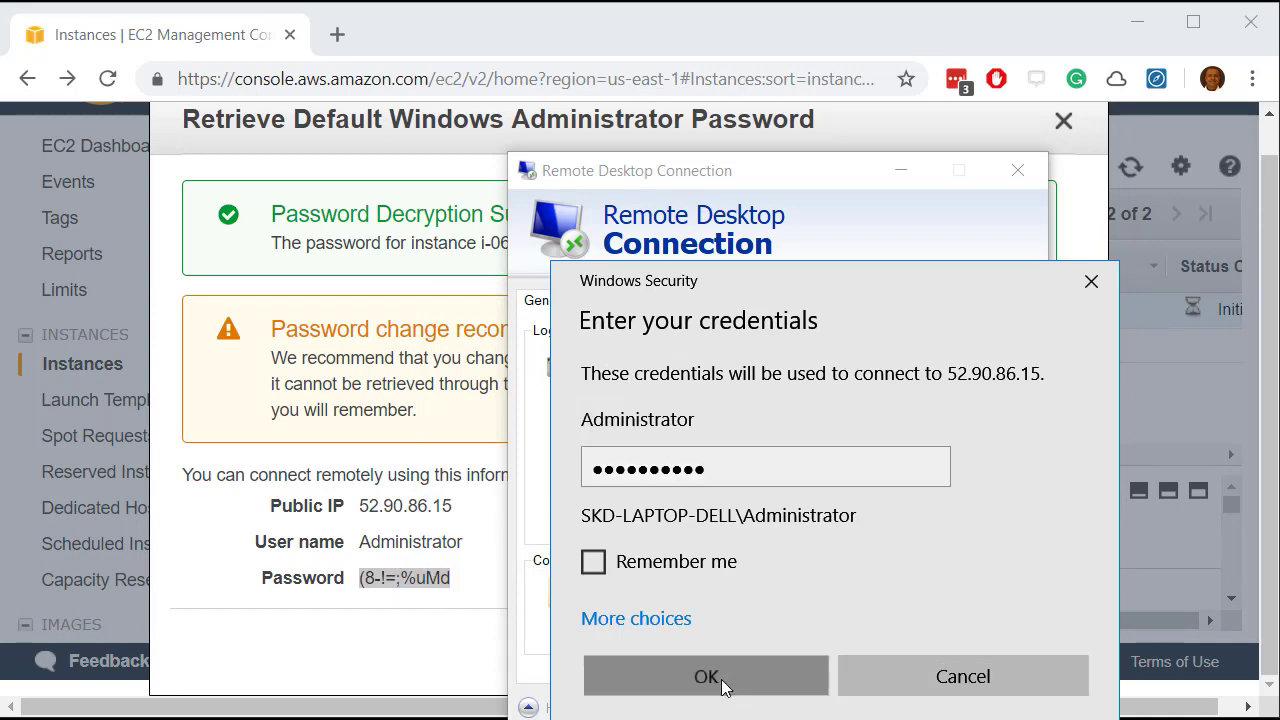
click(706, 676)
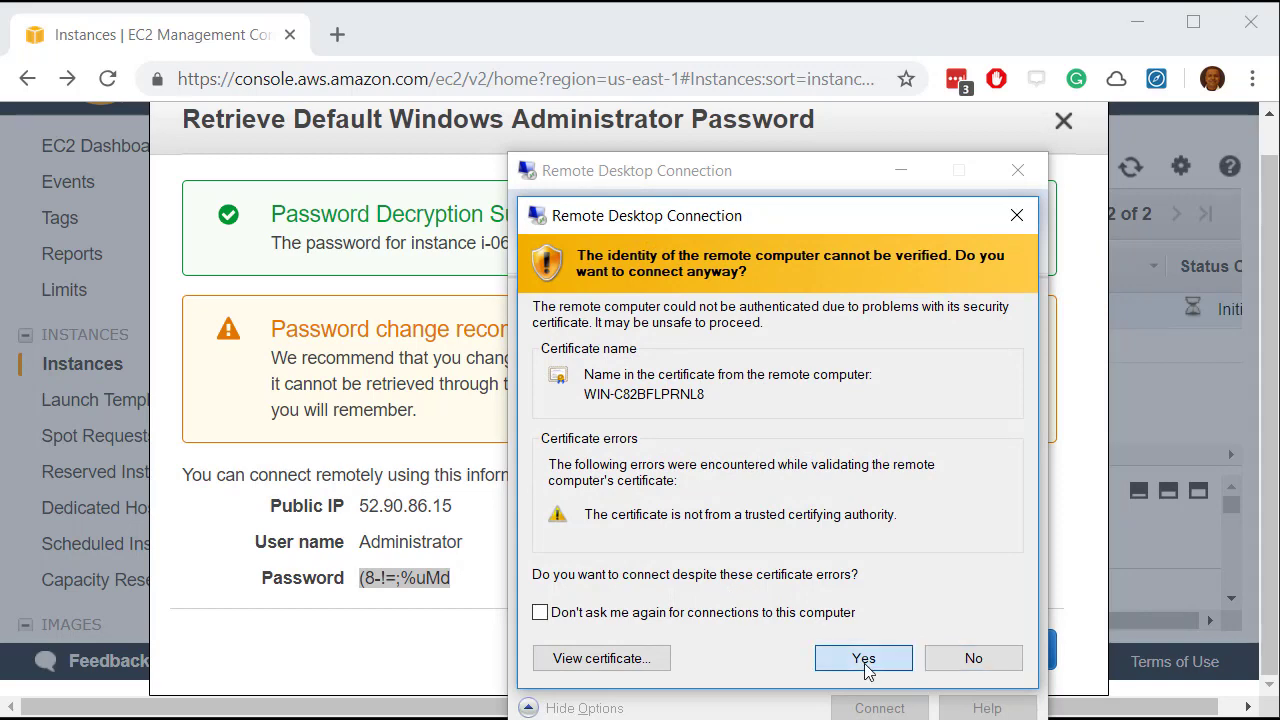
click(864, 658)
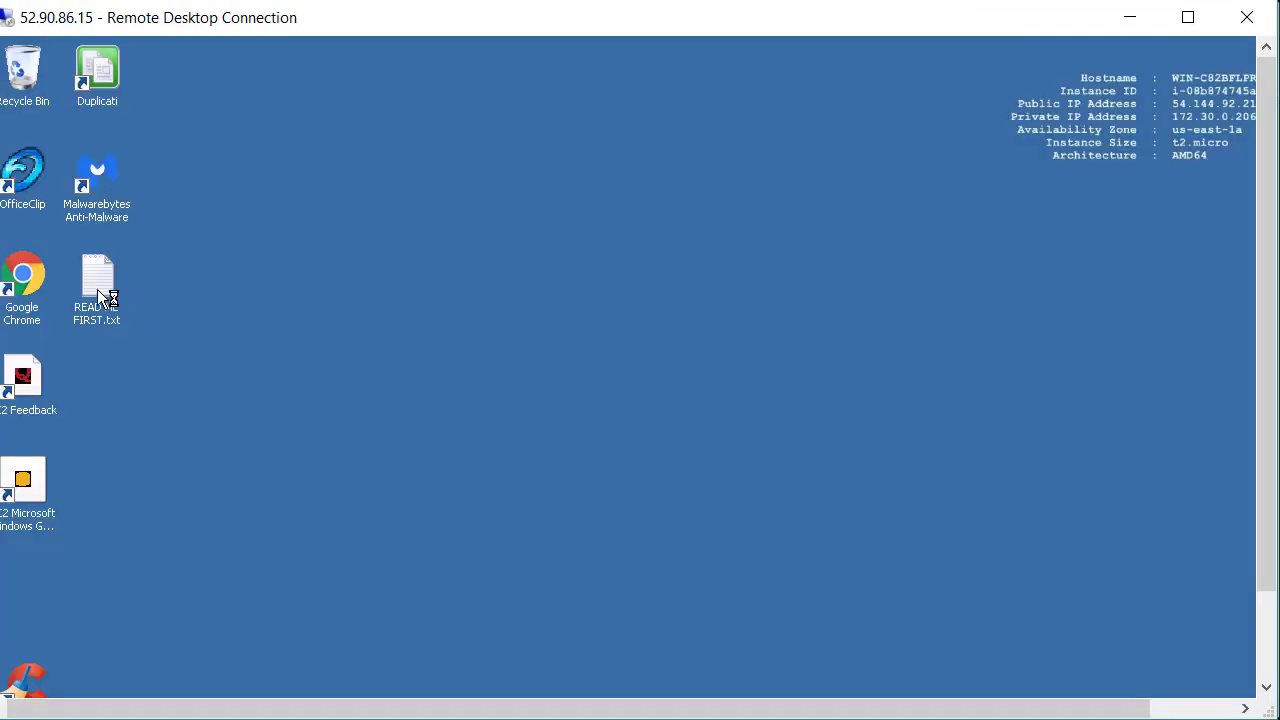
Open READ ME FIRST.txt from the remote desktop in Notepad
double_click(96, 284)
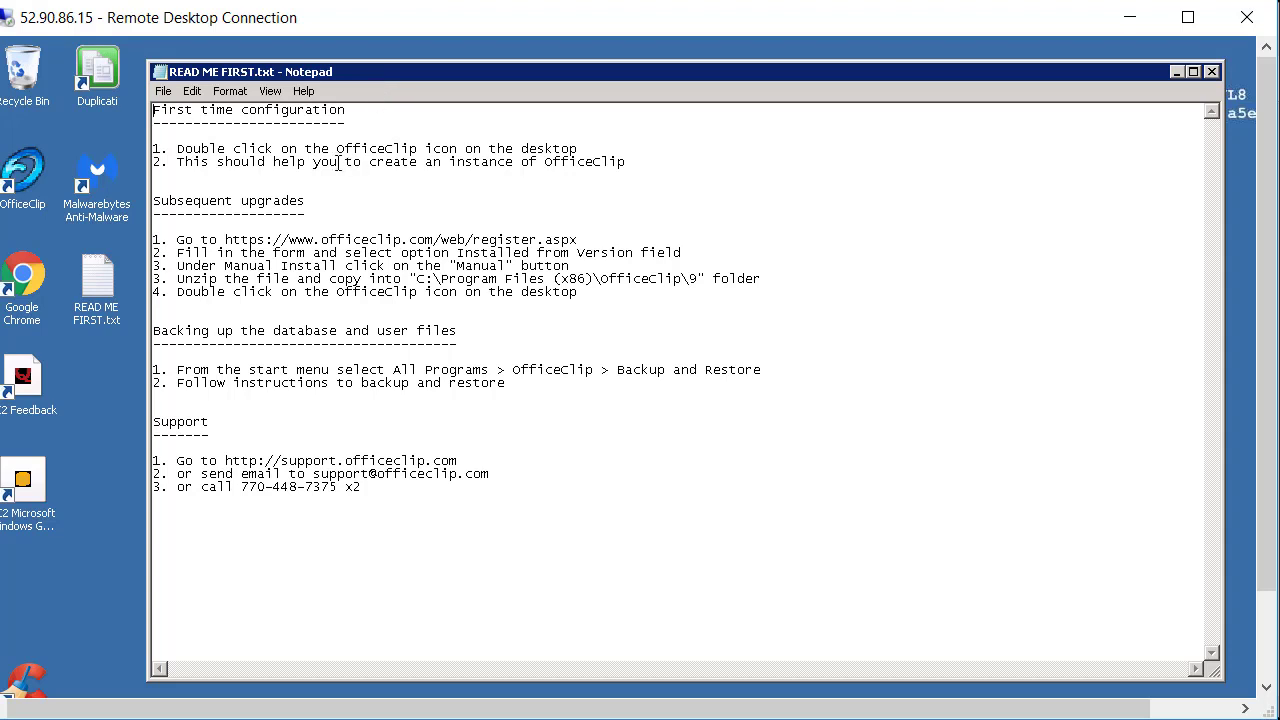
mouse_move(536, 148)
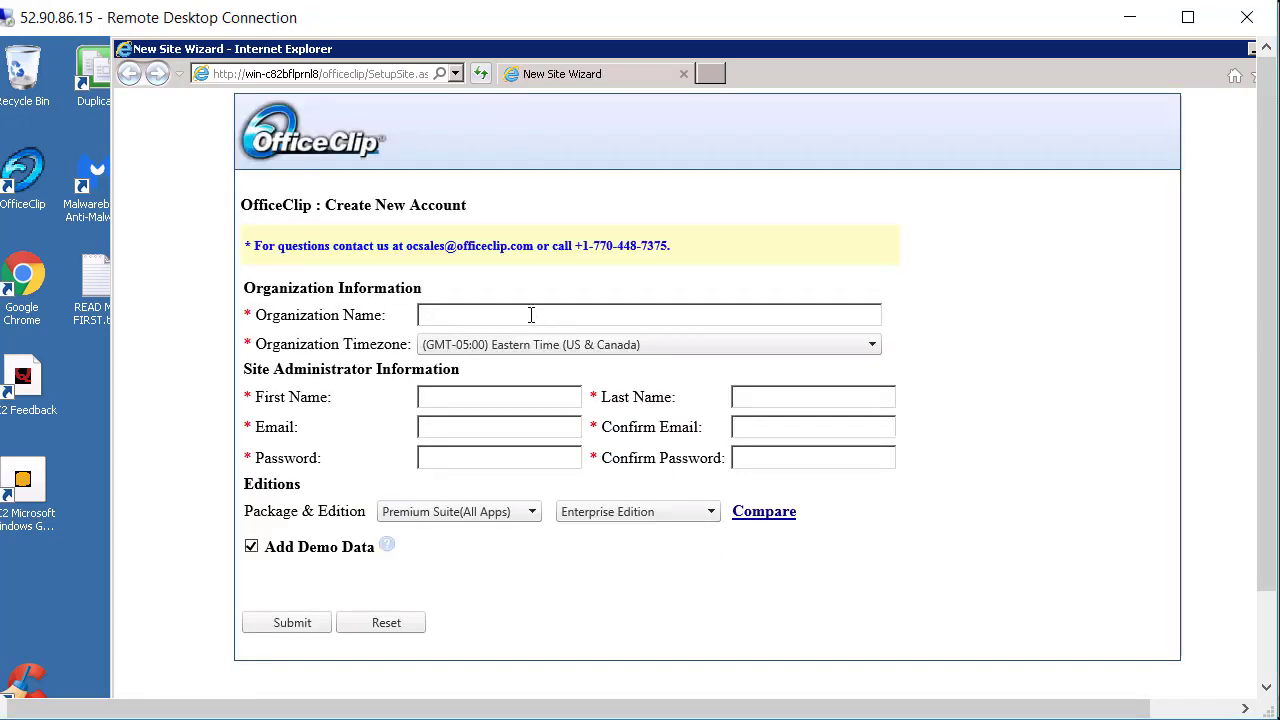
text(OfficeClip)
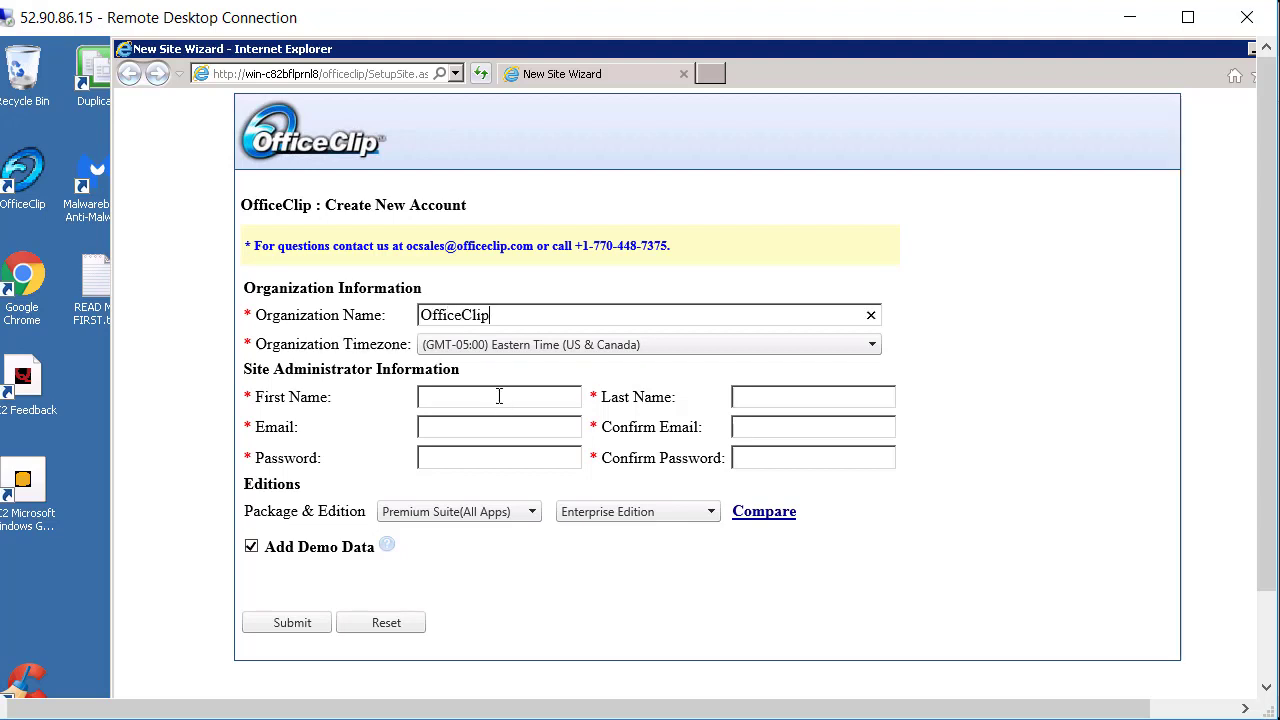
text(SK)
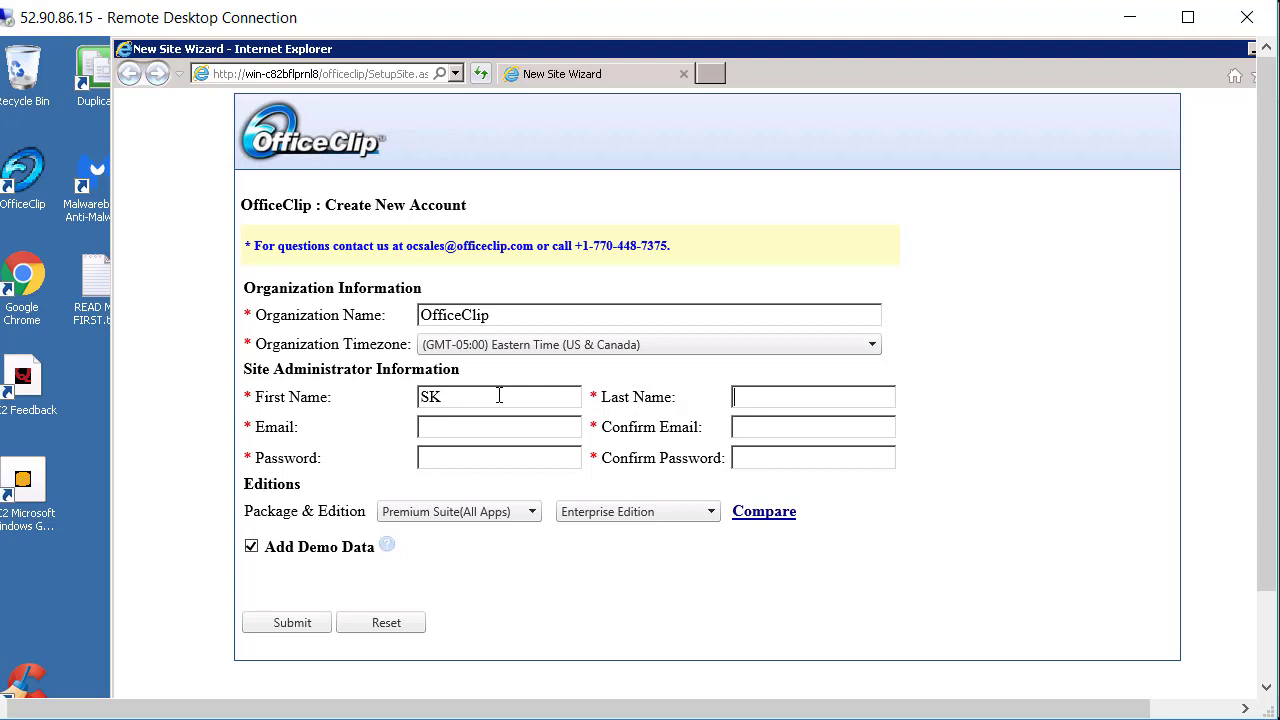
text(Dutta)
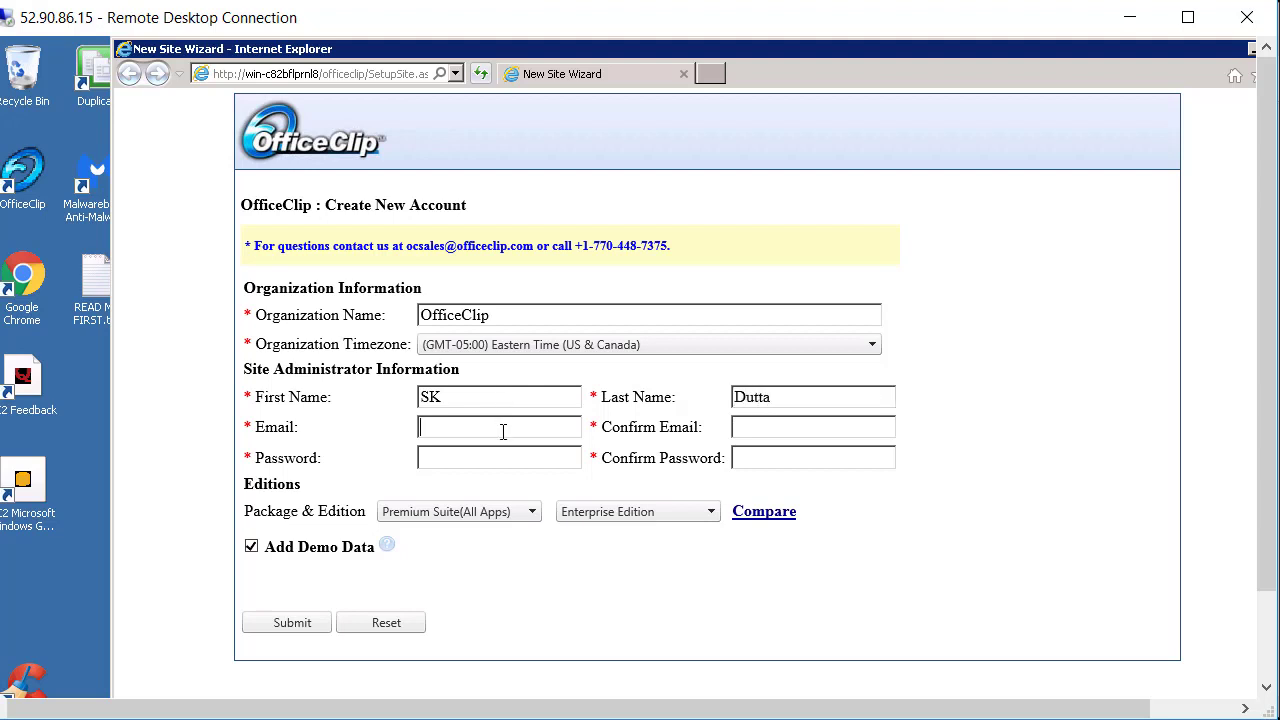
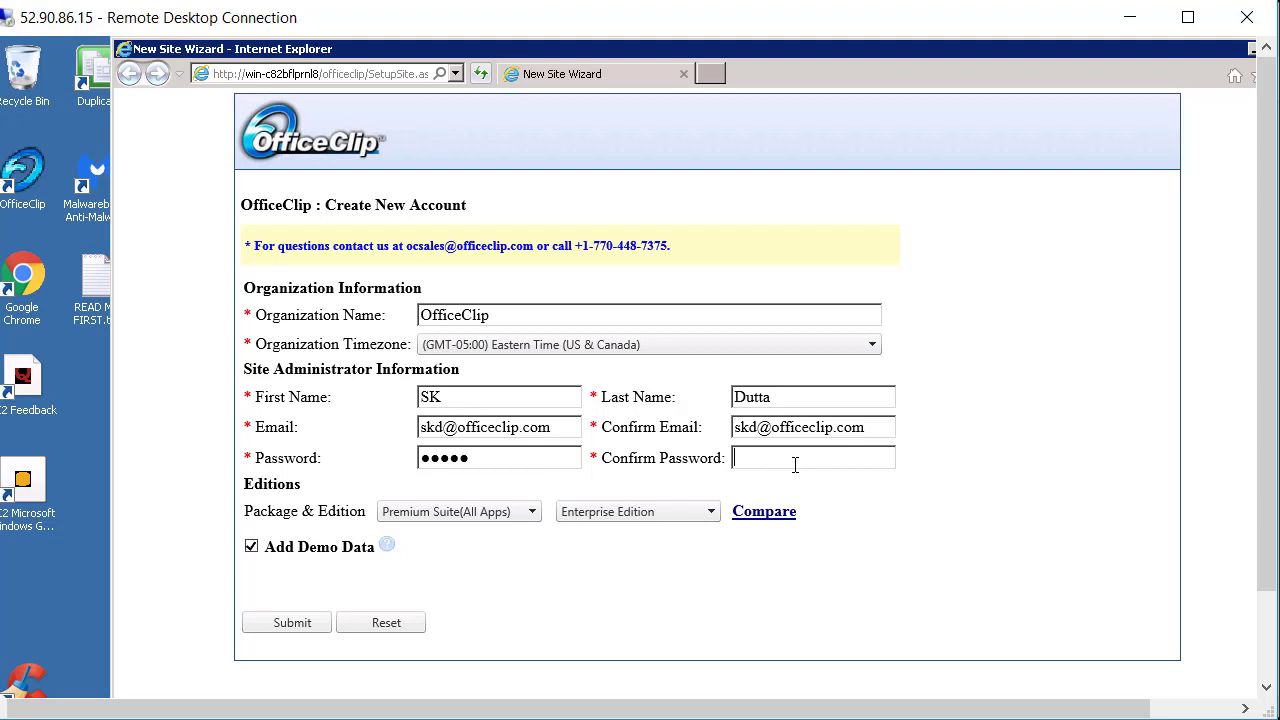
text(•••••)
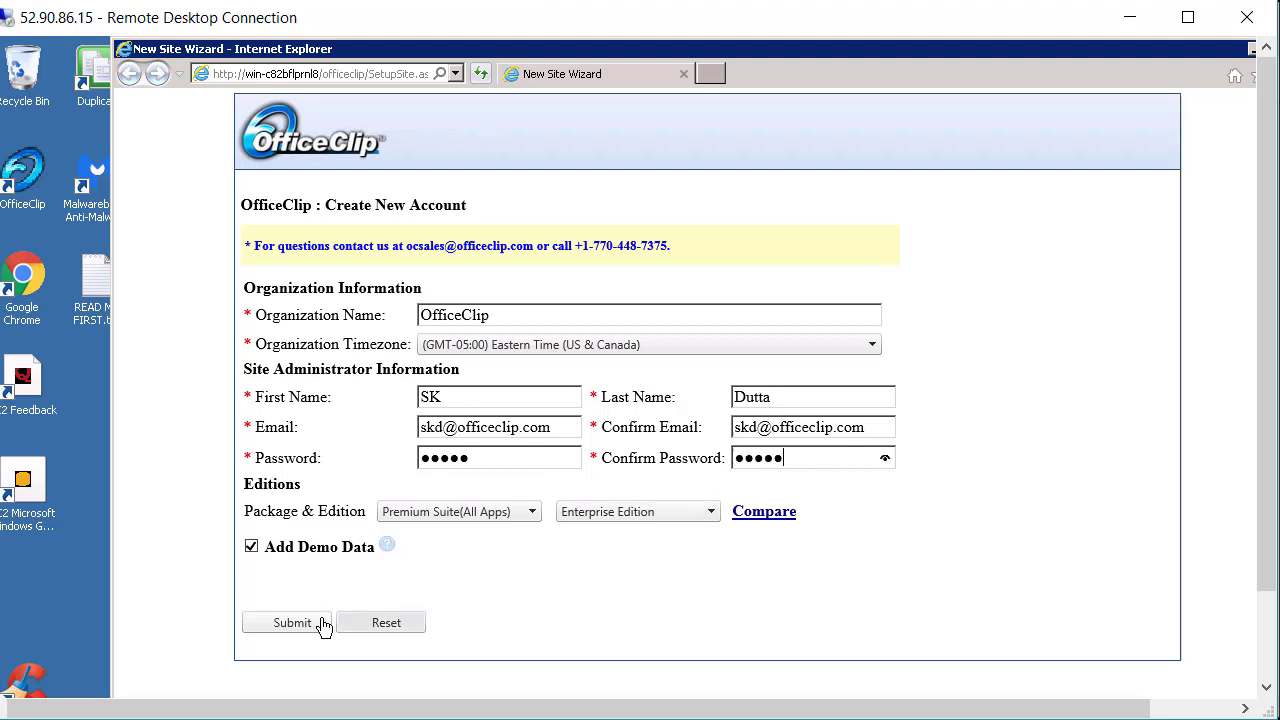
click(292, 622)
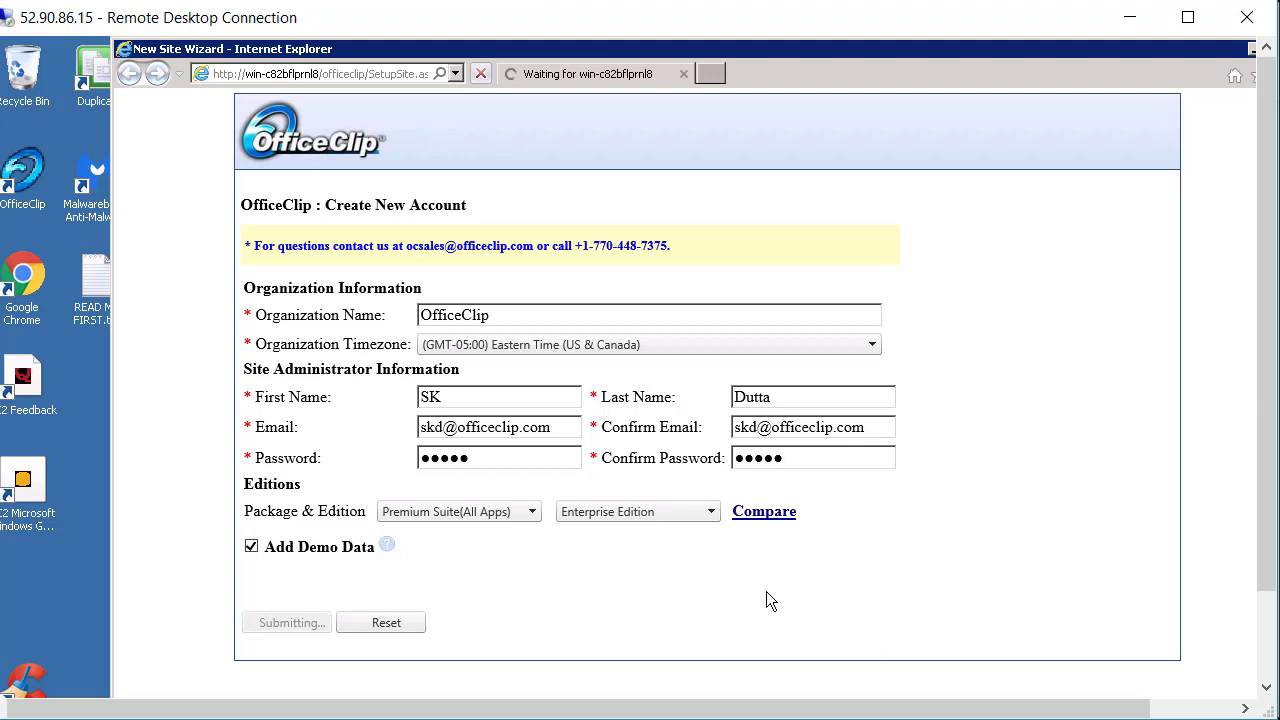
mouse_move(848, 620)
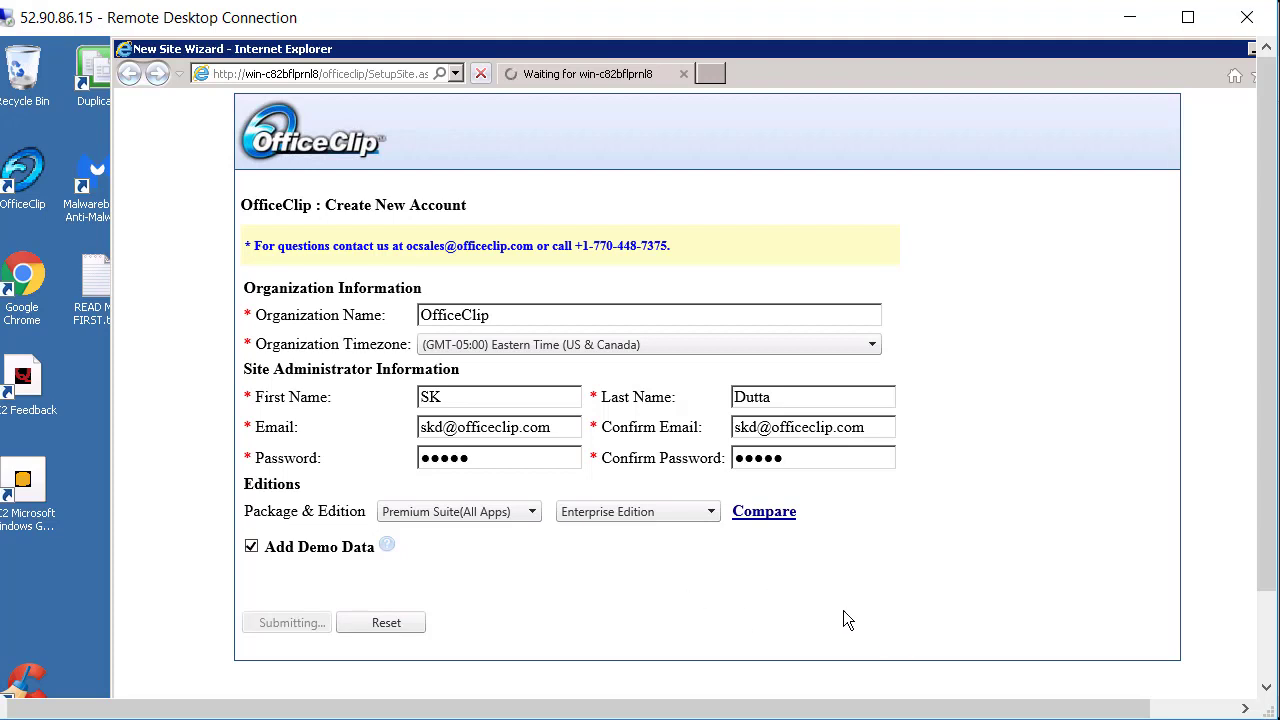
click(292, 622)
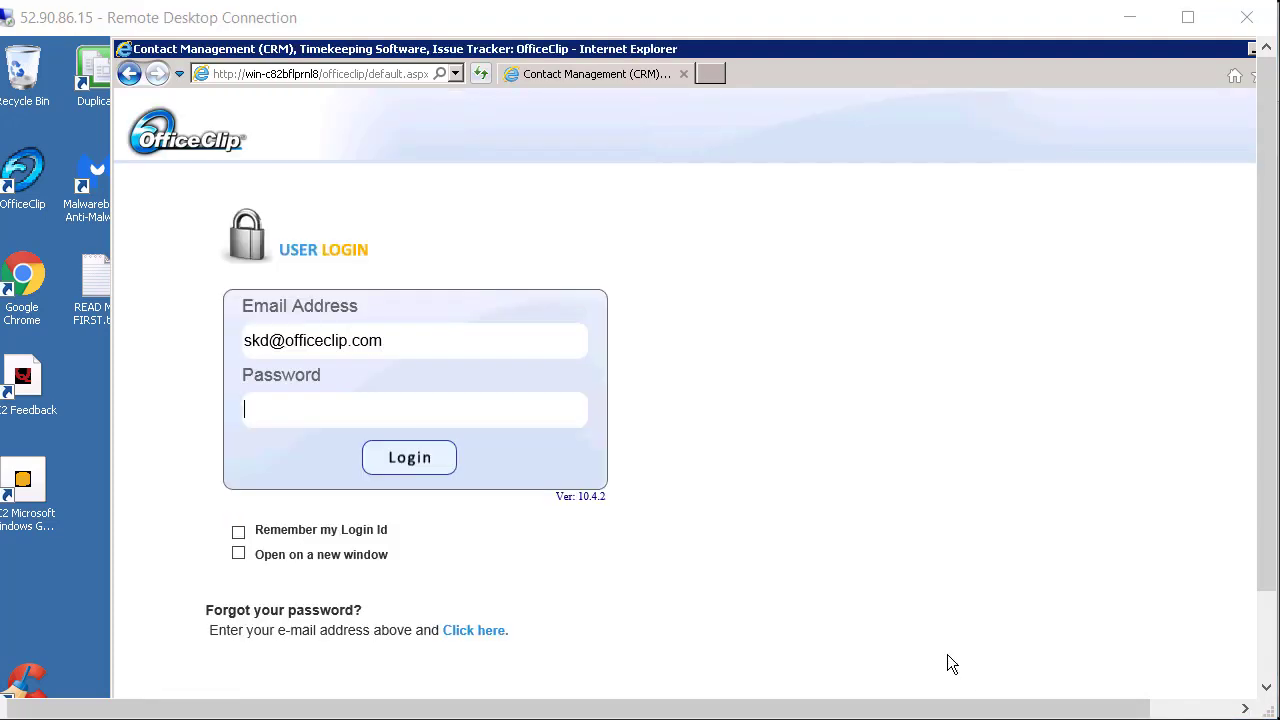
mouse_move(348, 420)
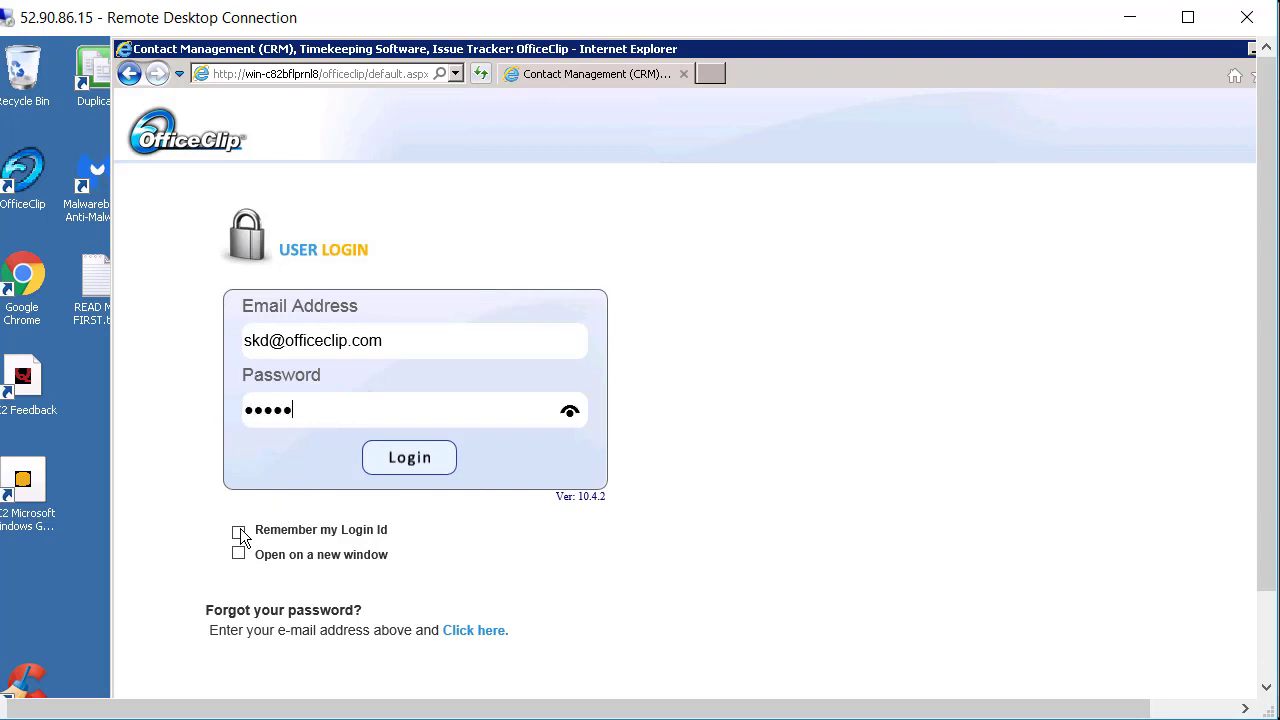
click(408, 456)
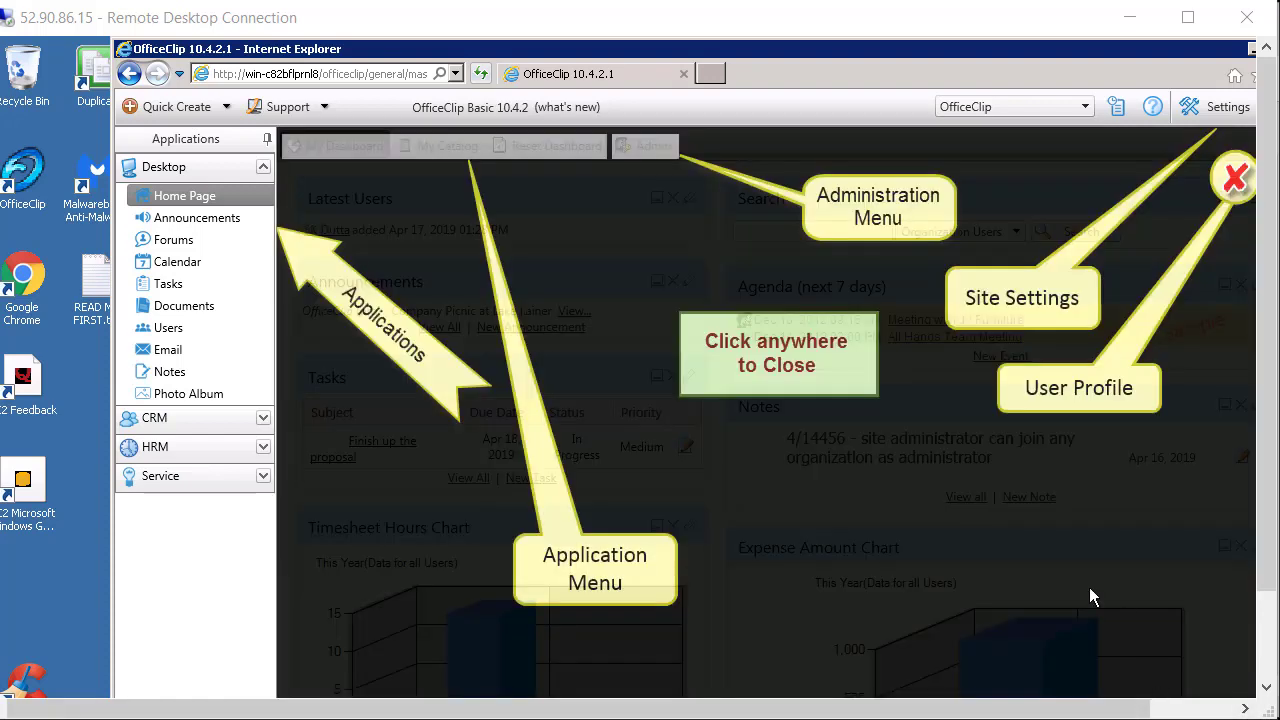
mouse_move(628, 530)
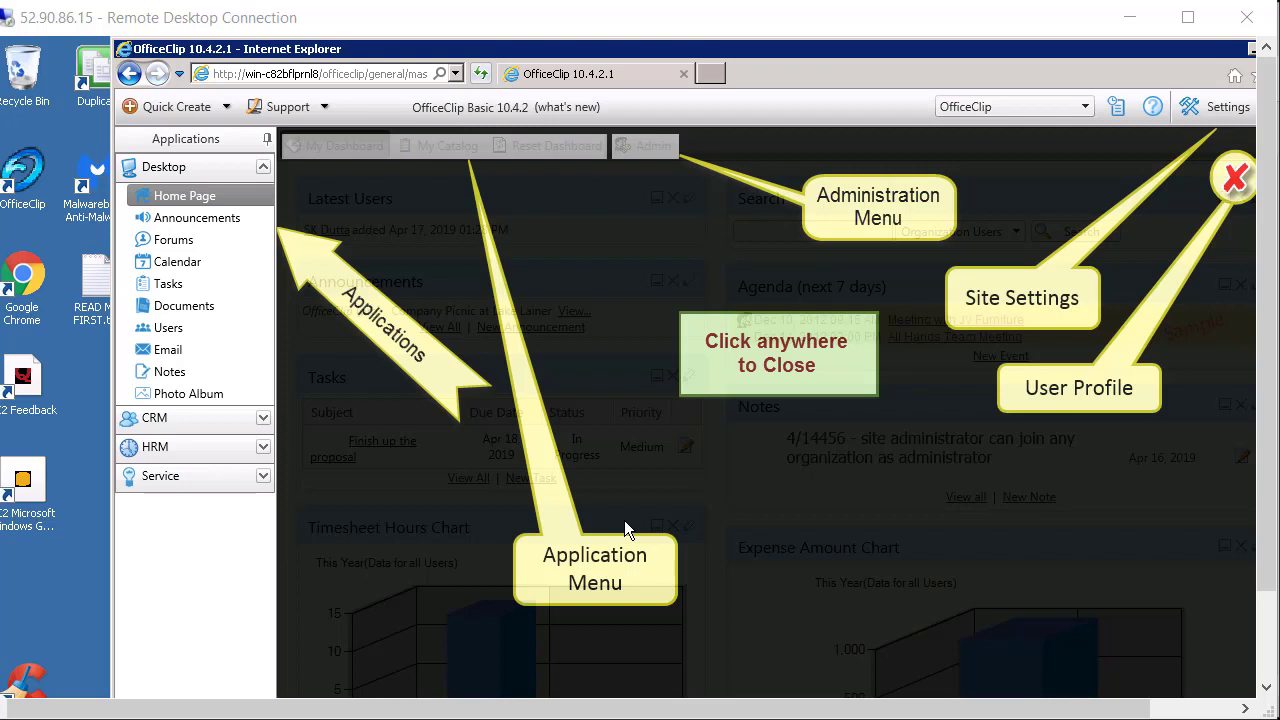
mouse_move(500, 146)
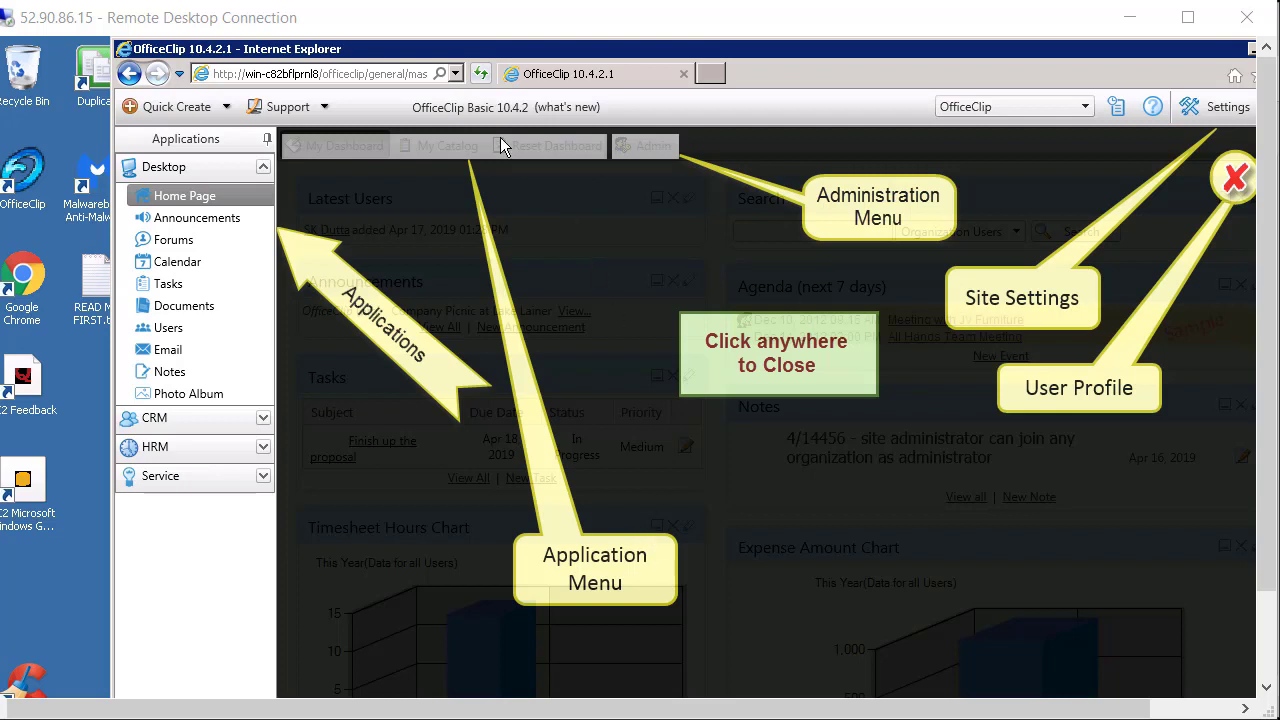
mouse_move(510, 120)
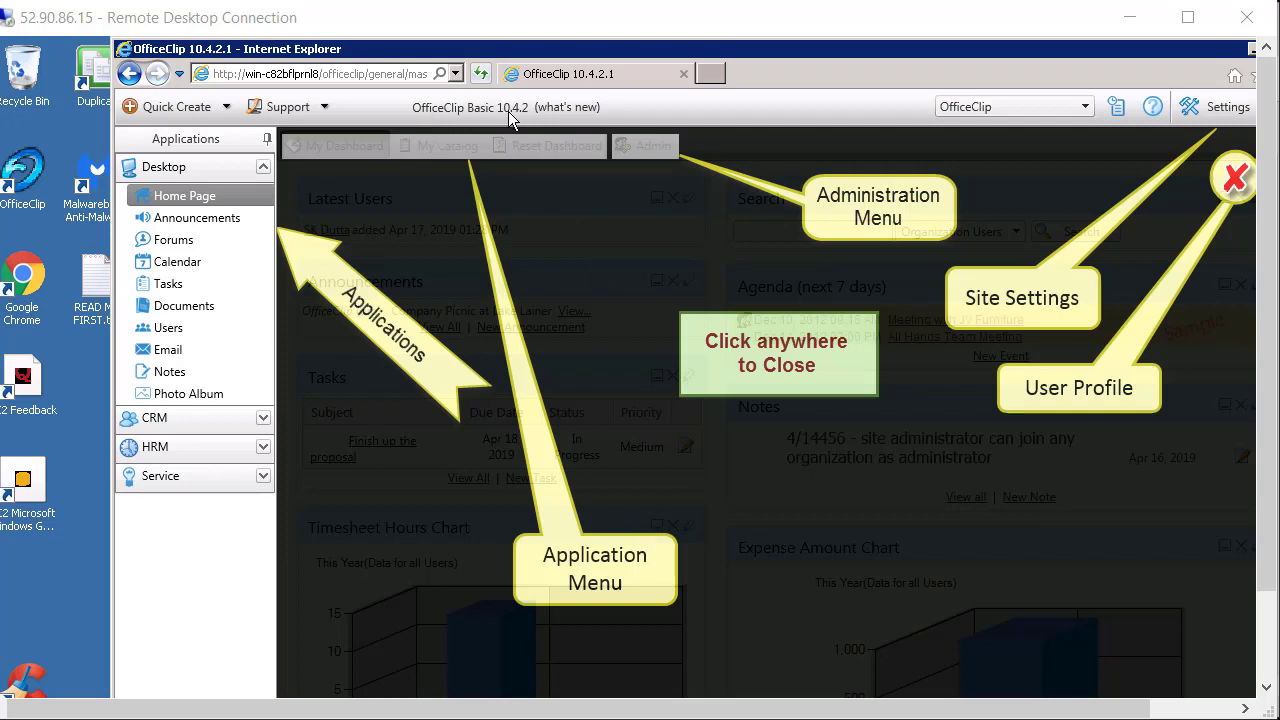
mouse_move(536, 120)
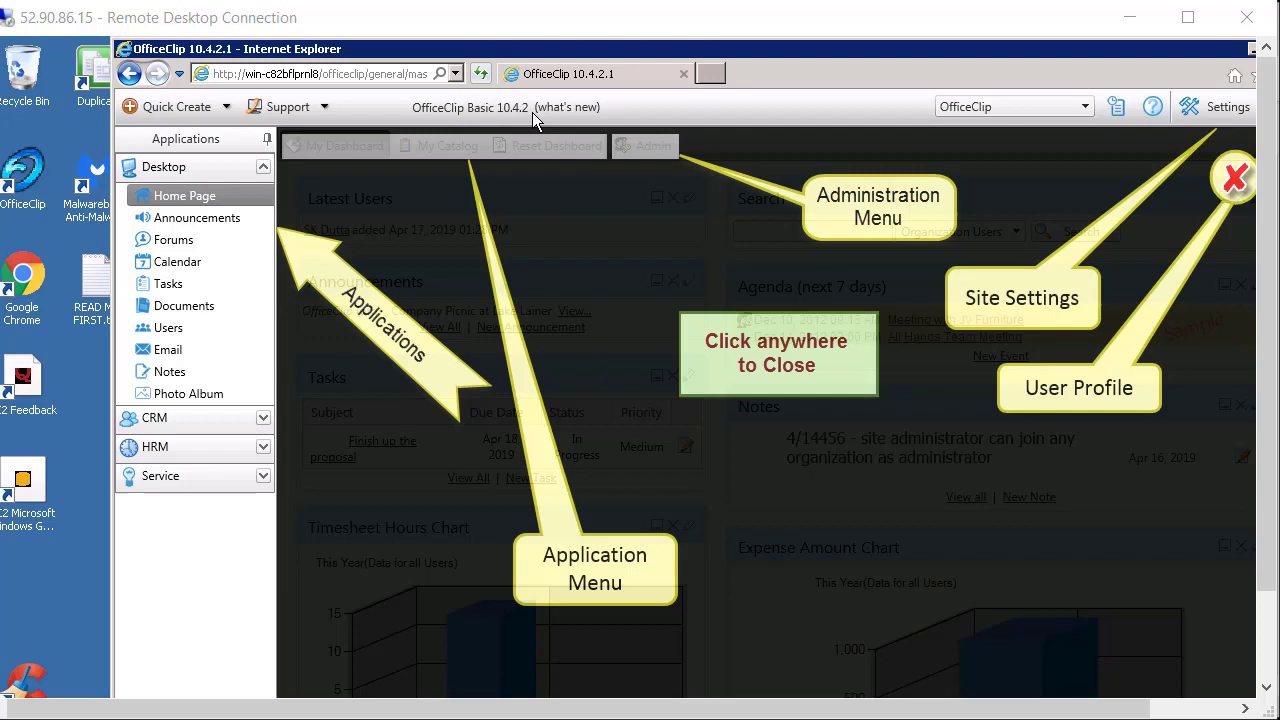
mouse_move(1256, 56)
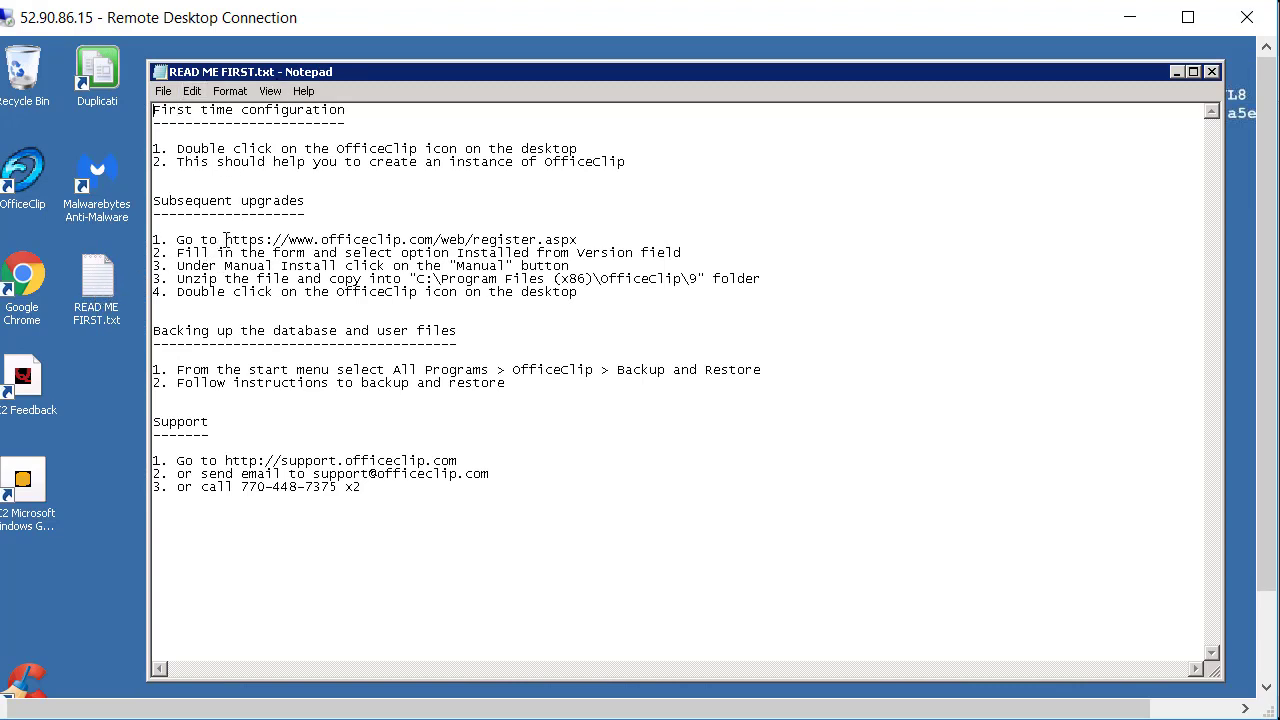
drag(224, 240, 576, 240)
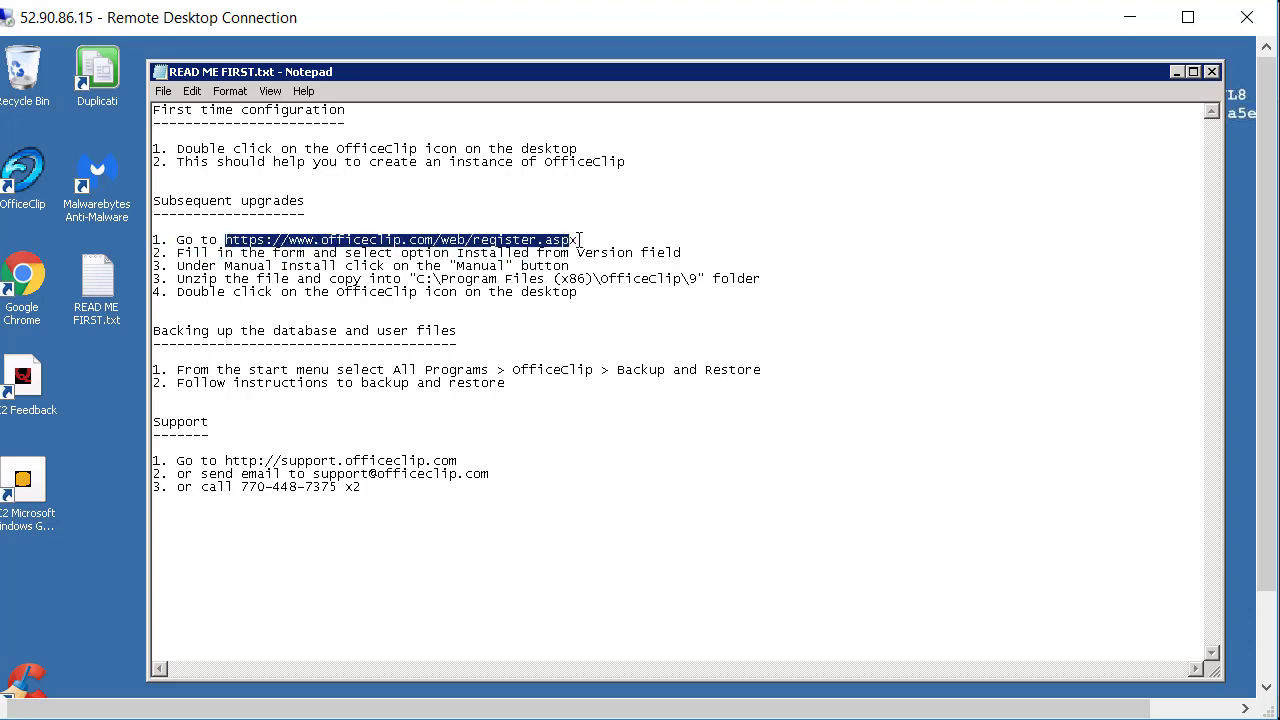
right_click(564, 244)
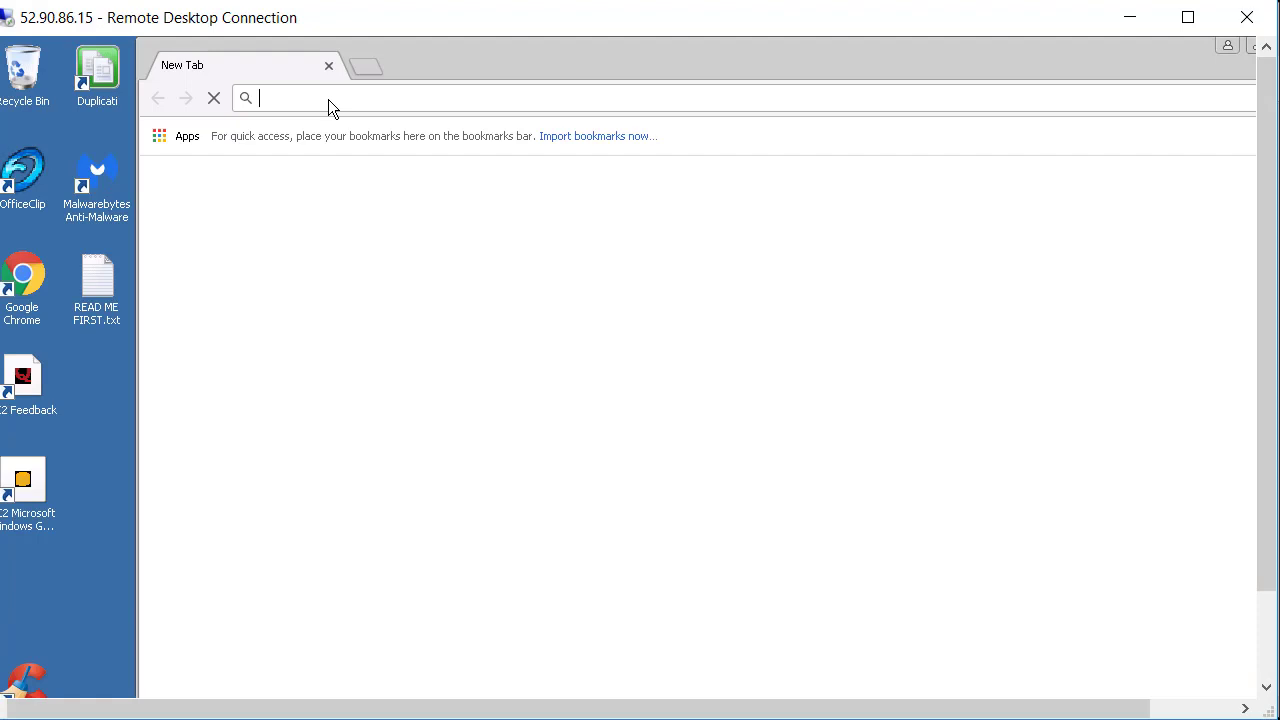
Paste the copied register.aspx address into Chrome and load the OfficeClip registration page
right_click(300, 98)
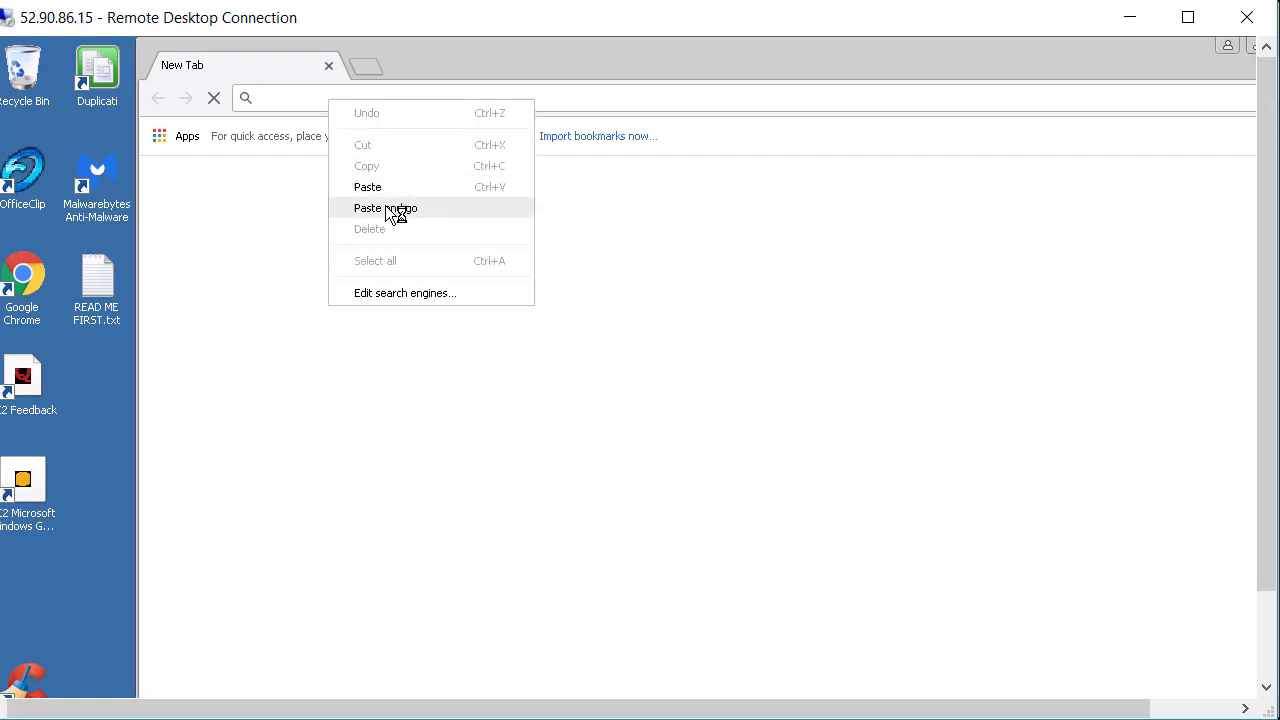
click(384, 208)
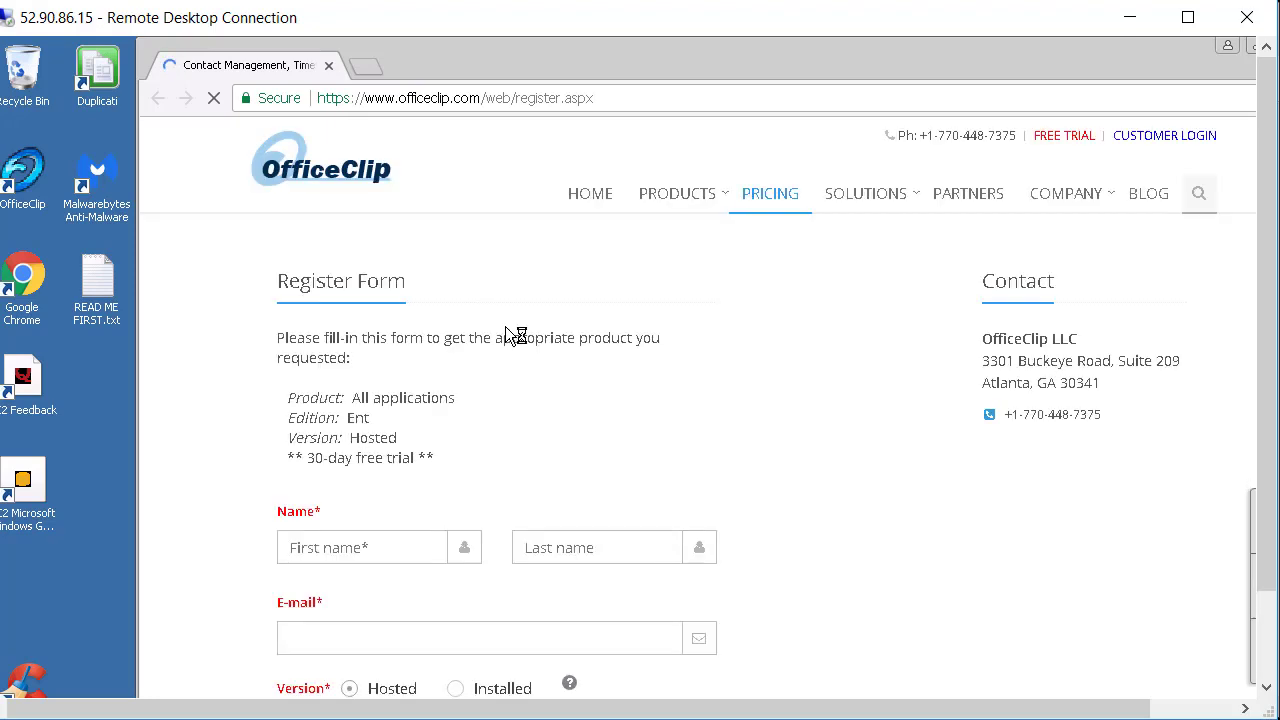
scroll(down, 3)
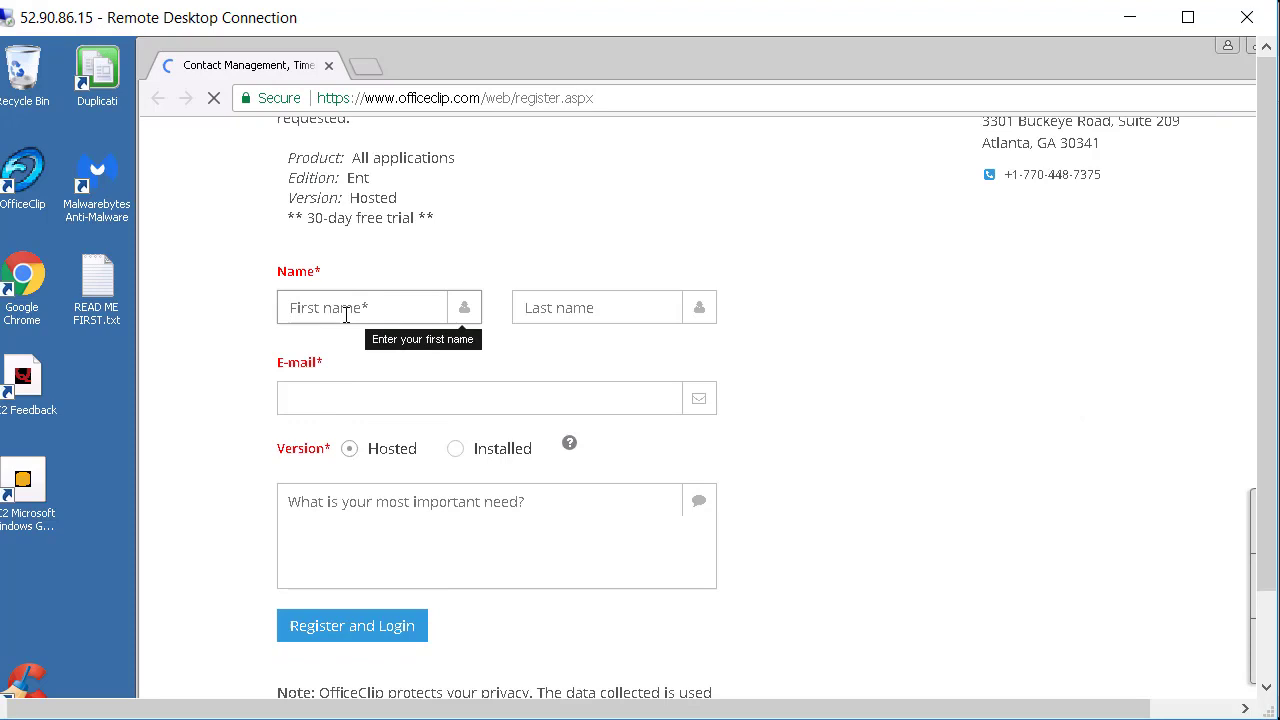
Register as SK for the Installed version with need 'Testing EC2 upgrade' and reach the downloads
text(SK)
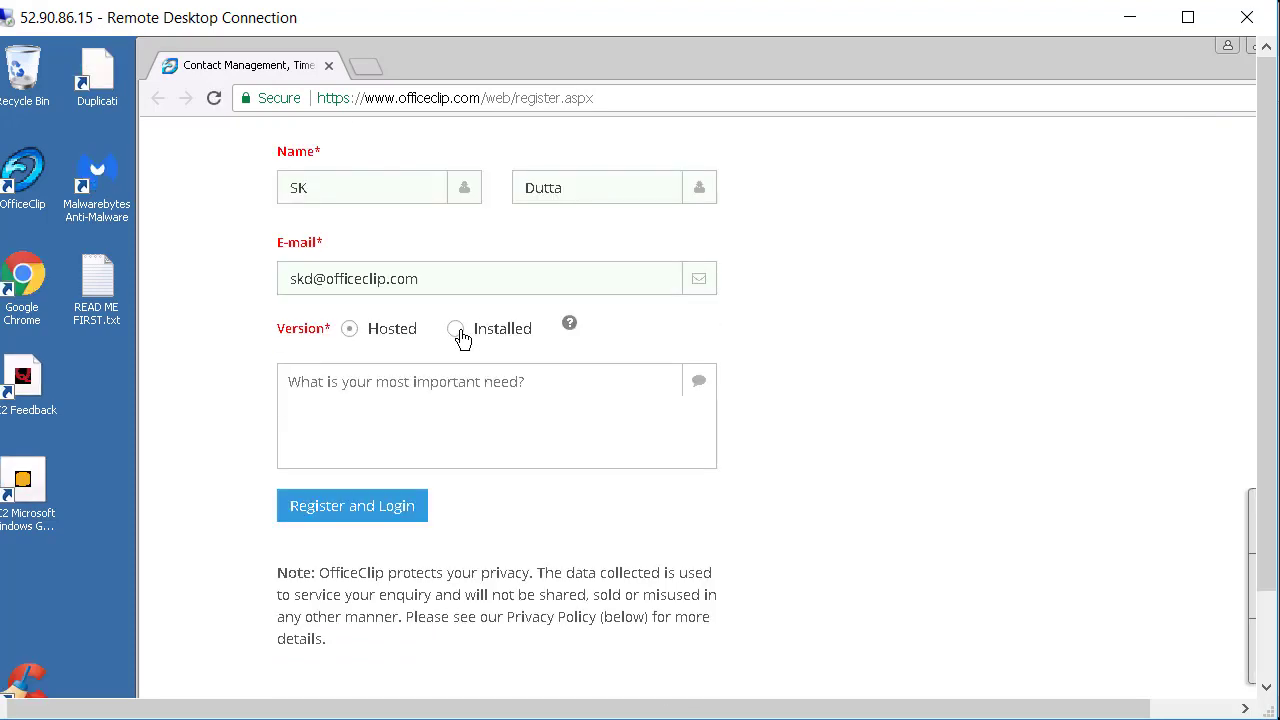
click(456, 328)
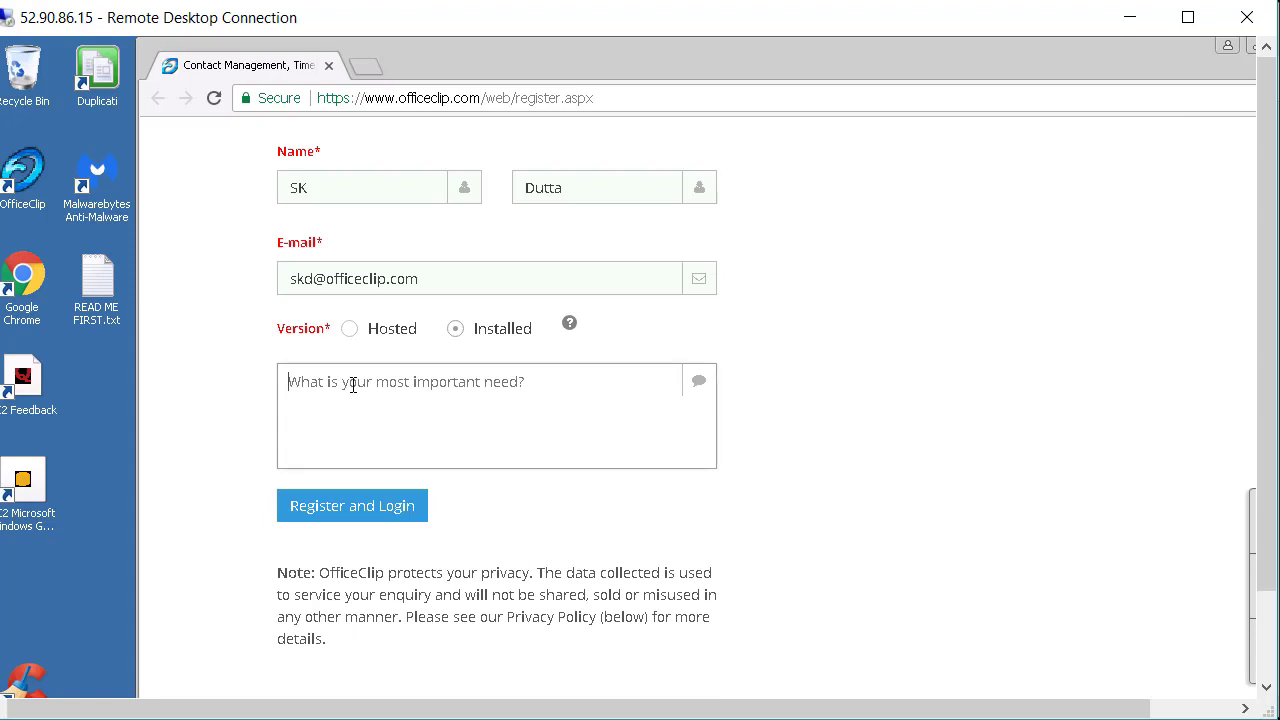
text(Testing)
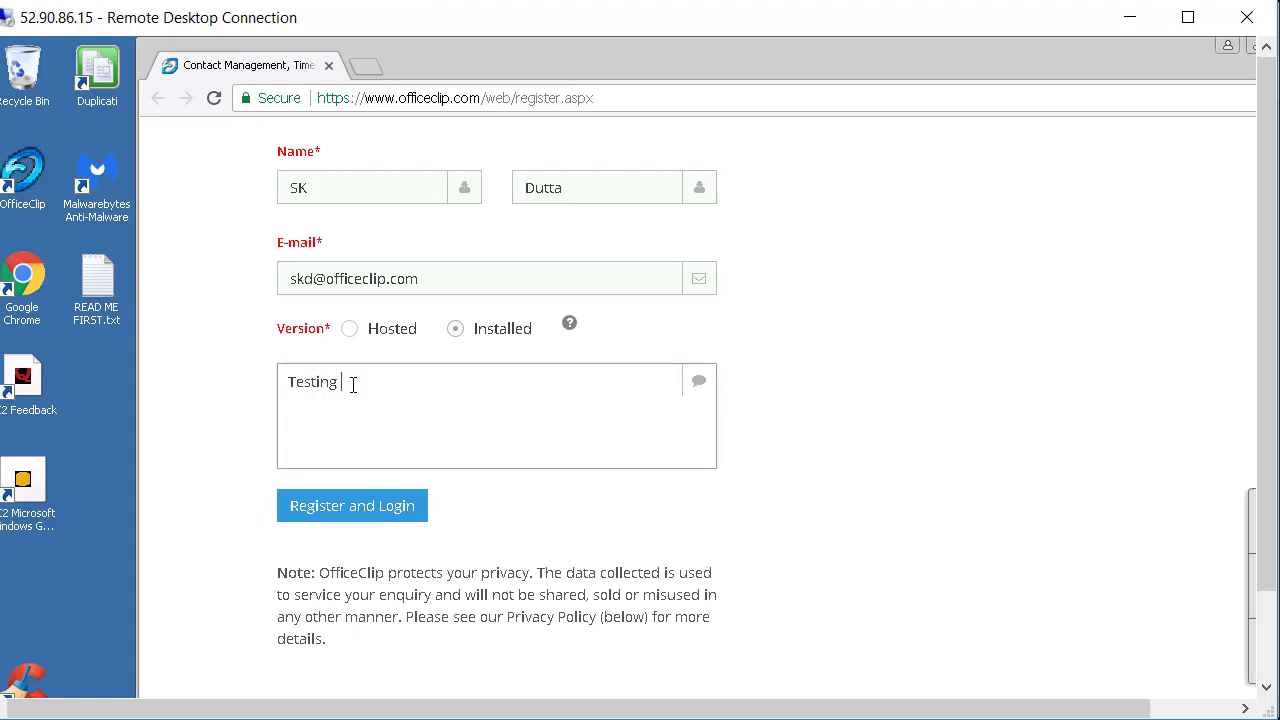
text(EC2)
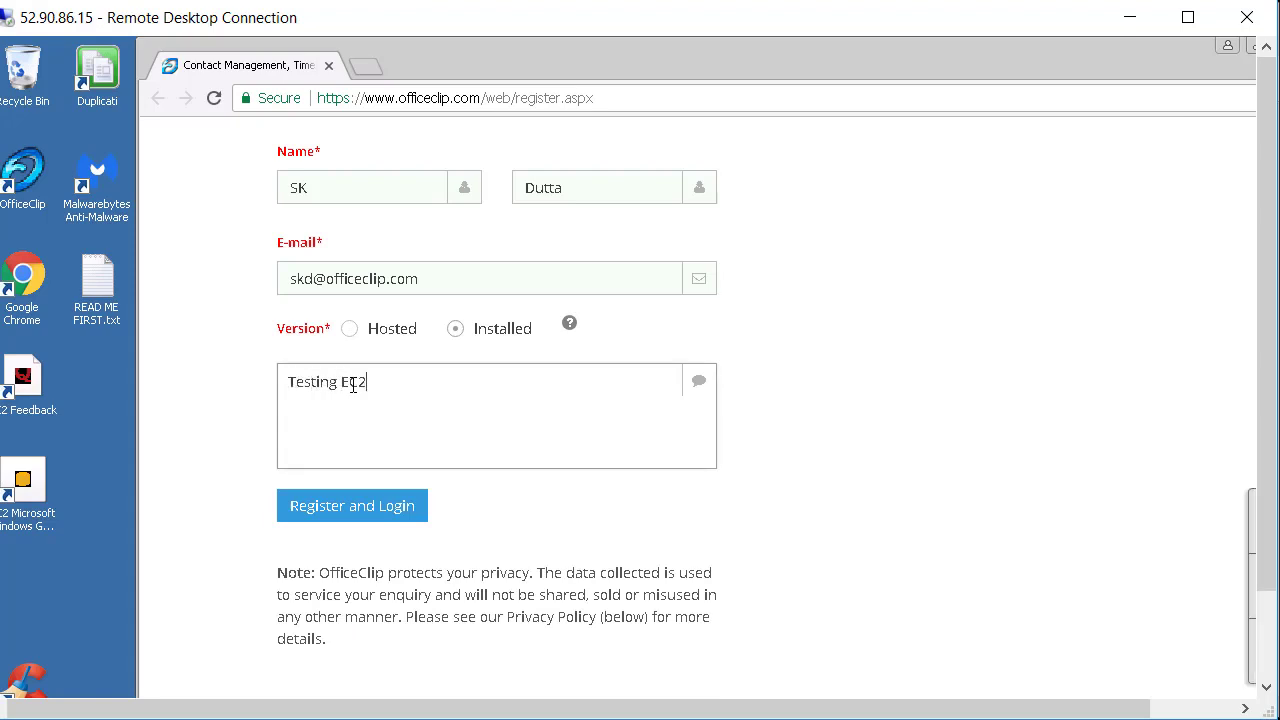
text(upgrade)
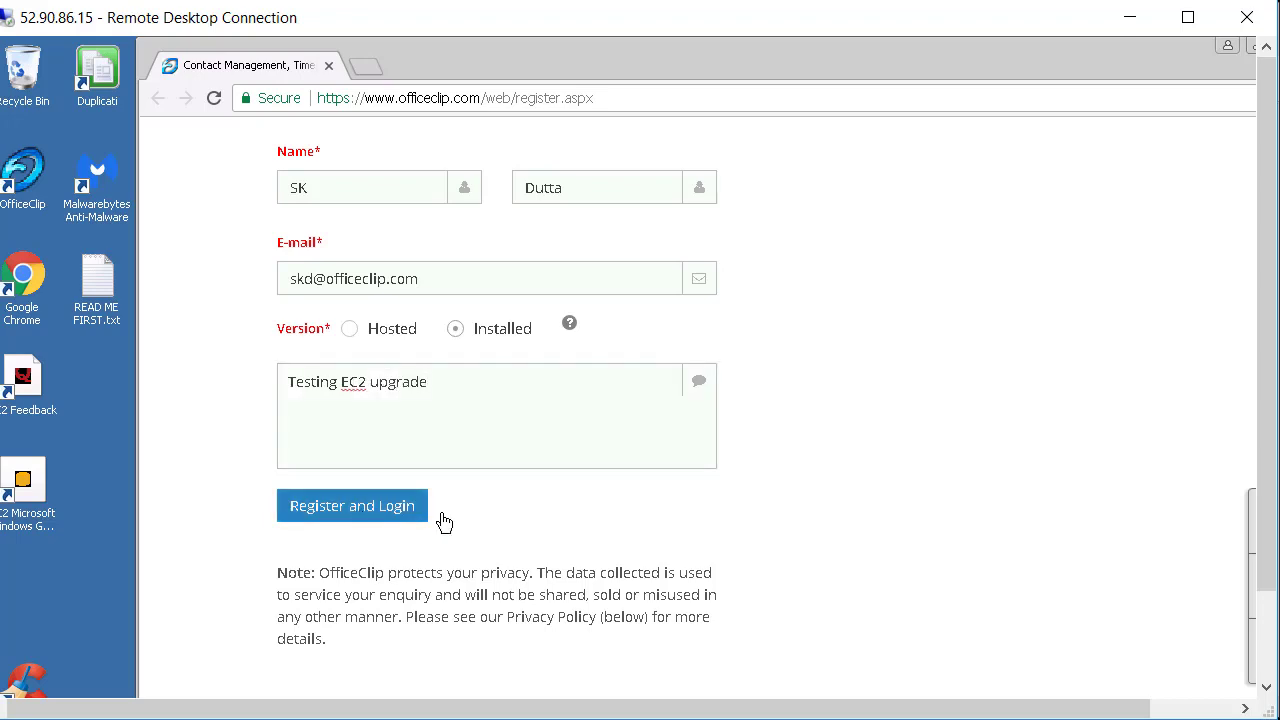
click(352, 504)
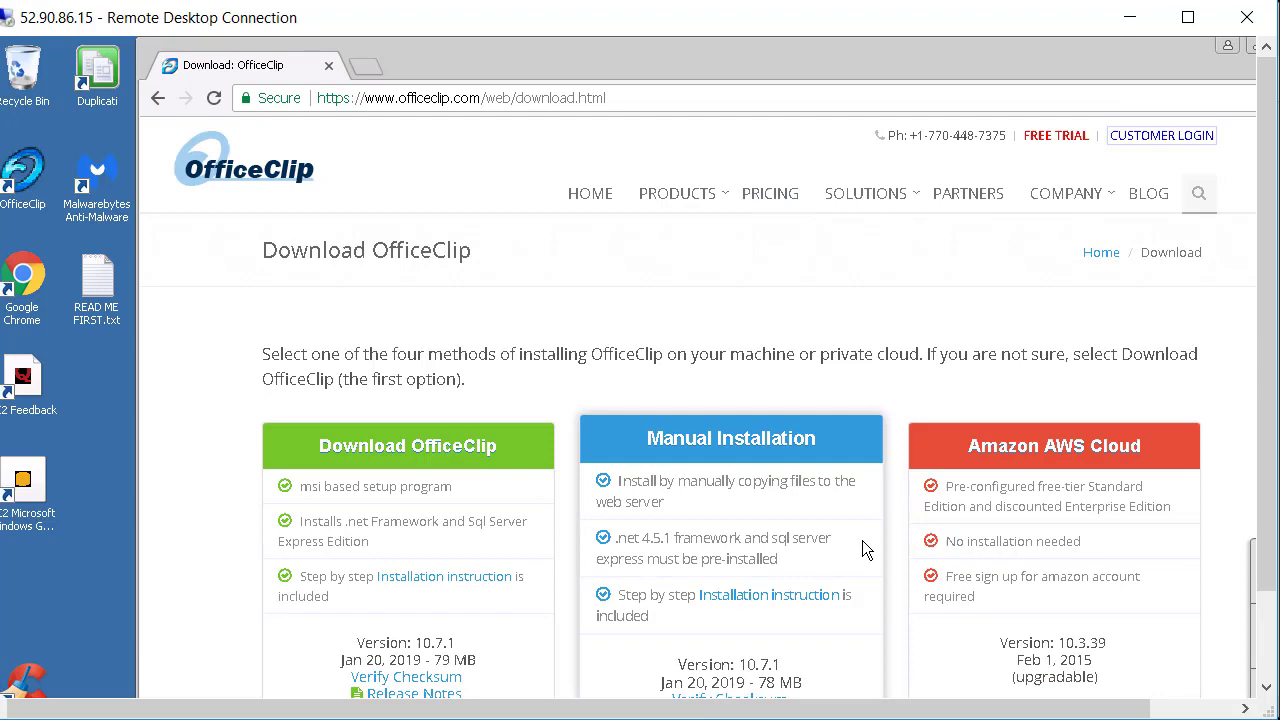
Download the manual installation package manual.zip and show it in the Downloads folder
scroll(down, 3)
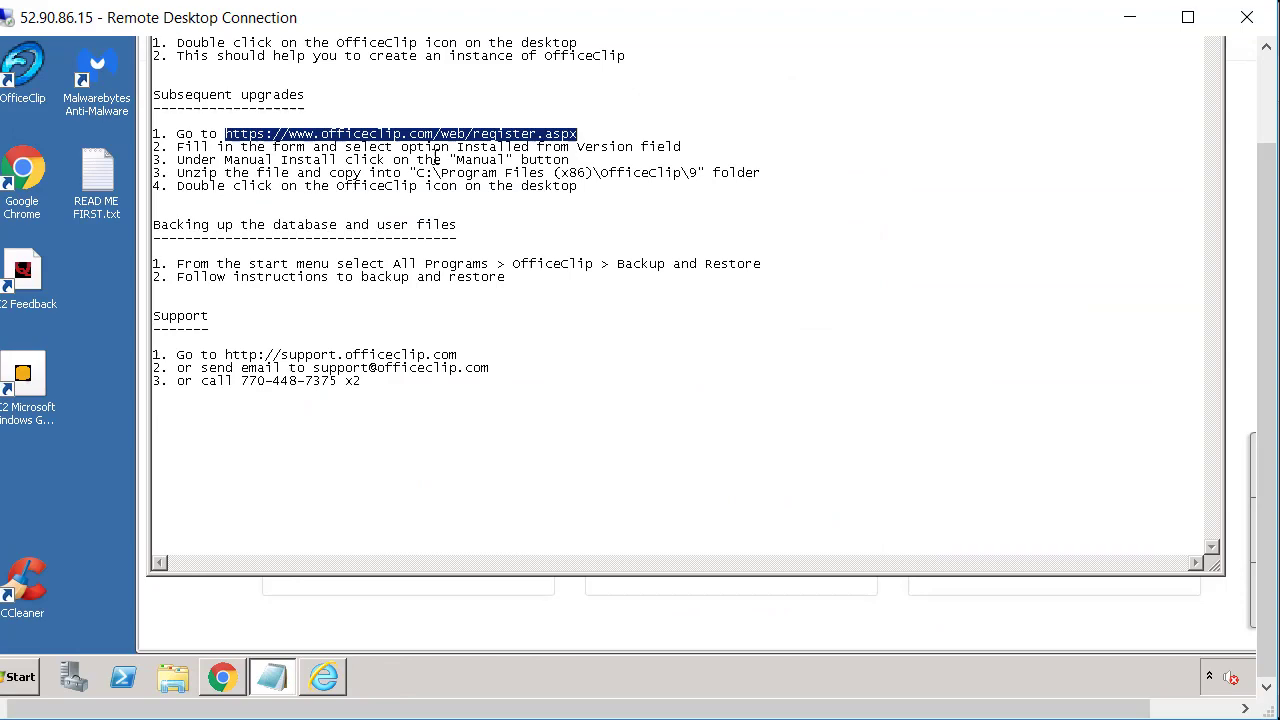
mouse_move(1240, 114)
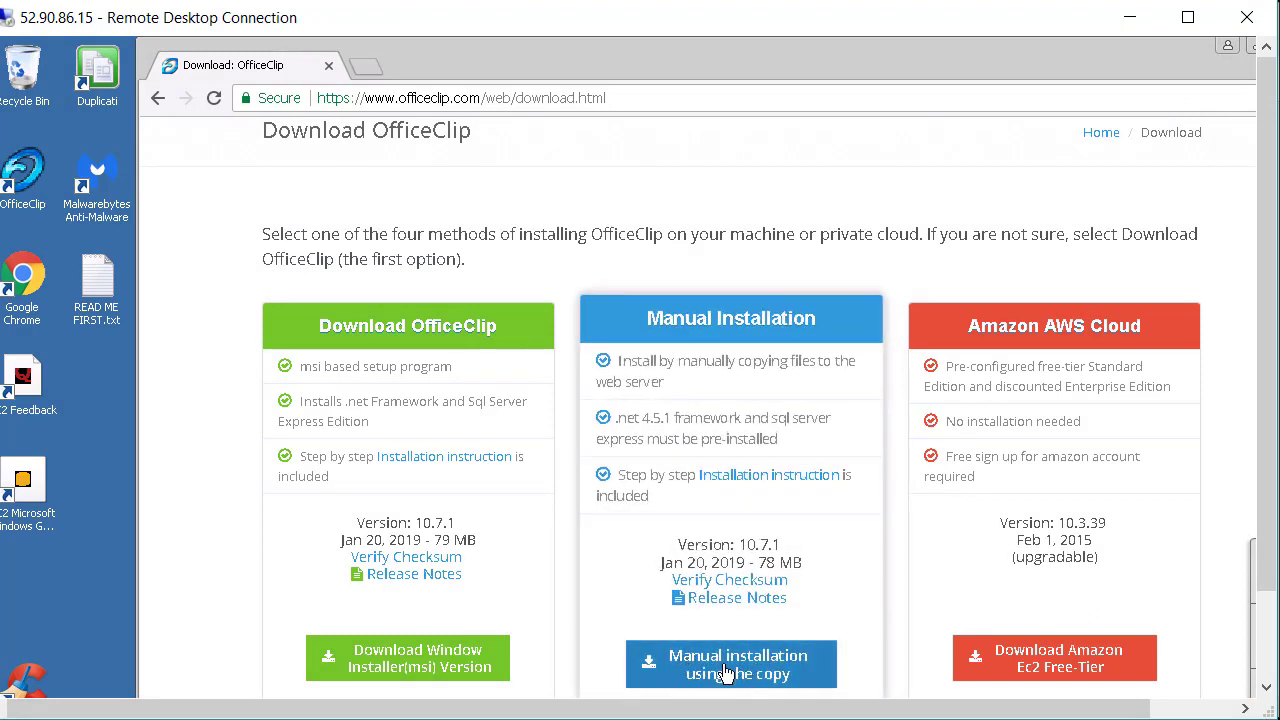
click(730, 664)
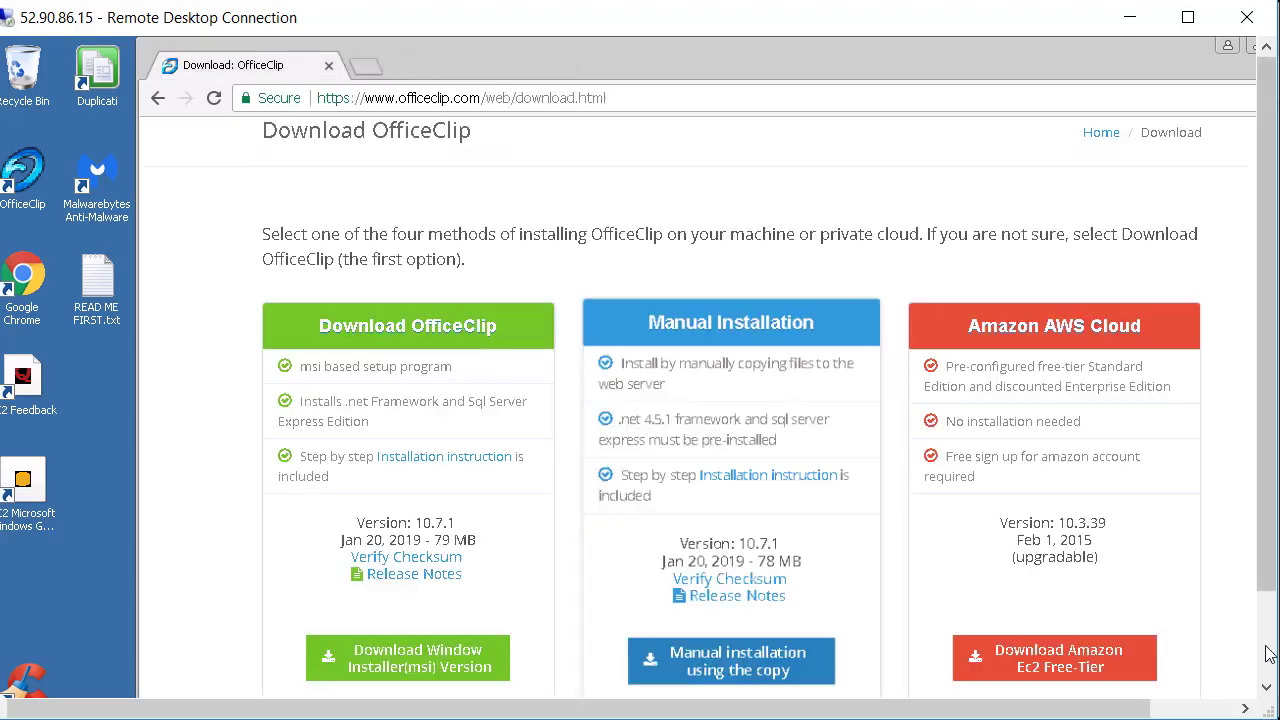
click(730, 660)
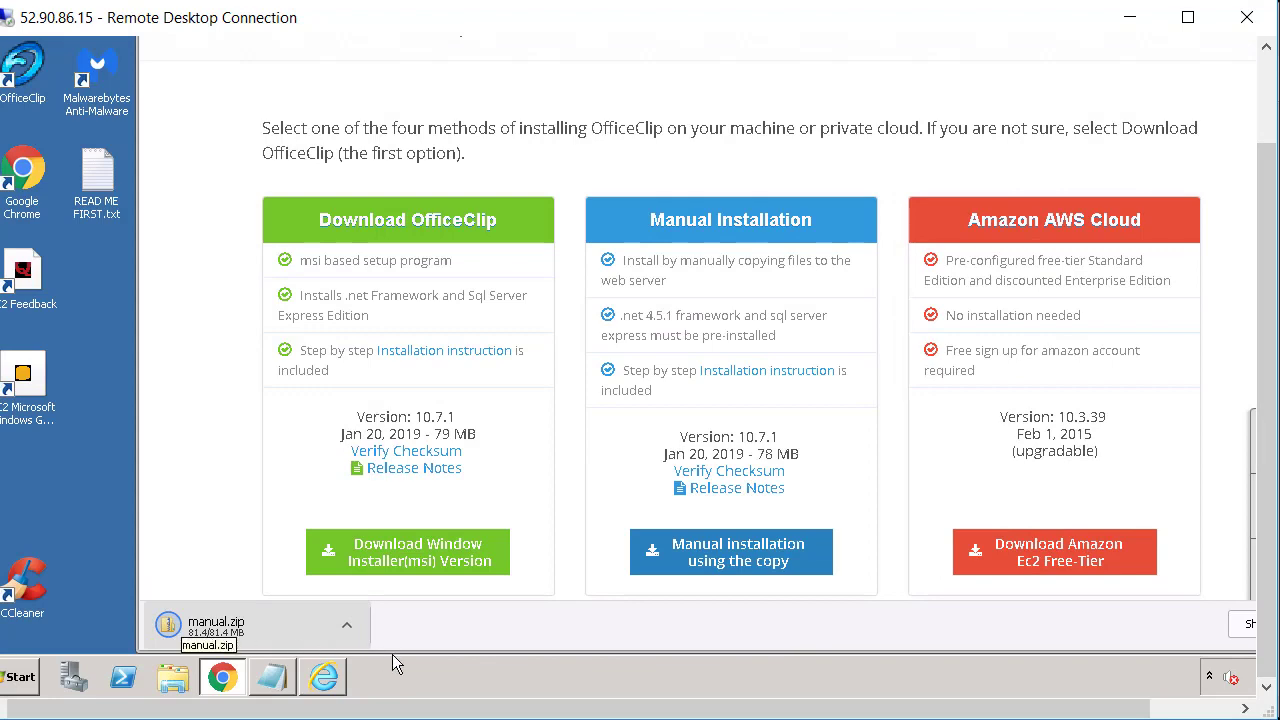
click(348, 624)
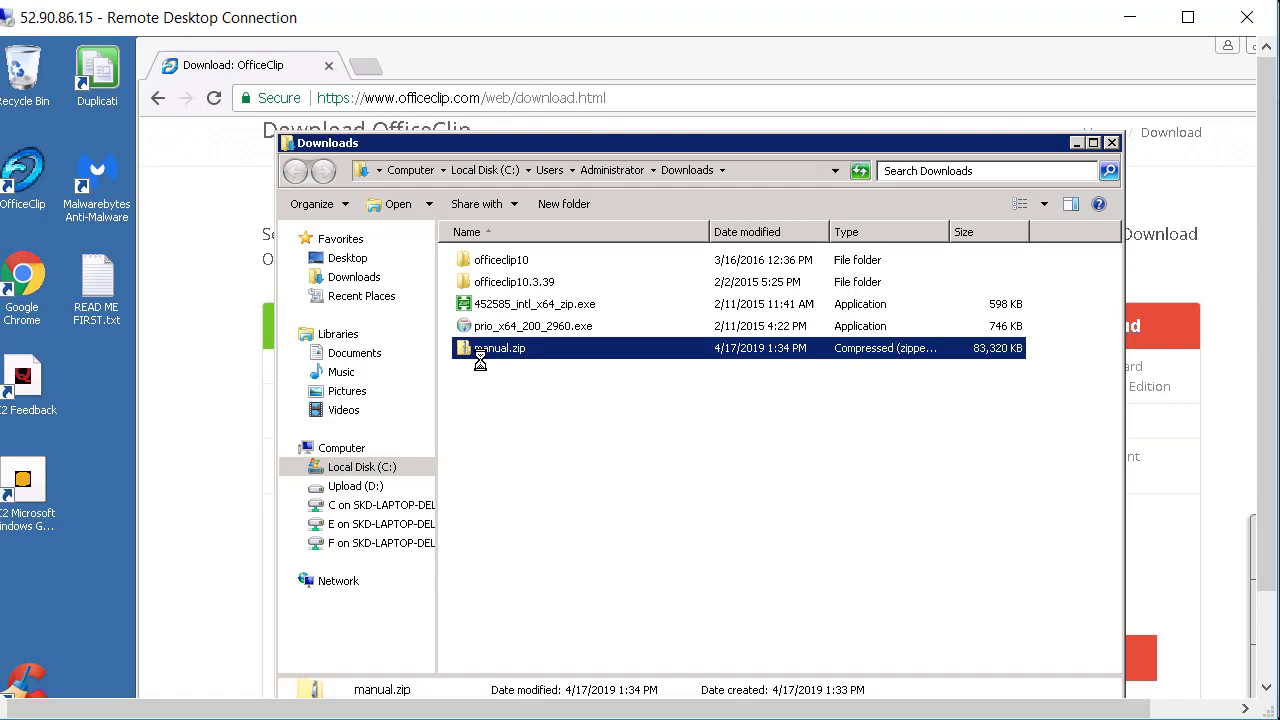
Extract manual.zip via Extract All into the manual folder in Downloads
right_click(500, 348)
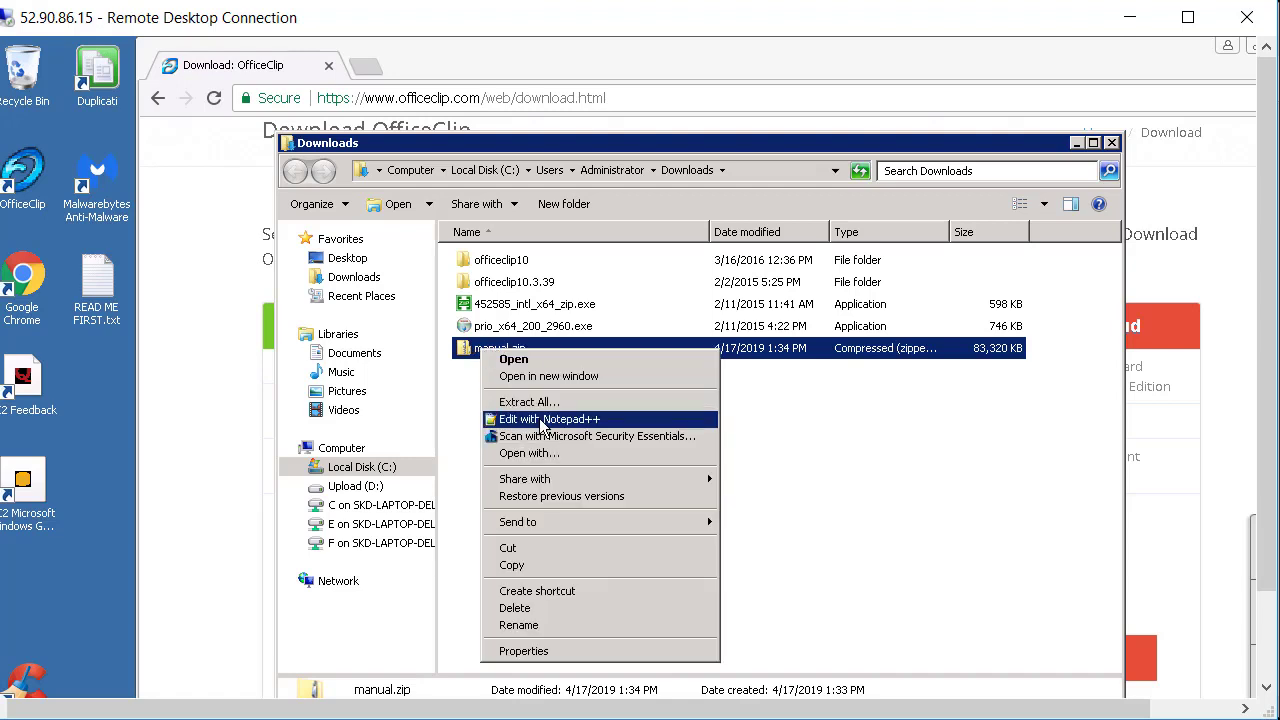
click(528, 400)
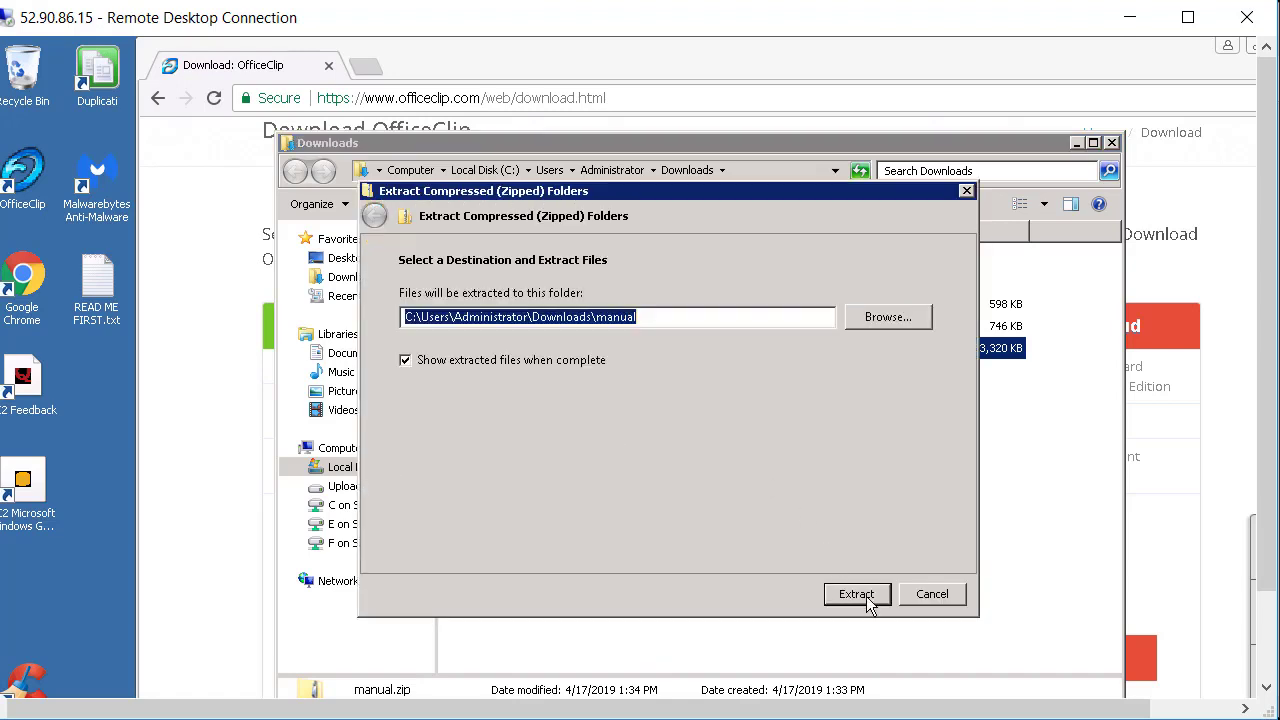
click(856, 592)
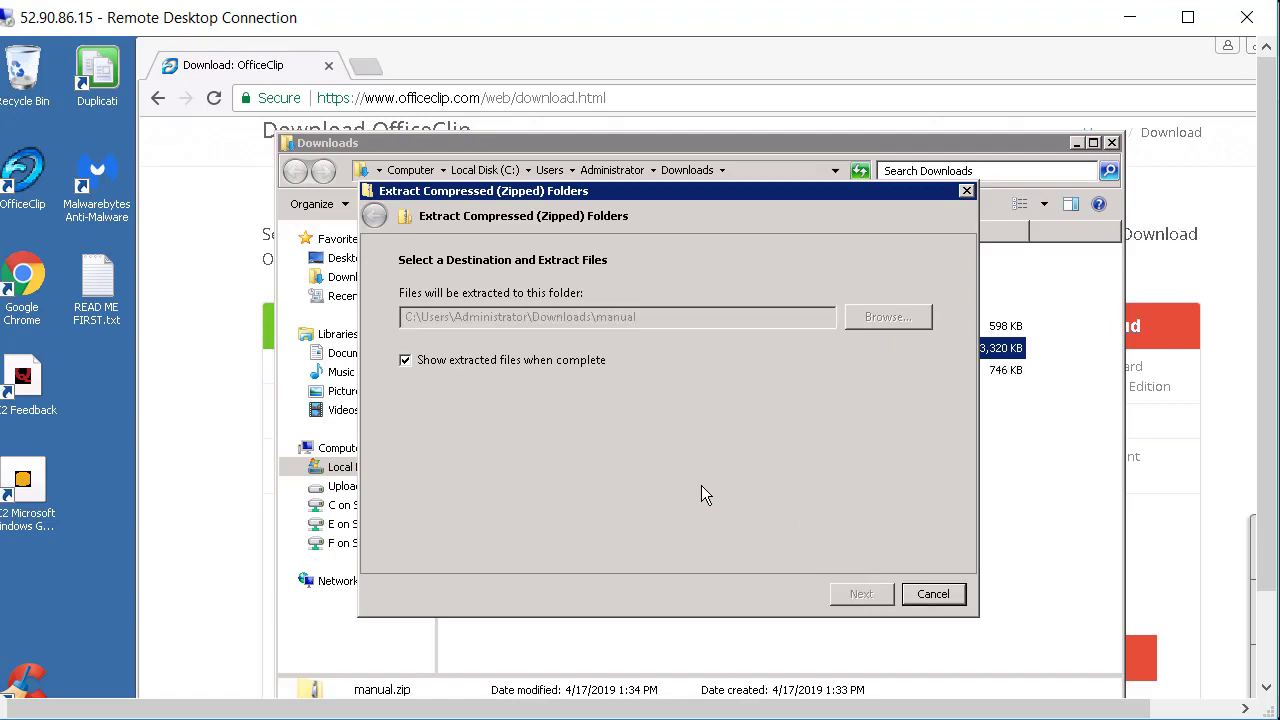
click(860, 592)
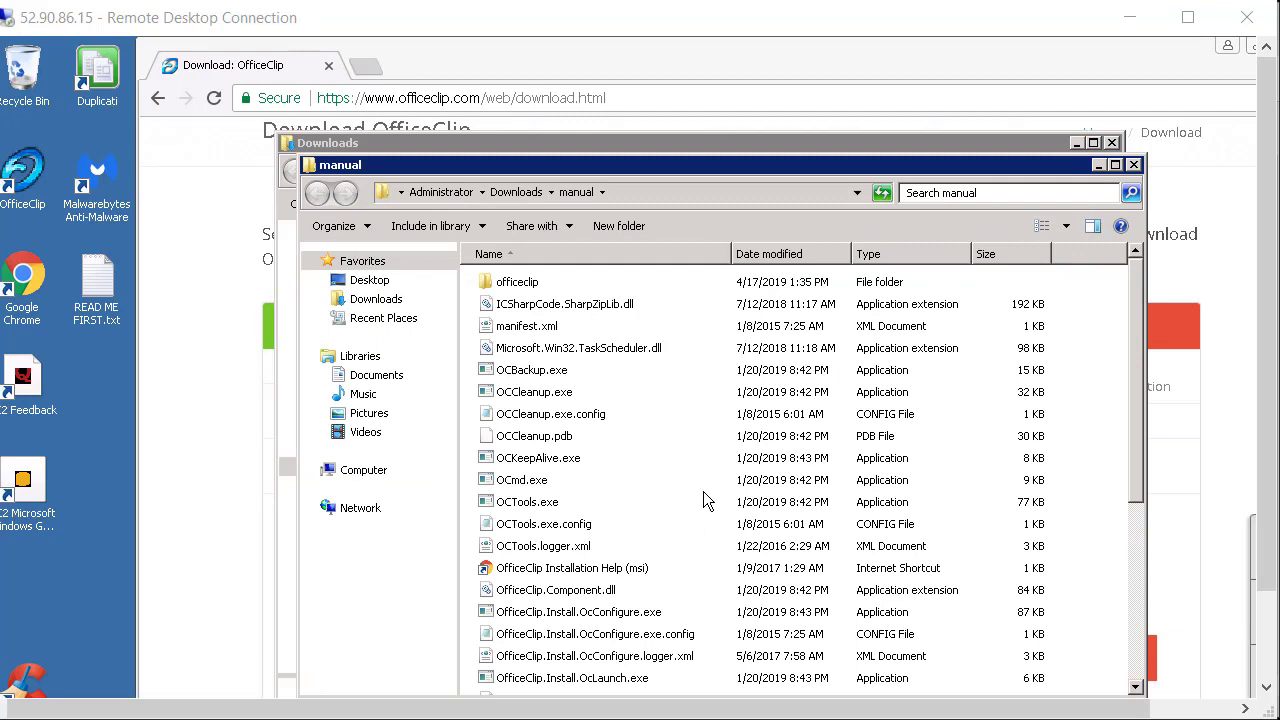
Copy all extracted OfficeClip files from the manual folder
click(316, 192)
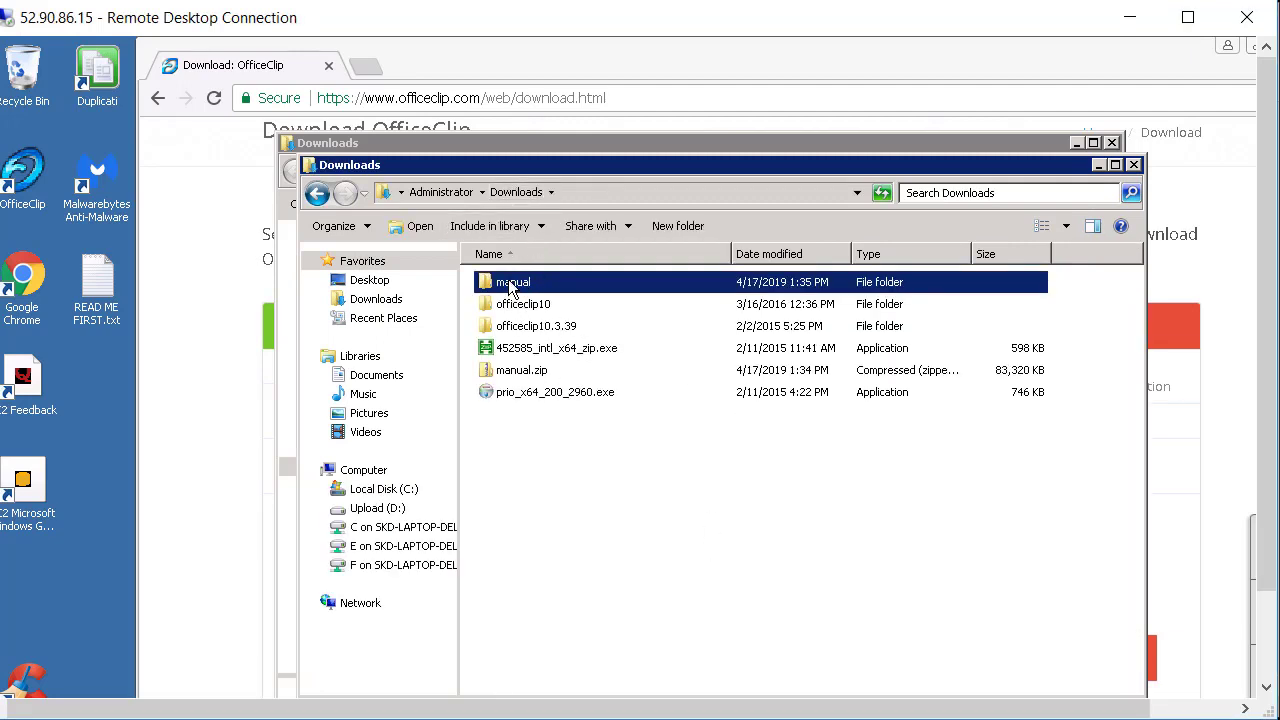
double_click(512, 280)
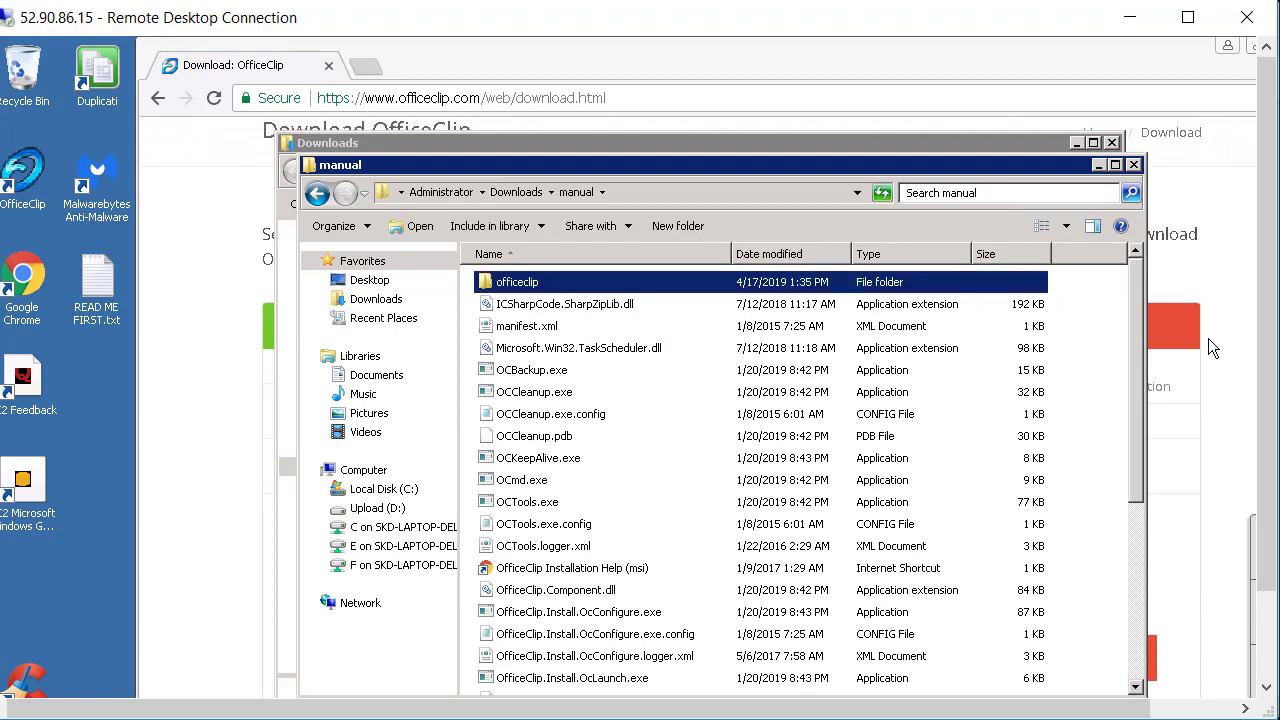
scroll(down, 3)
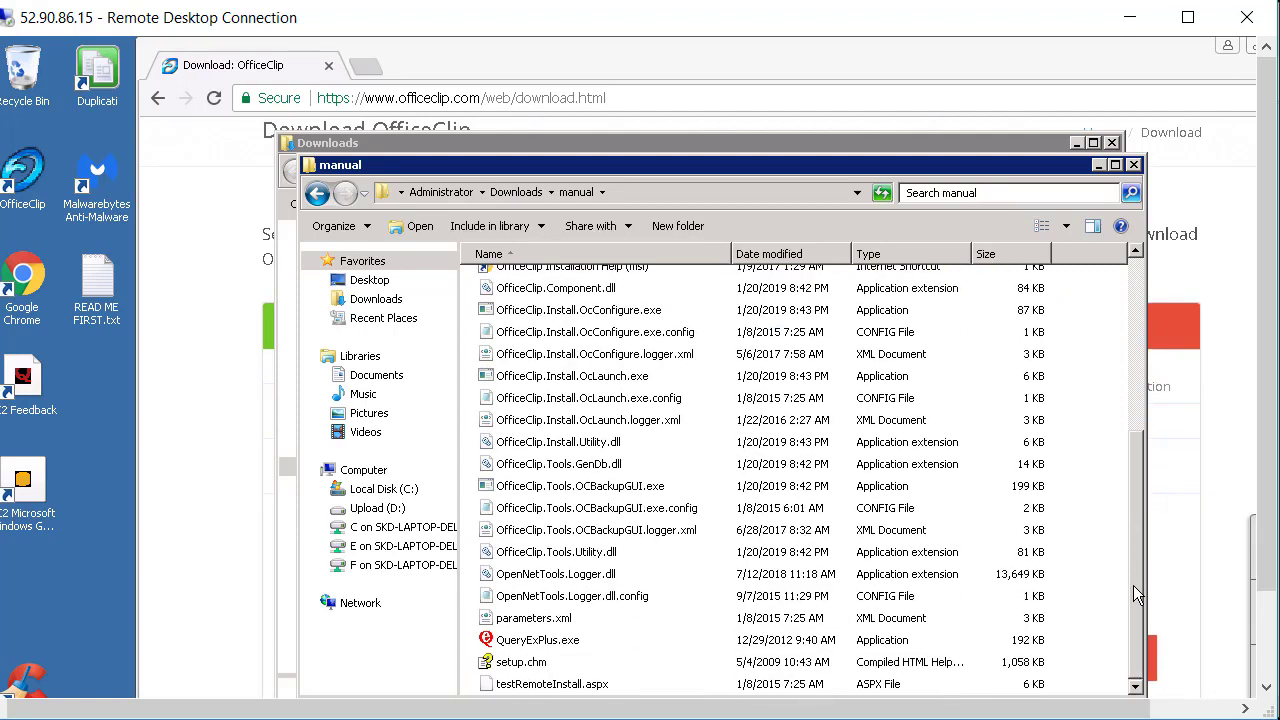
mouse_move(564, 690)
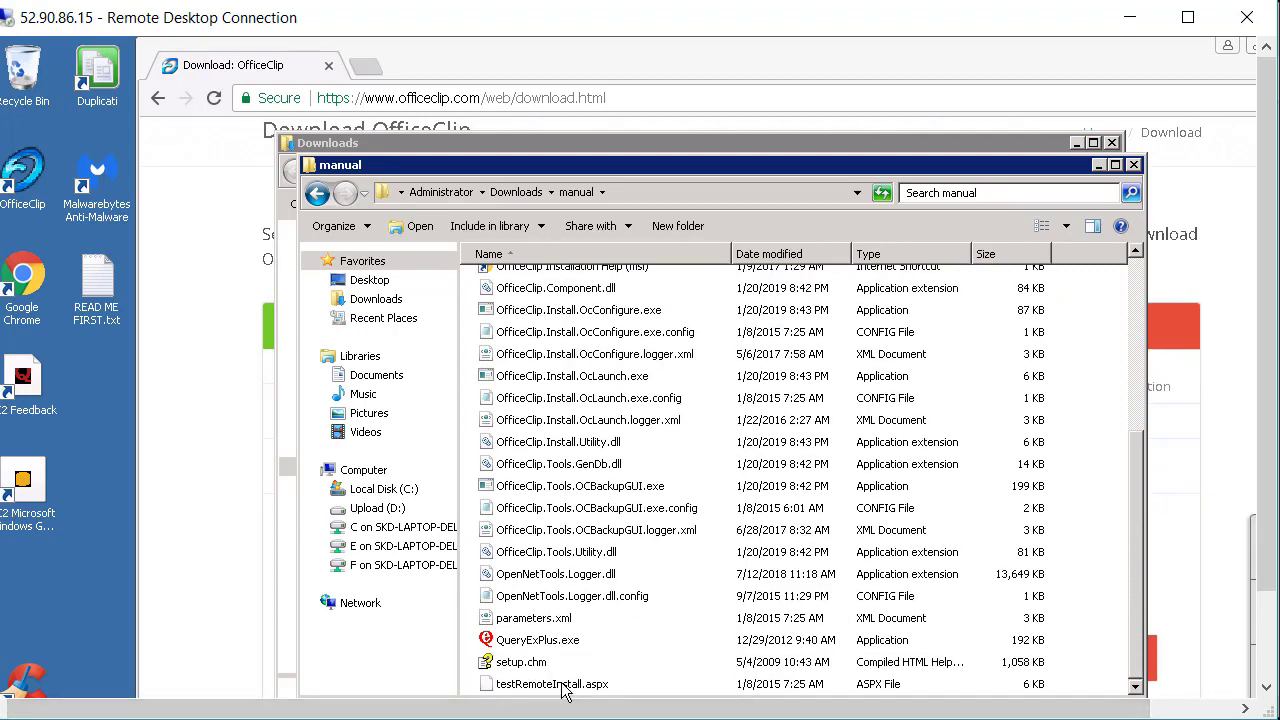
right_click(588, 396)
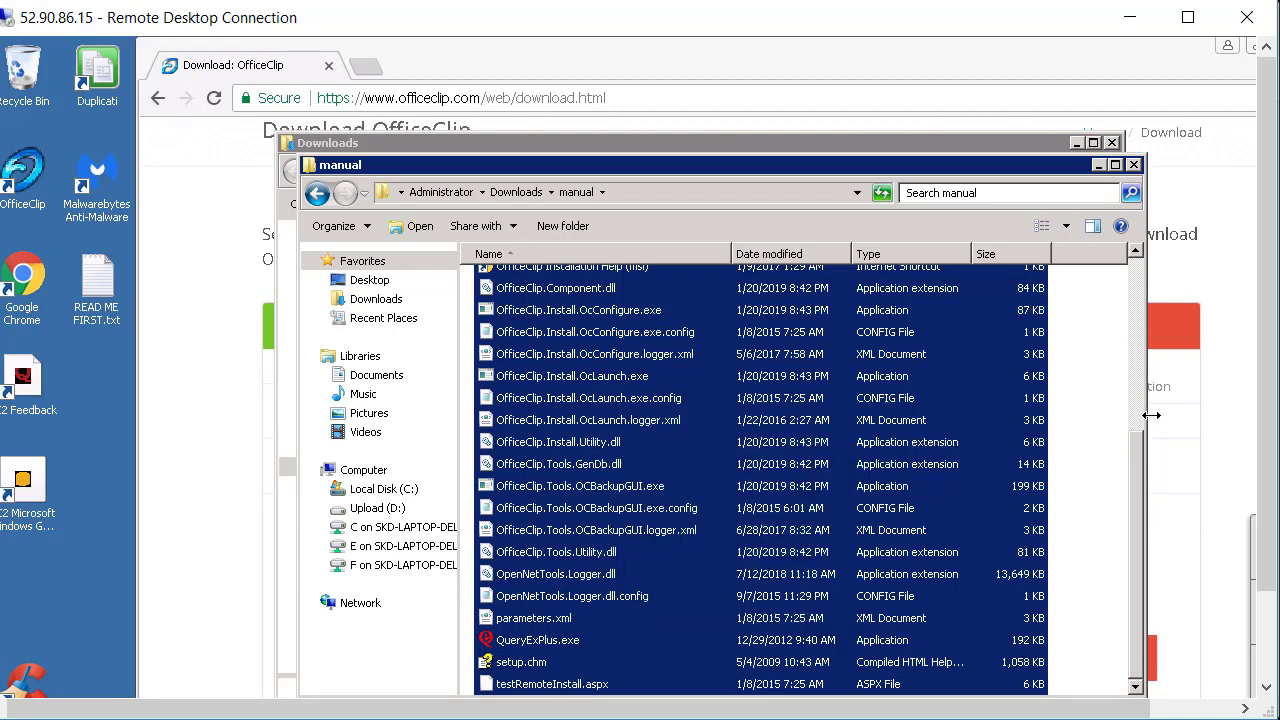
mouse_move(868, 508)
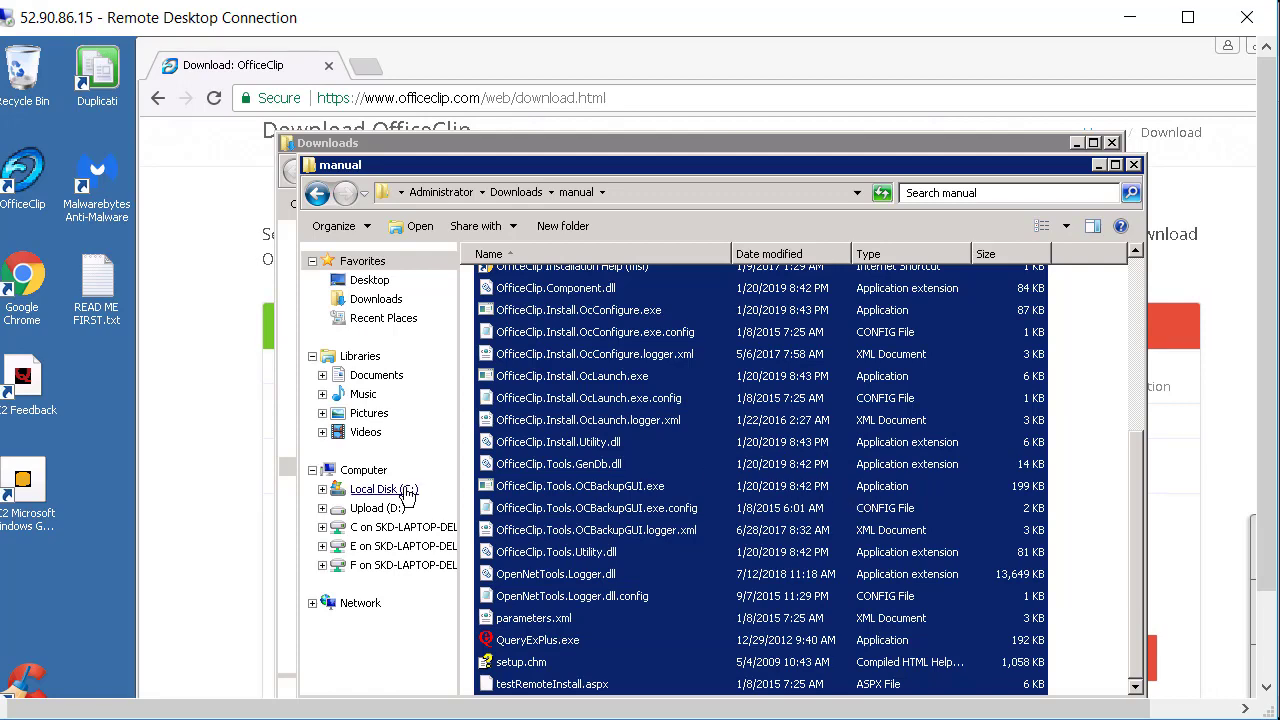
Navigate to C:\Program Files (x86)\OfficeClip\9, the installed program folder
click(374, 488)
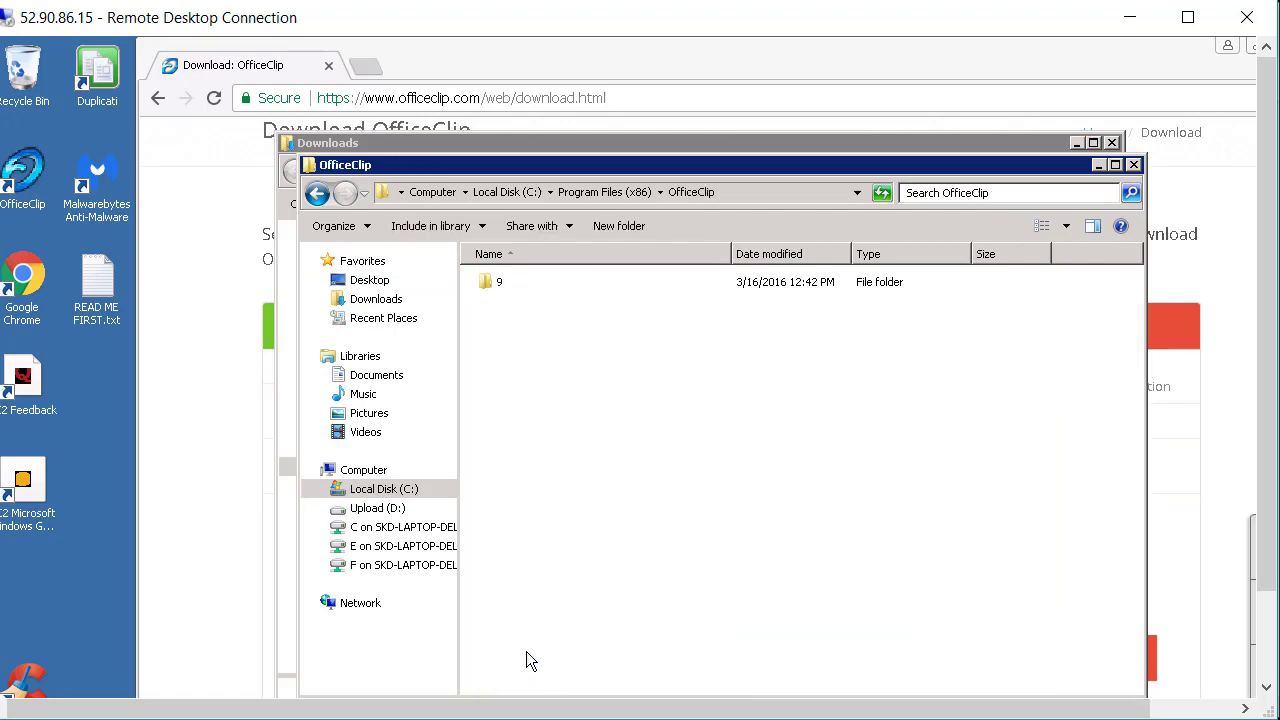
double_click(500, 280)
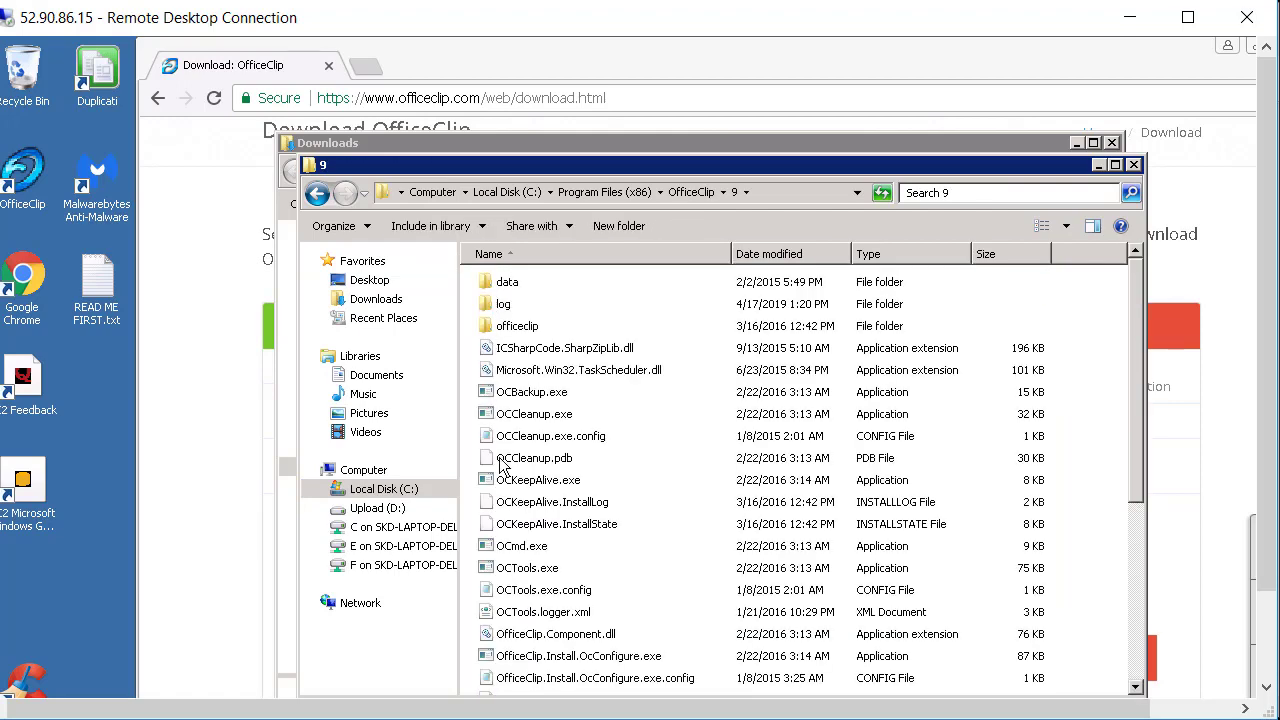
mouse_move(1106, 528)
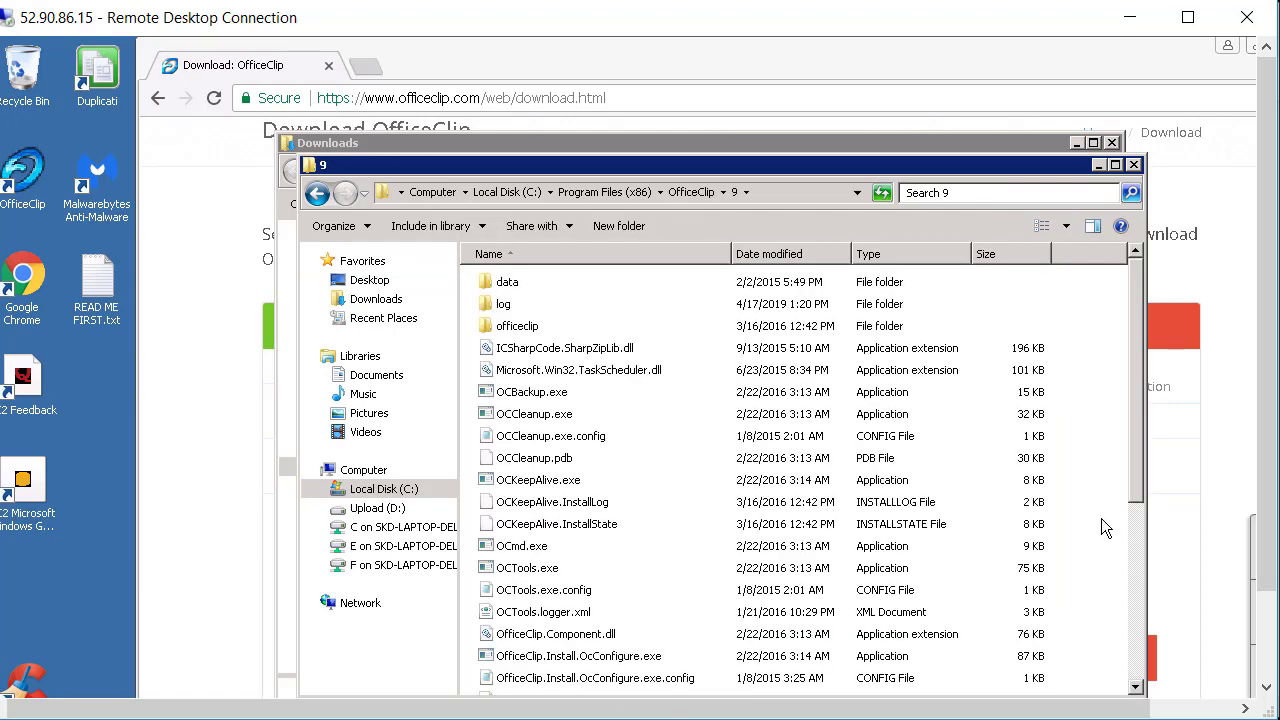
Paste the new files into the OfficeClip 9 folder, merging and replacing all conflicting items
right_click(1100, 520)
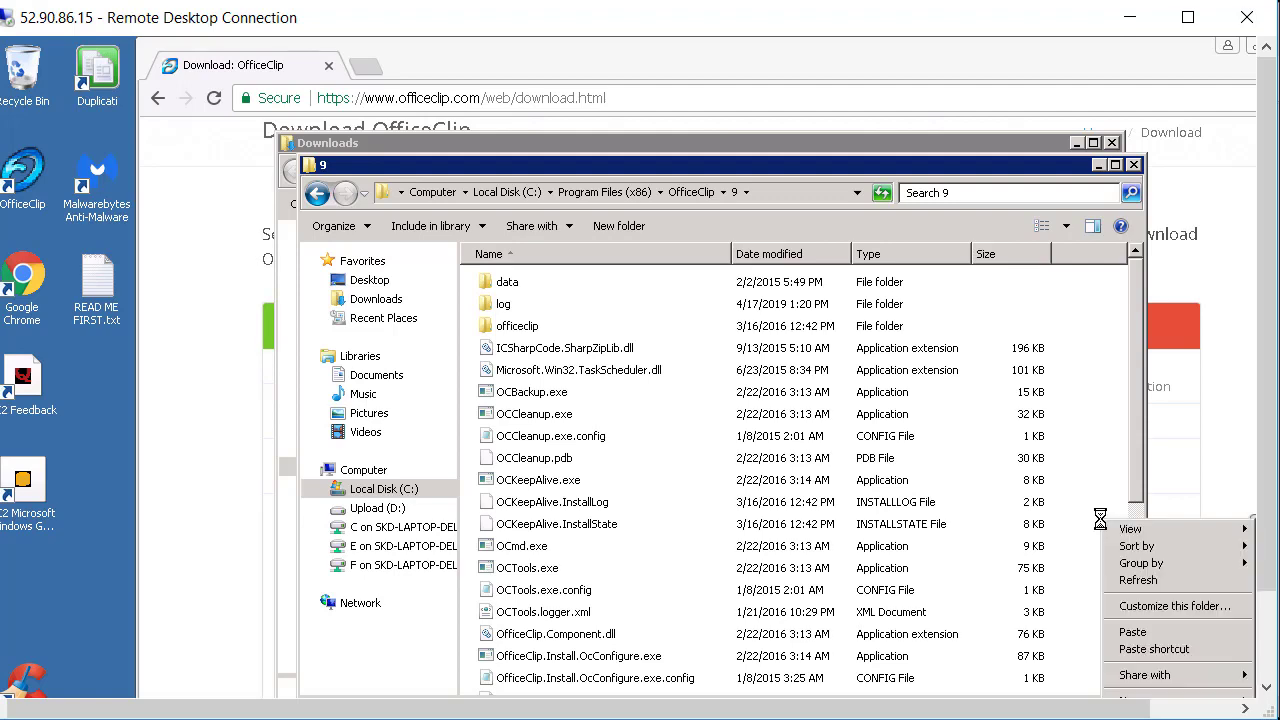
mouse_move(1132, 632)
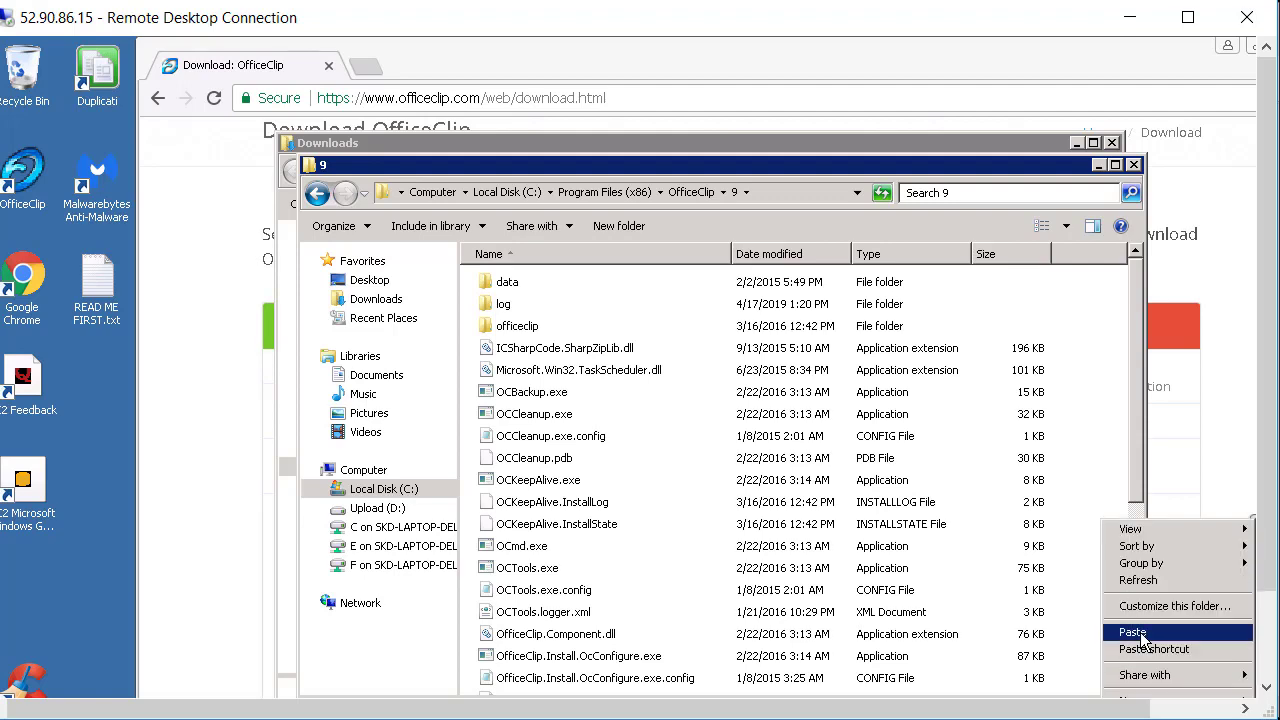
click(1132, 632)
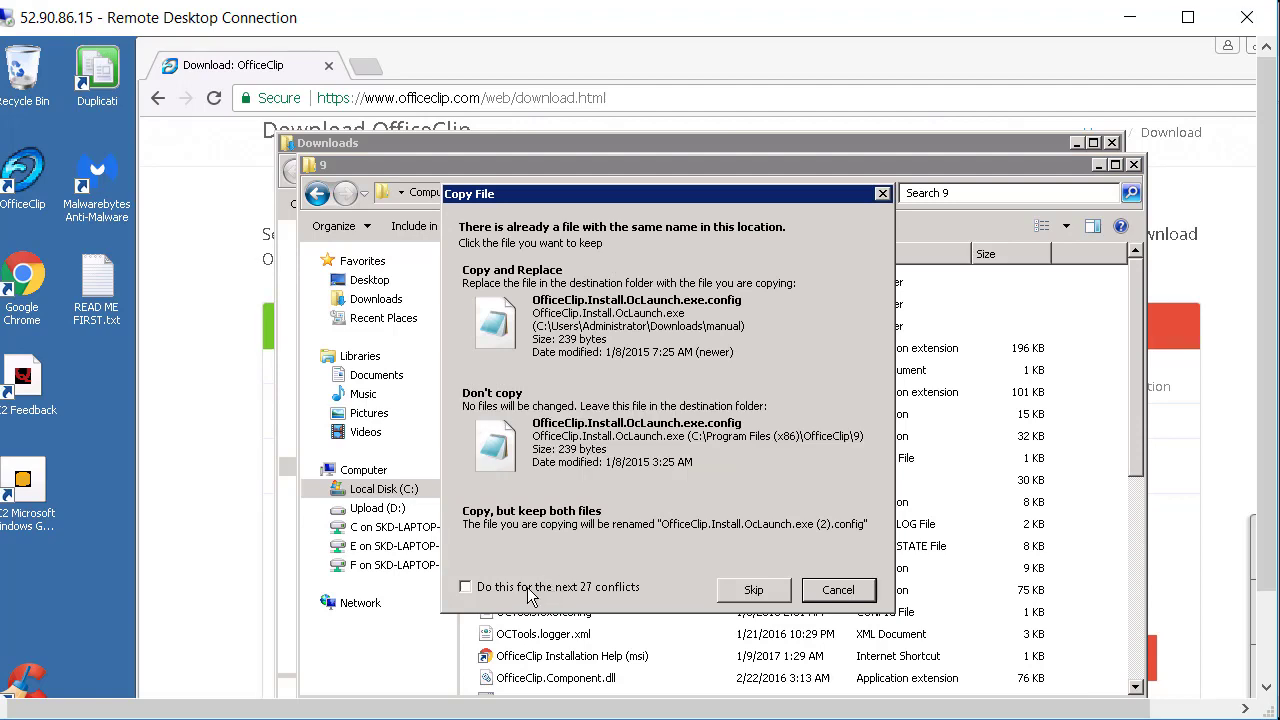
click(464, 588)
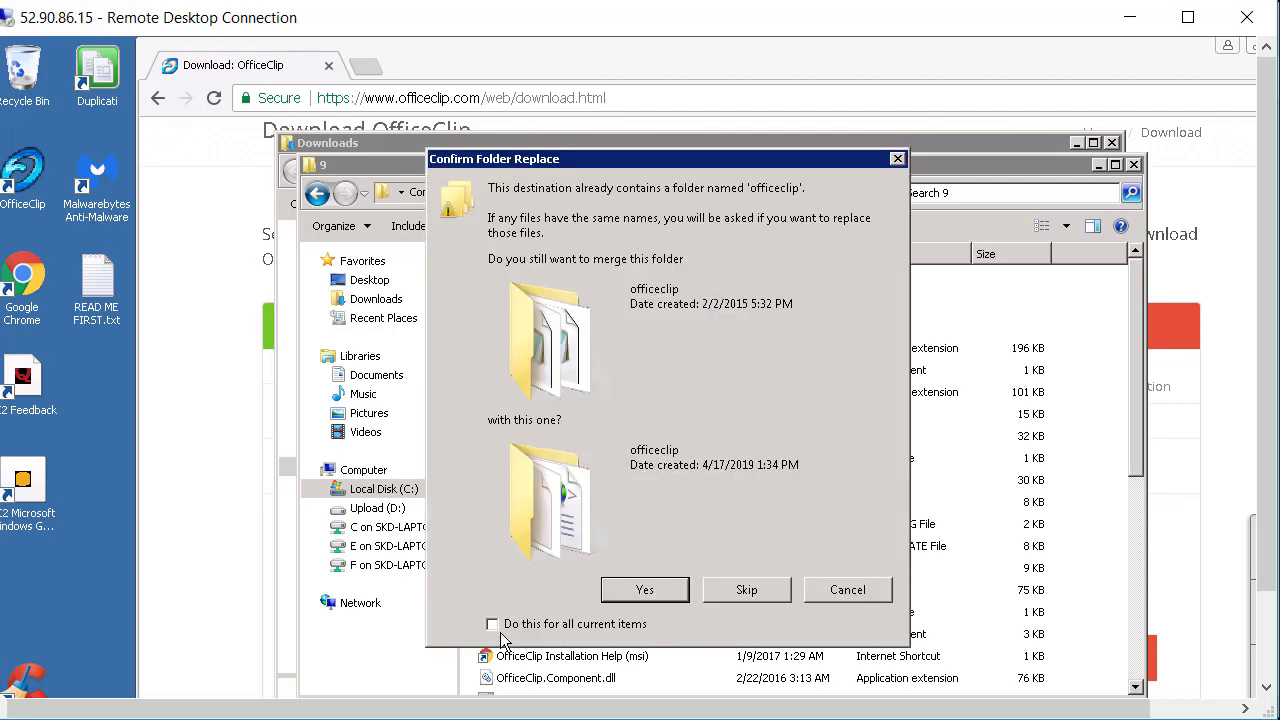
click(492, 624)
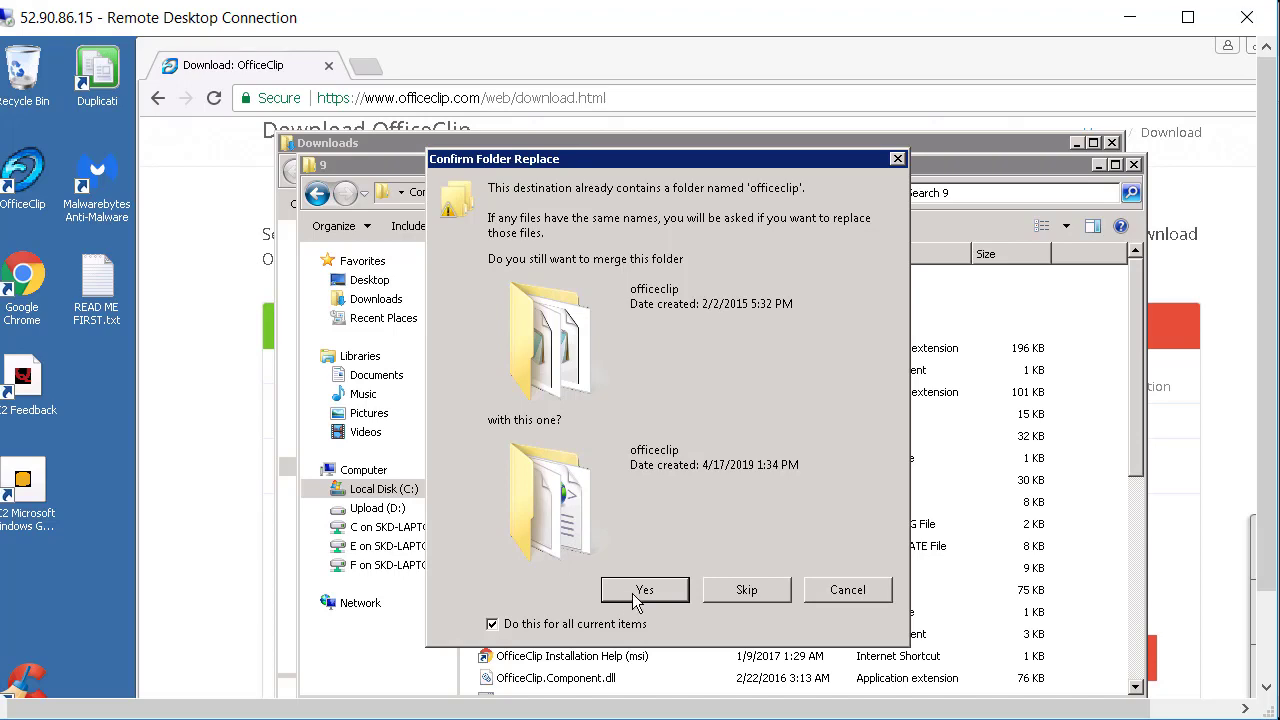
click(644, 588)
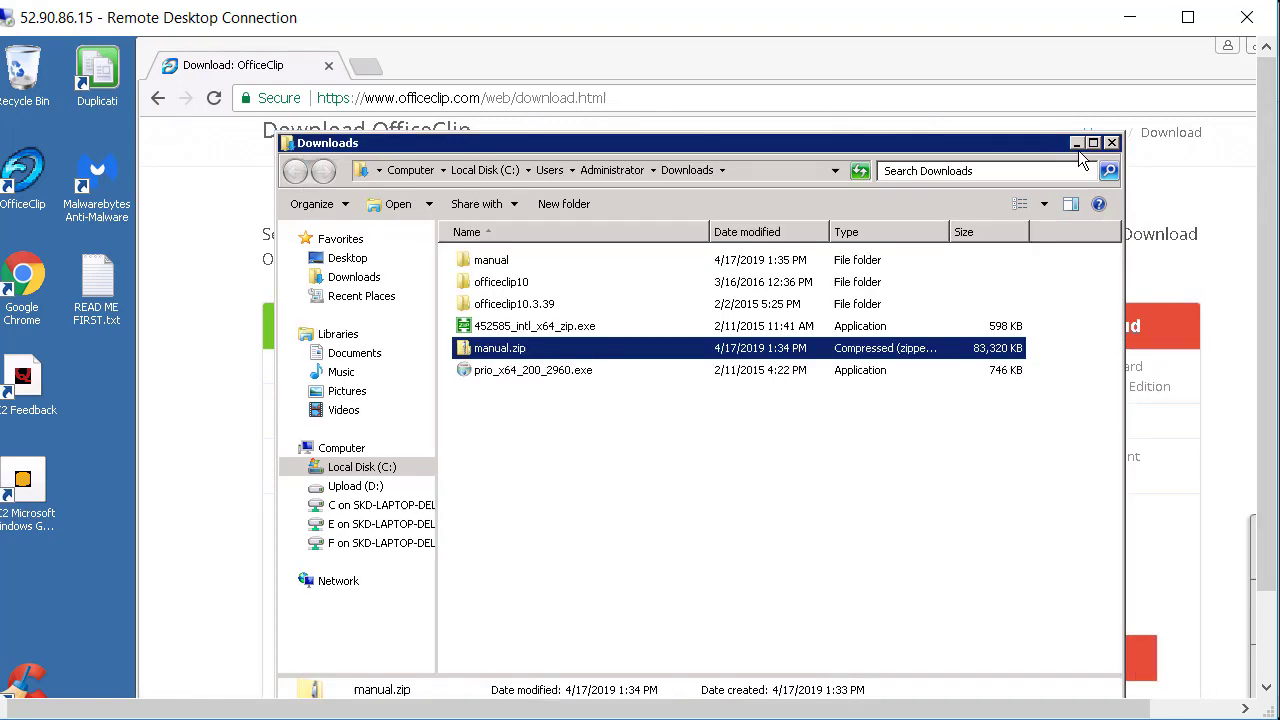
Close Explorer and switch back to OfficeClip in Internet Explorer to launch the database wizard
click(1110, 142)
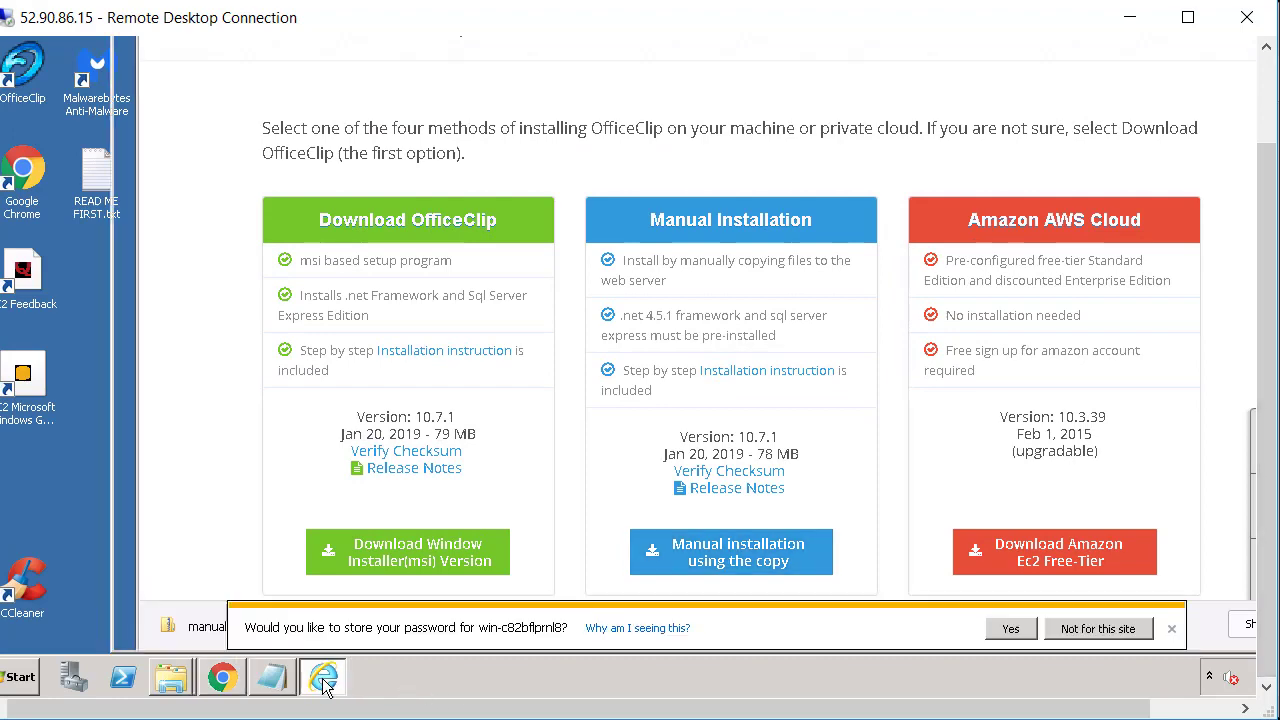
click(322, 676)
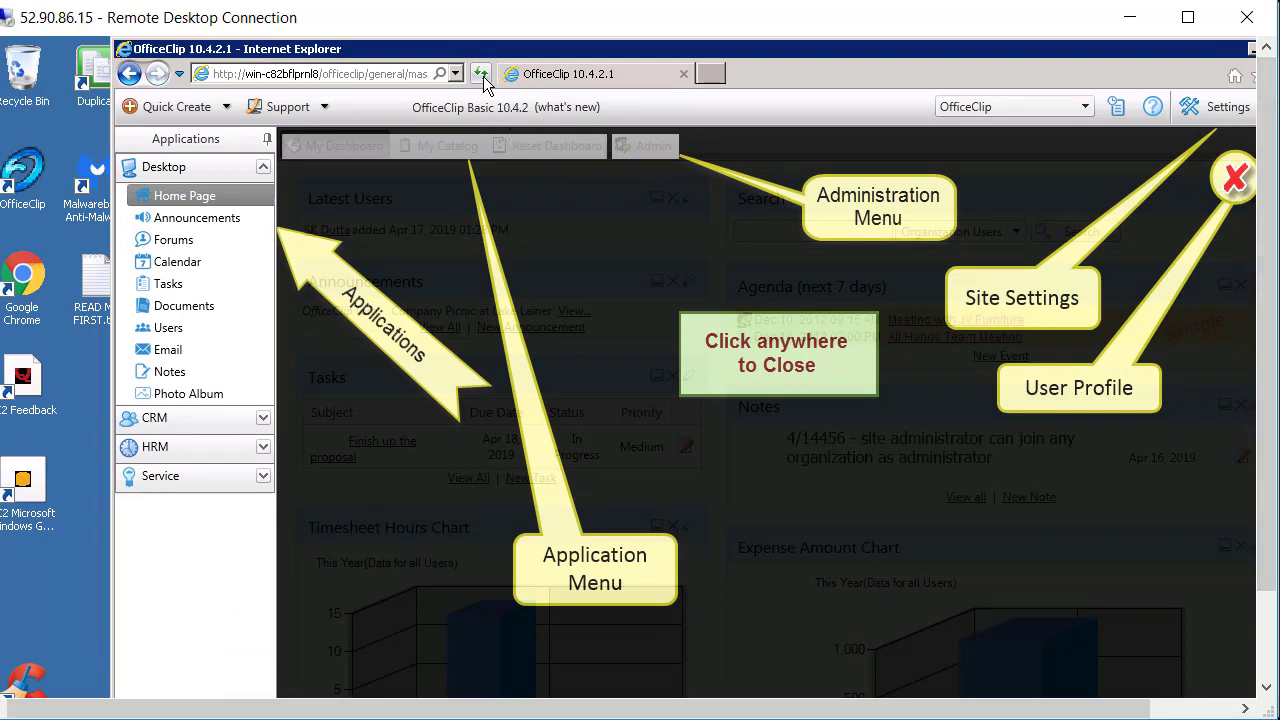
mouse_move(676, 448)
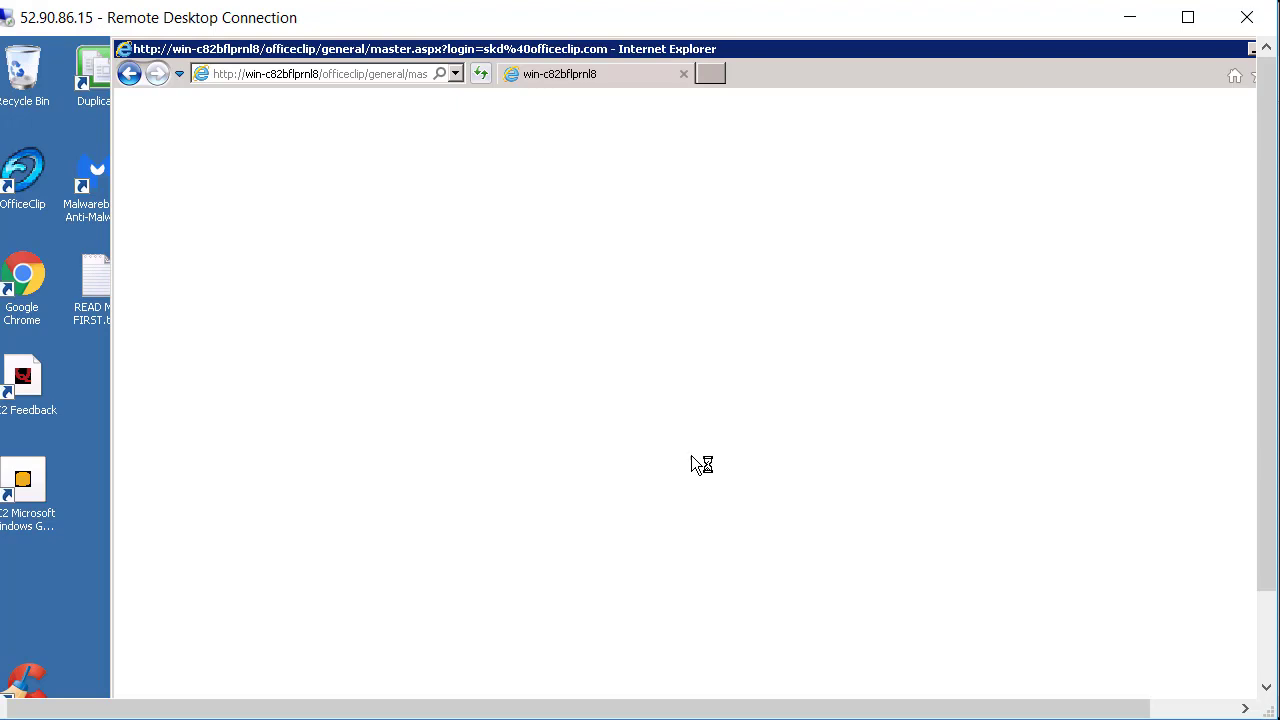
mouse_move(1240, 630)
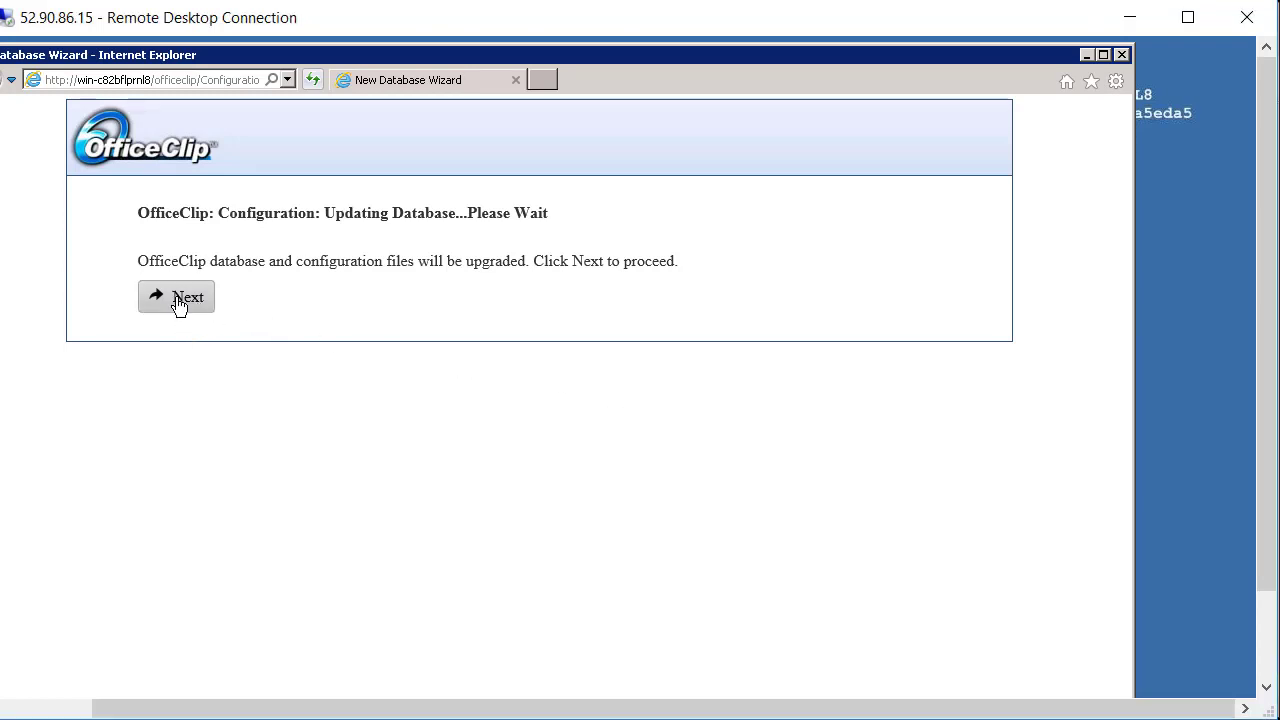
Run the database and configuration upgrade, then log in with the password to the 10.7.1 dashboard
click(176, 296)
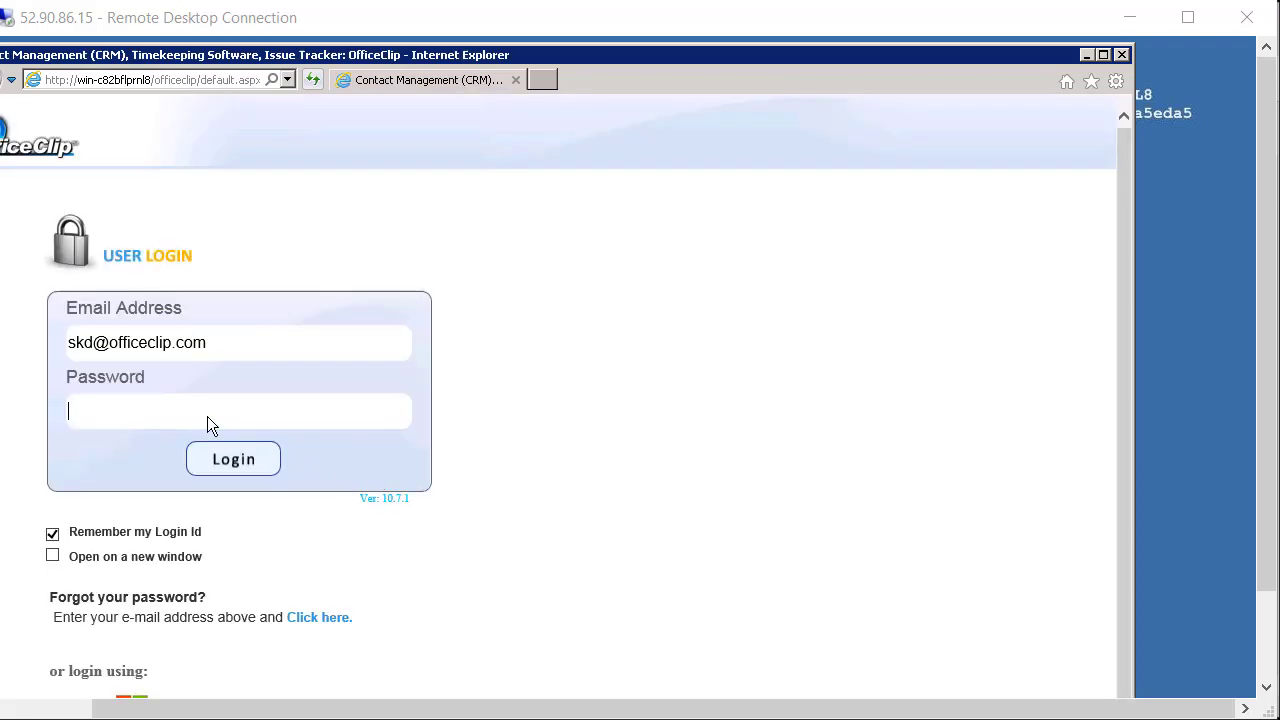
mouse_move(850, 24)
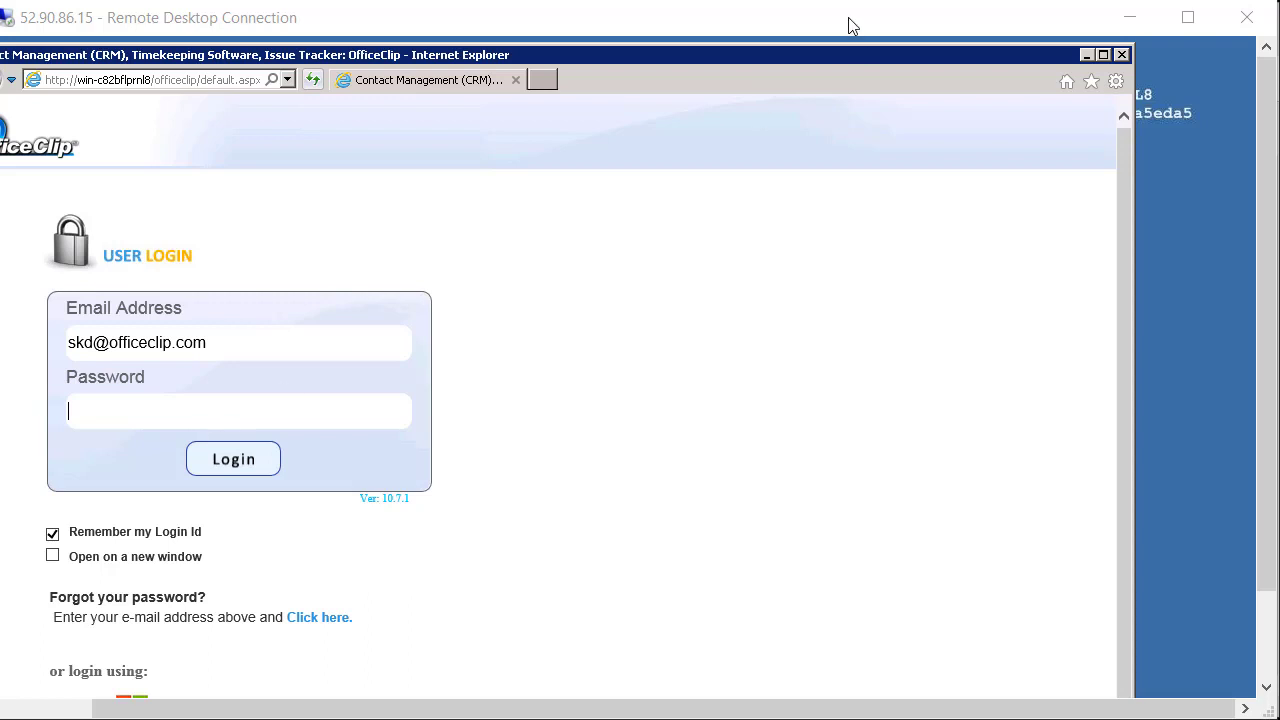
mouse_move(384, 498)
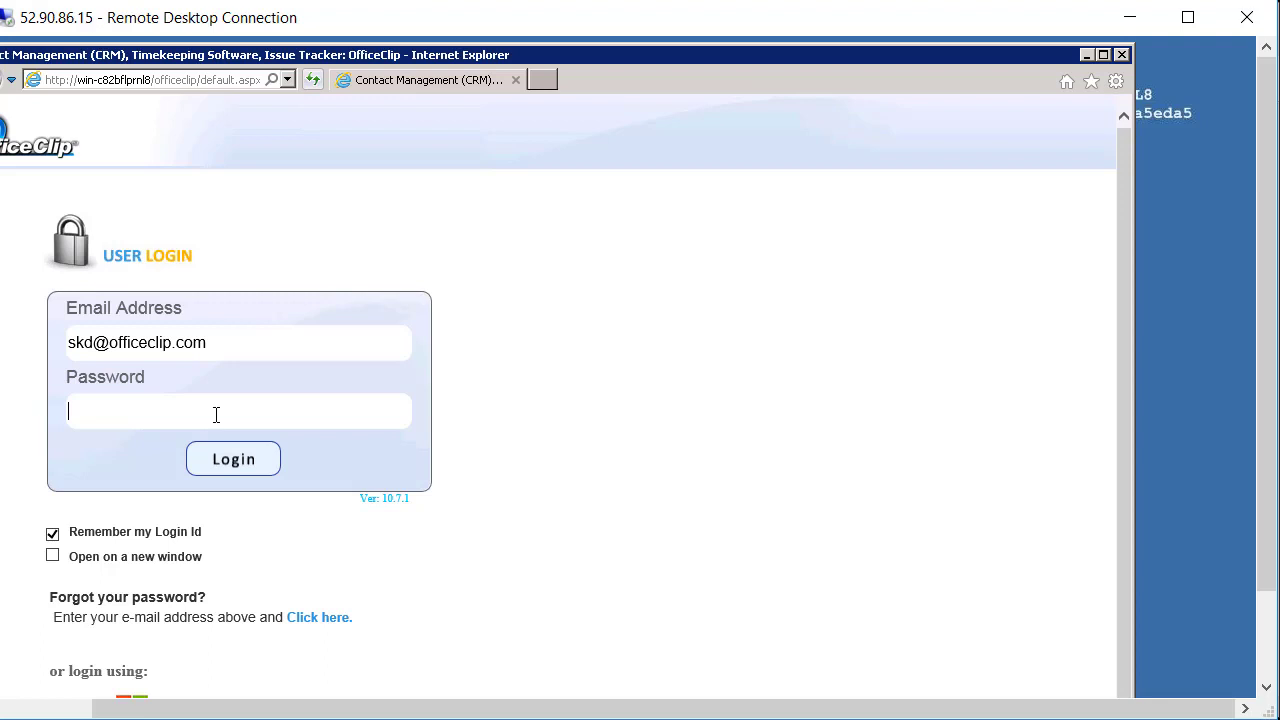
text(•••••)
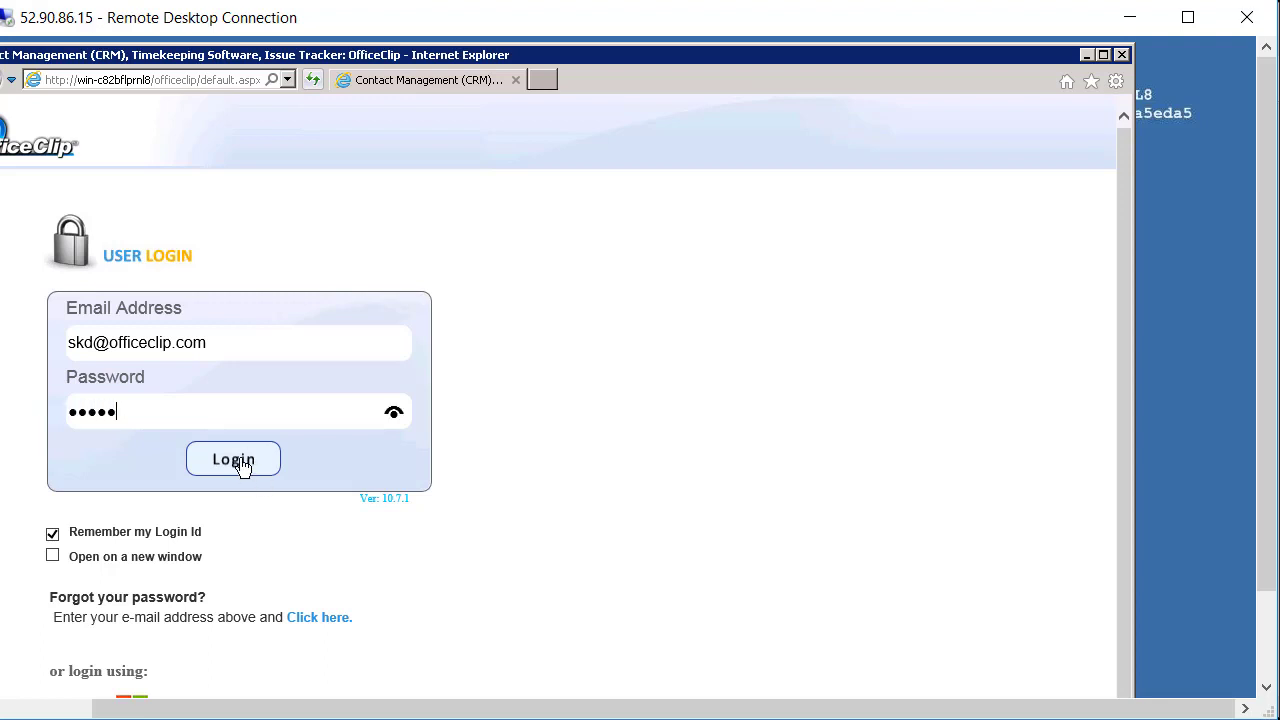
click(232, 458)
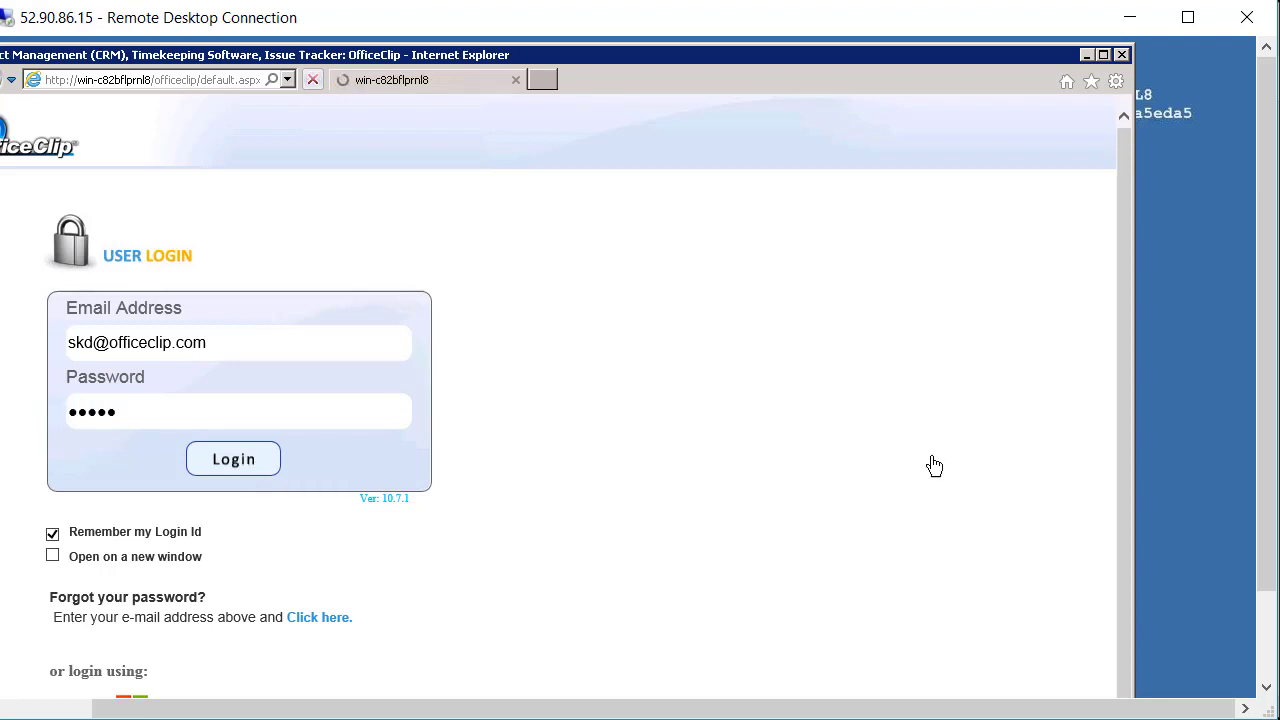
click(232, 458)
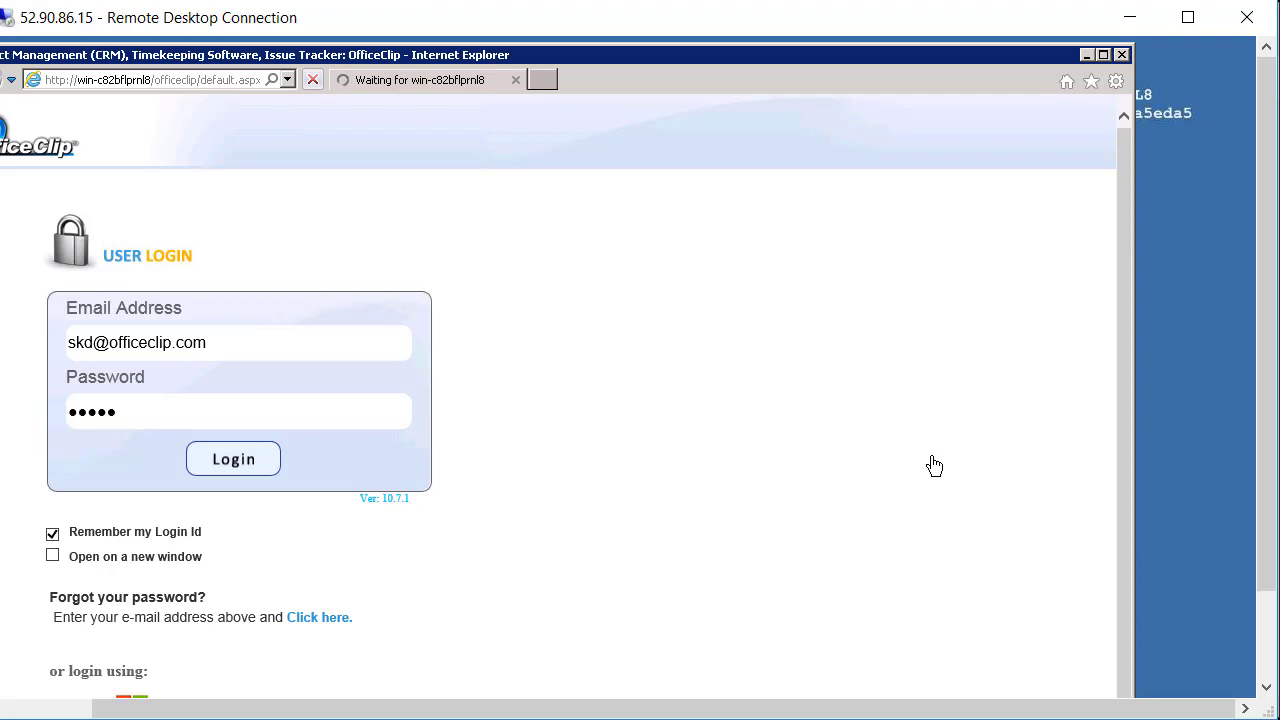
click(232, 458)
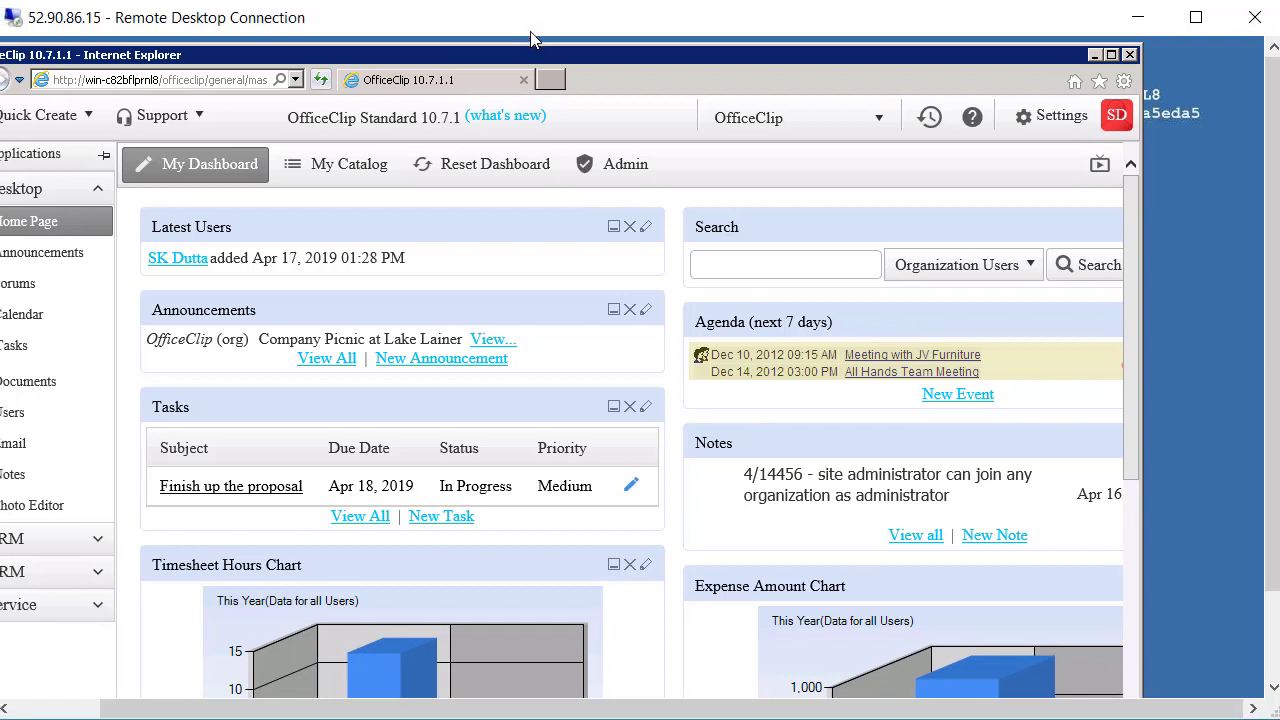
mouse_move(1050, 114)
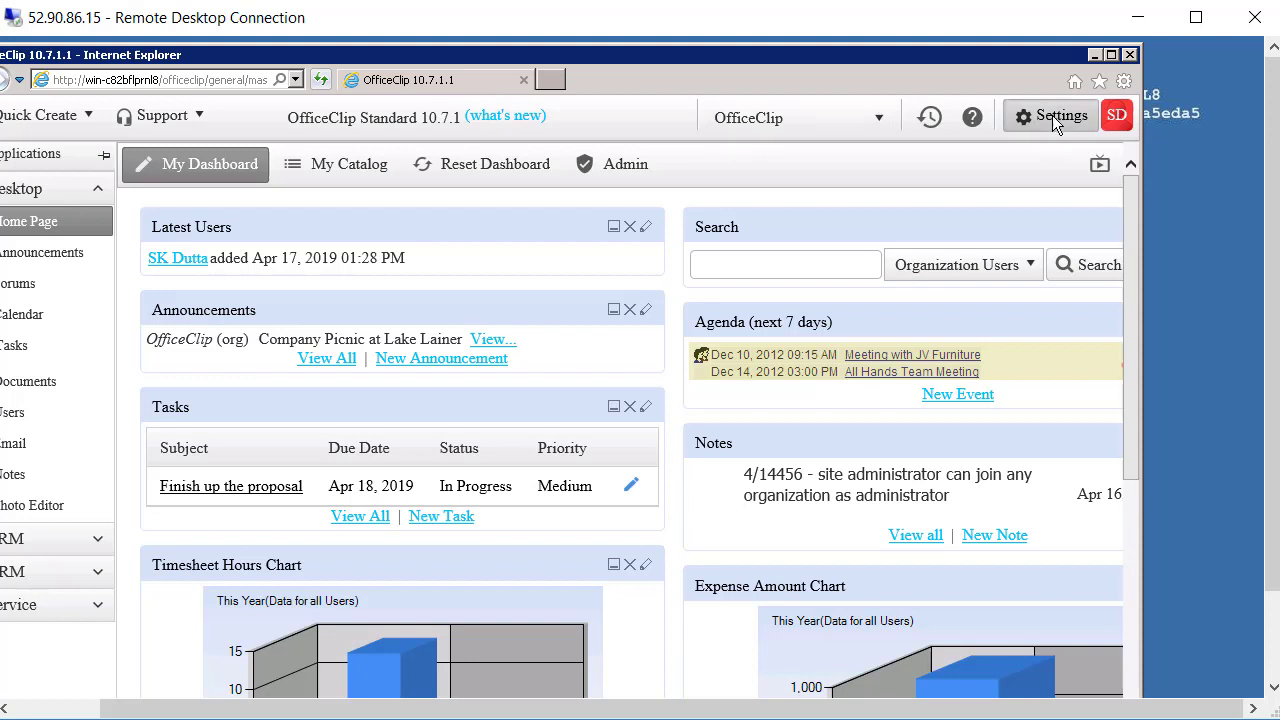
Go to Settings and scroll down to the License section
click(1050, 114)
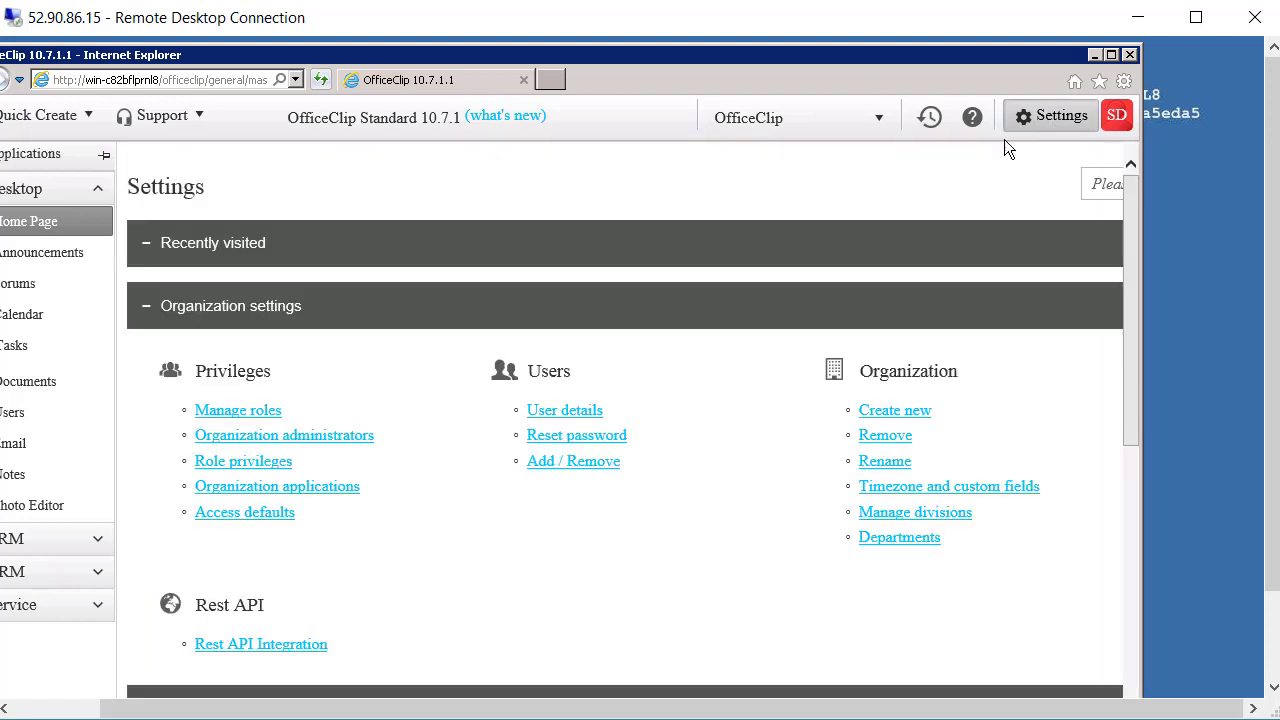
mouse_move(364, 130)
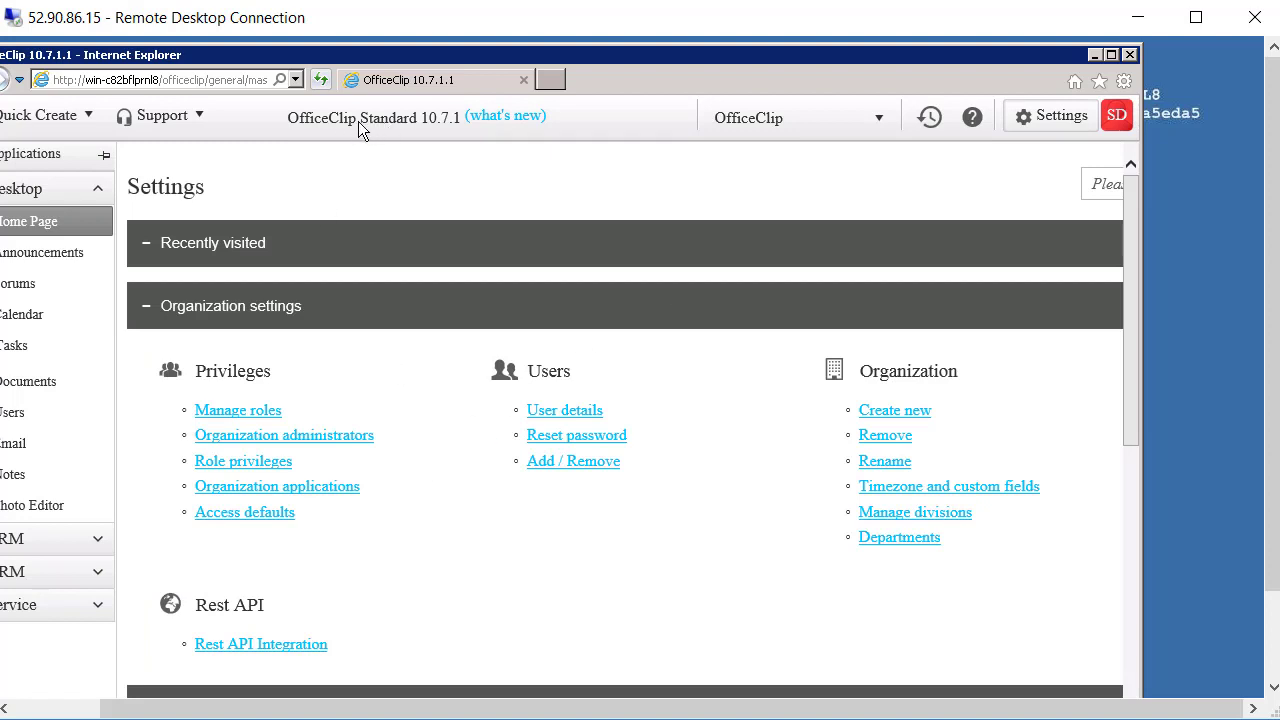
mouse_move(444, 132)
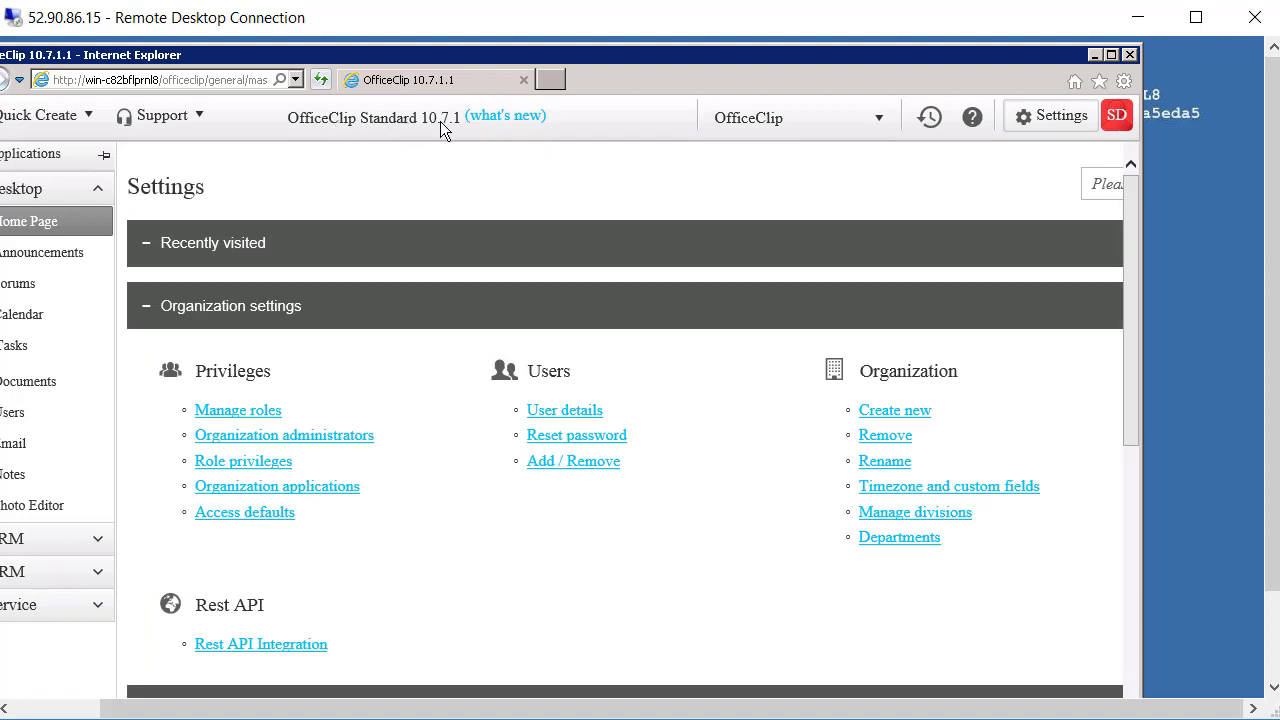
mouse_move(1136, 380)
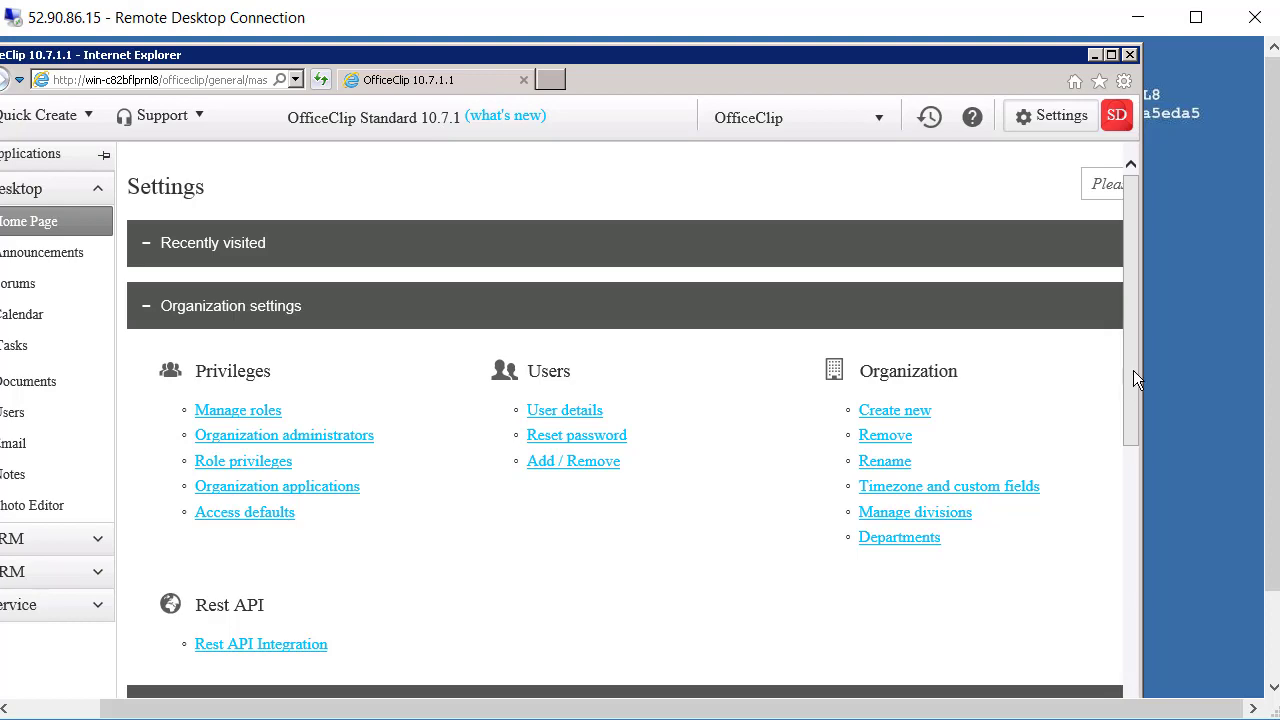
scroll(down, 3)
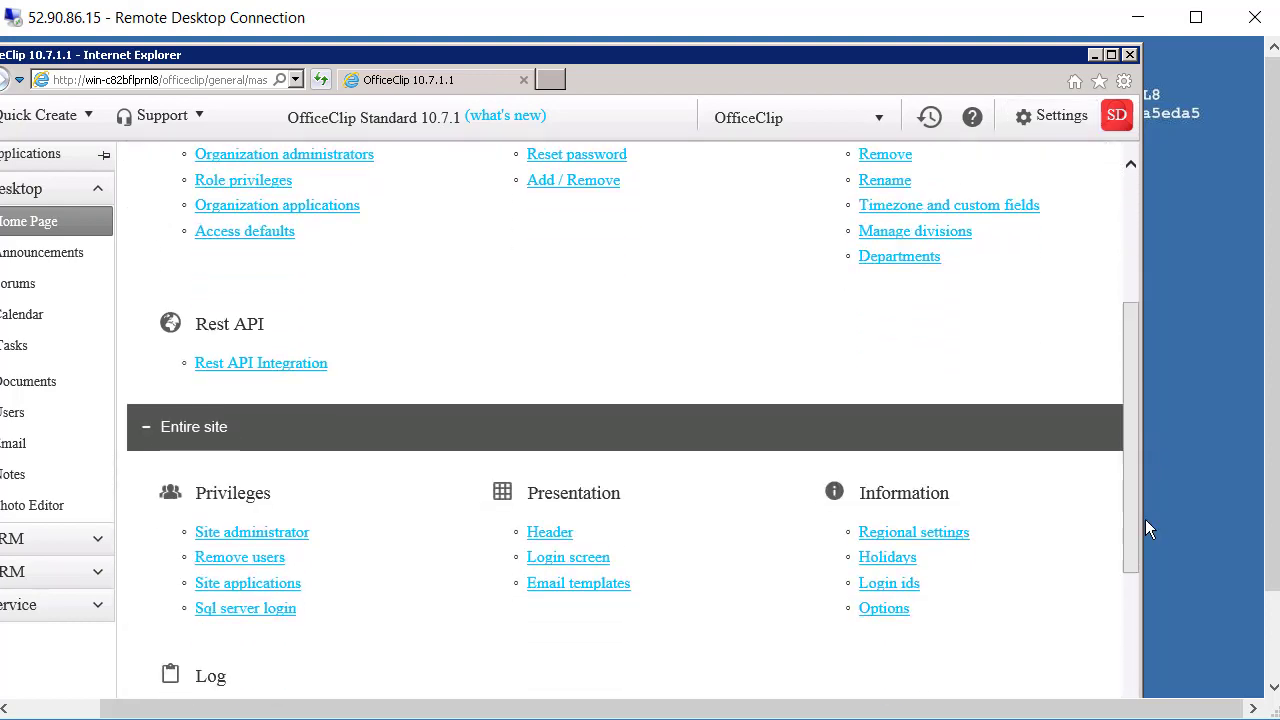
scroll(down, 3)
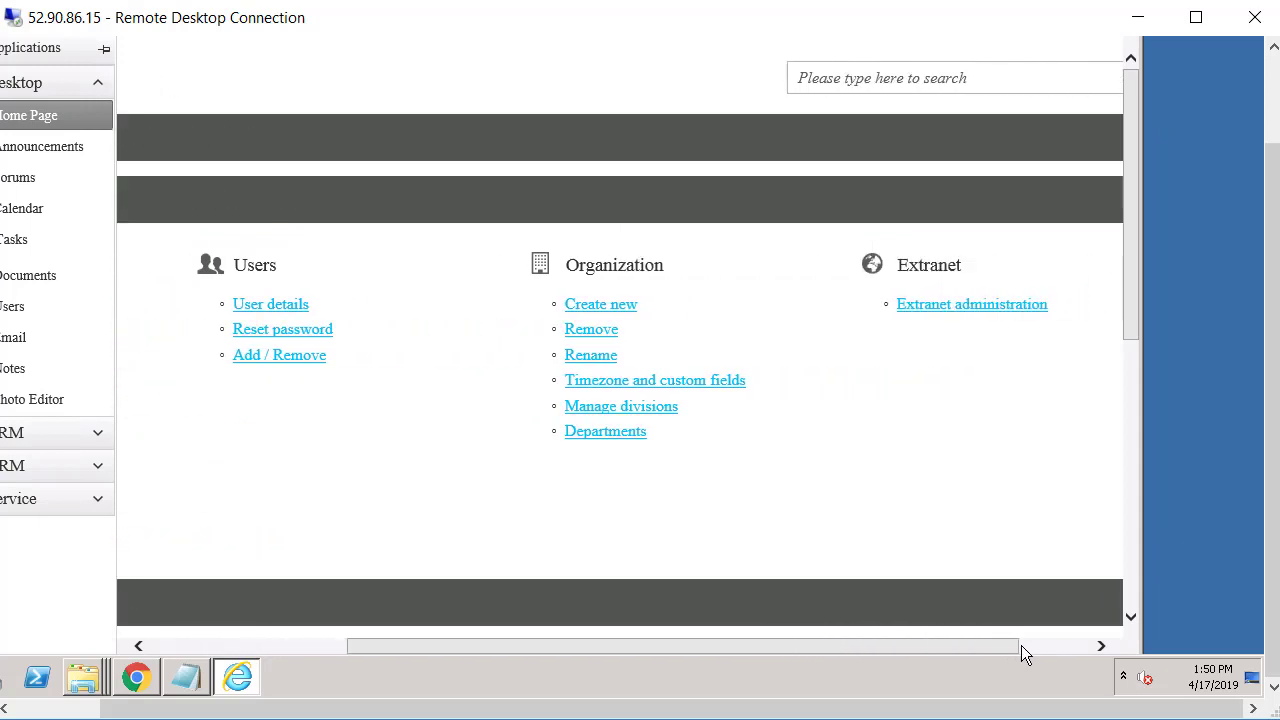
scroll(down, 3)
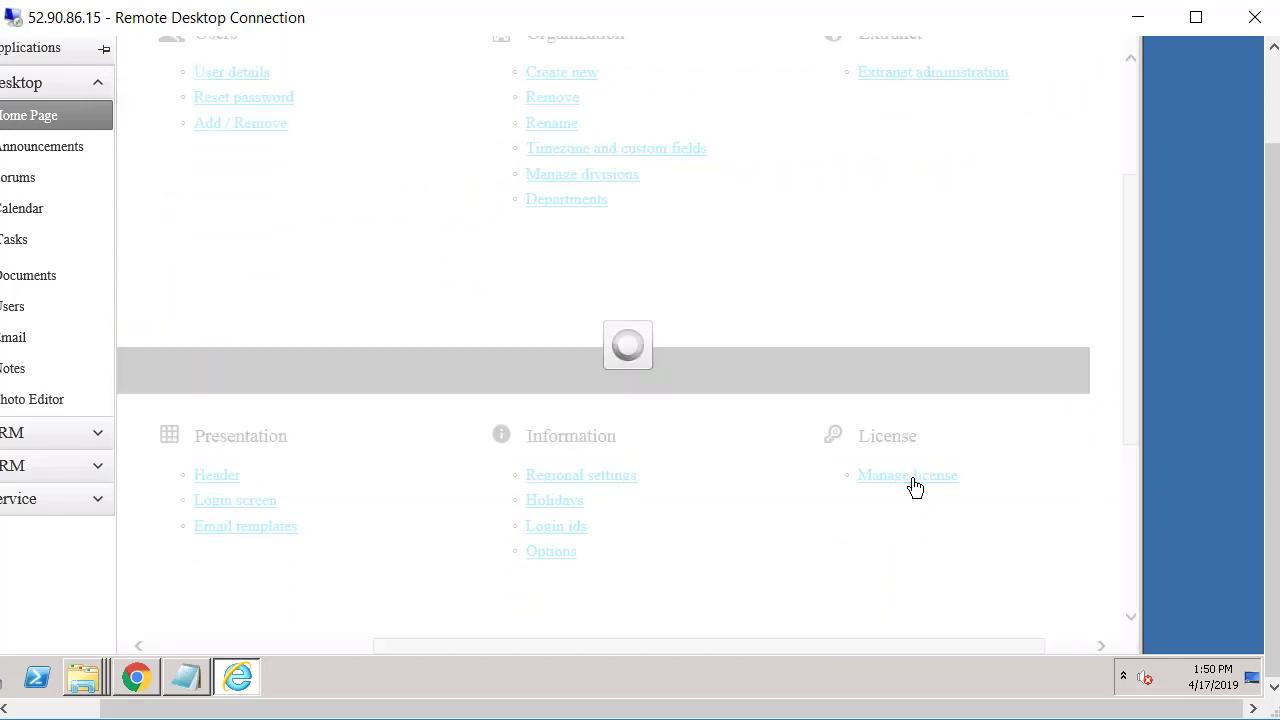
View Manage license: code 10.7.1.1, database 10.7.1, expiring Jan 14, 2025
click(906, 474)
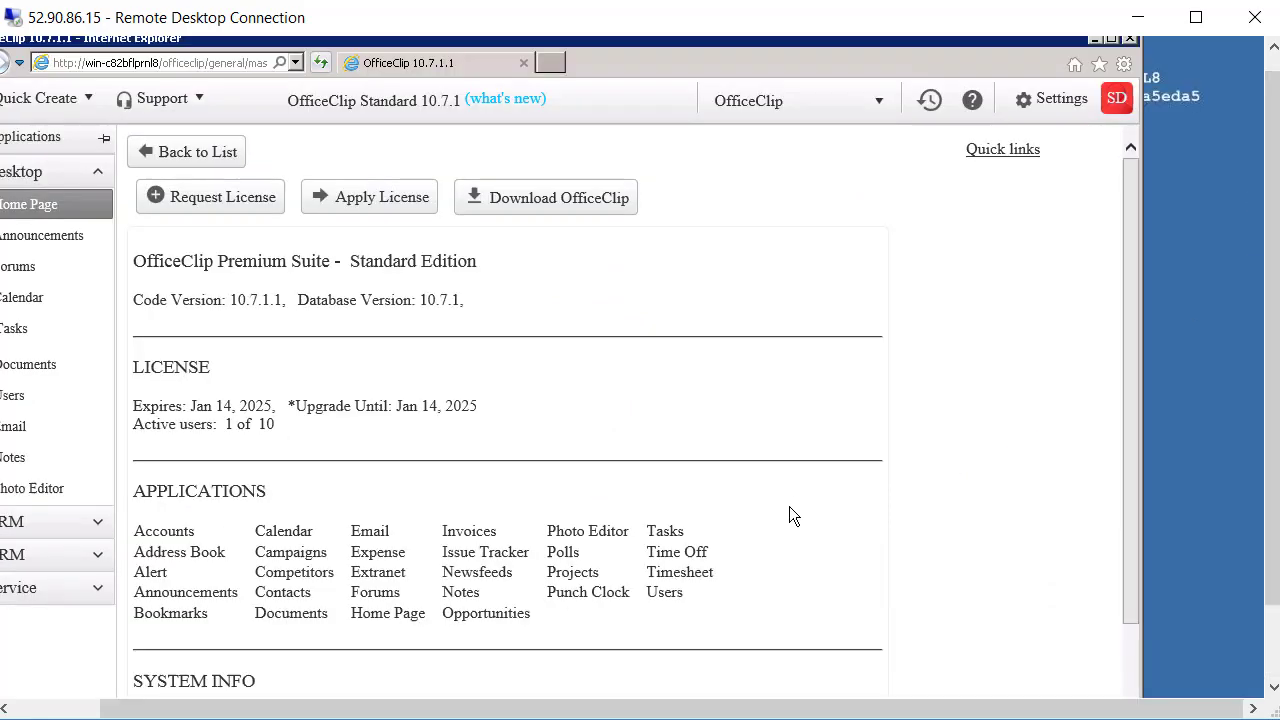
scroll(down, 3)
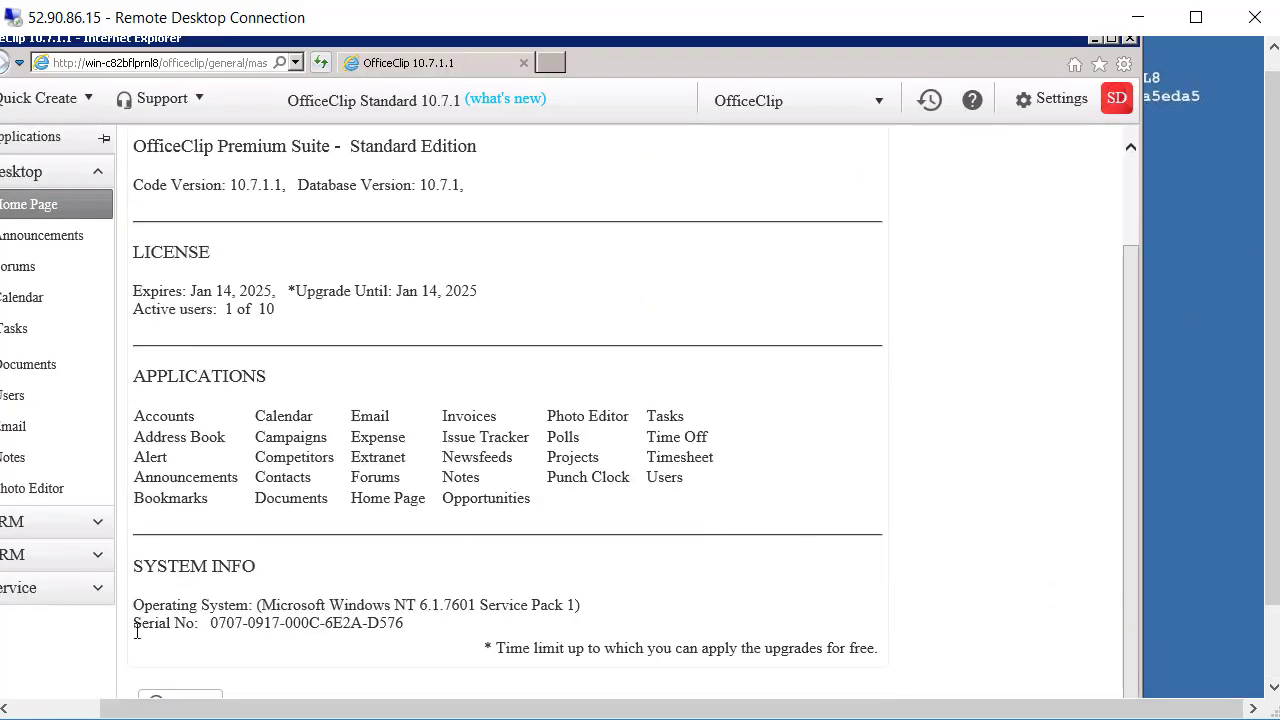
drag(136, 622, 322, 622)
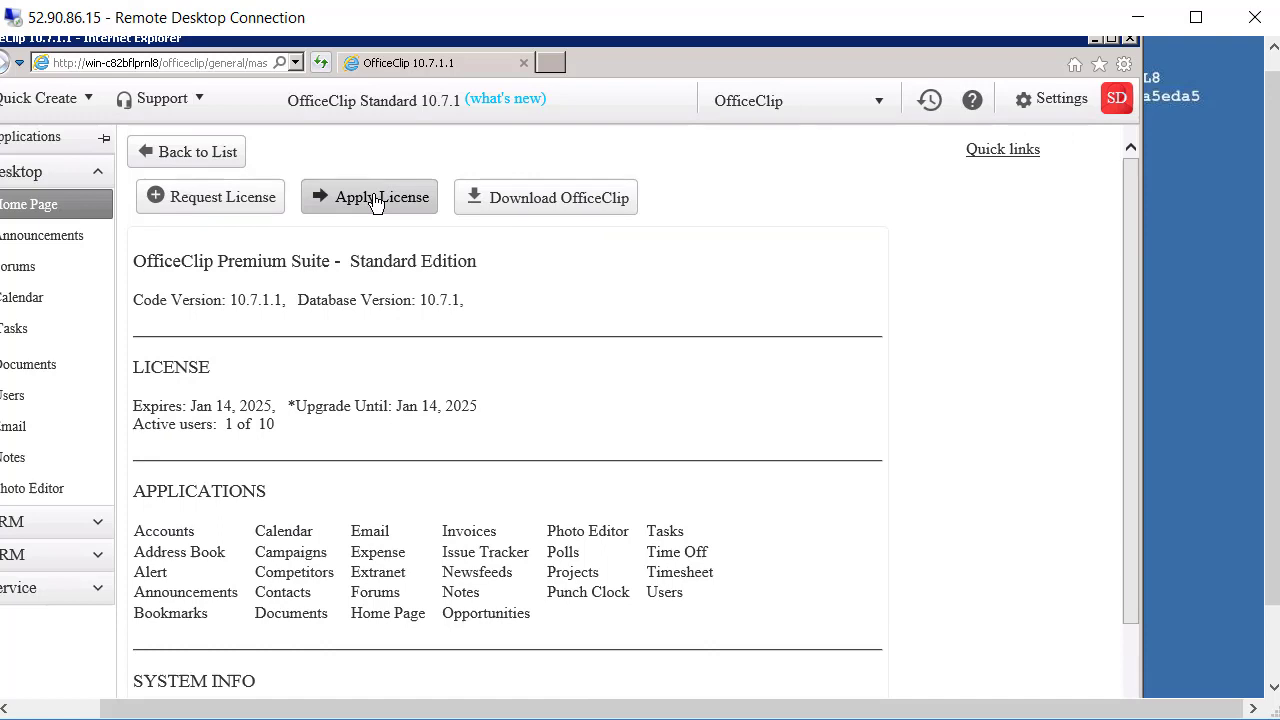
mouse_move(390, 216)
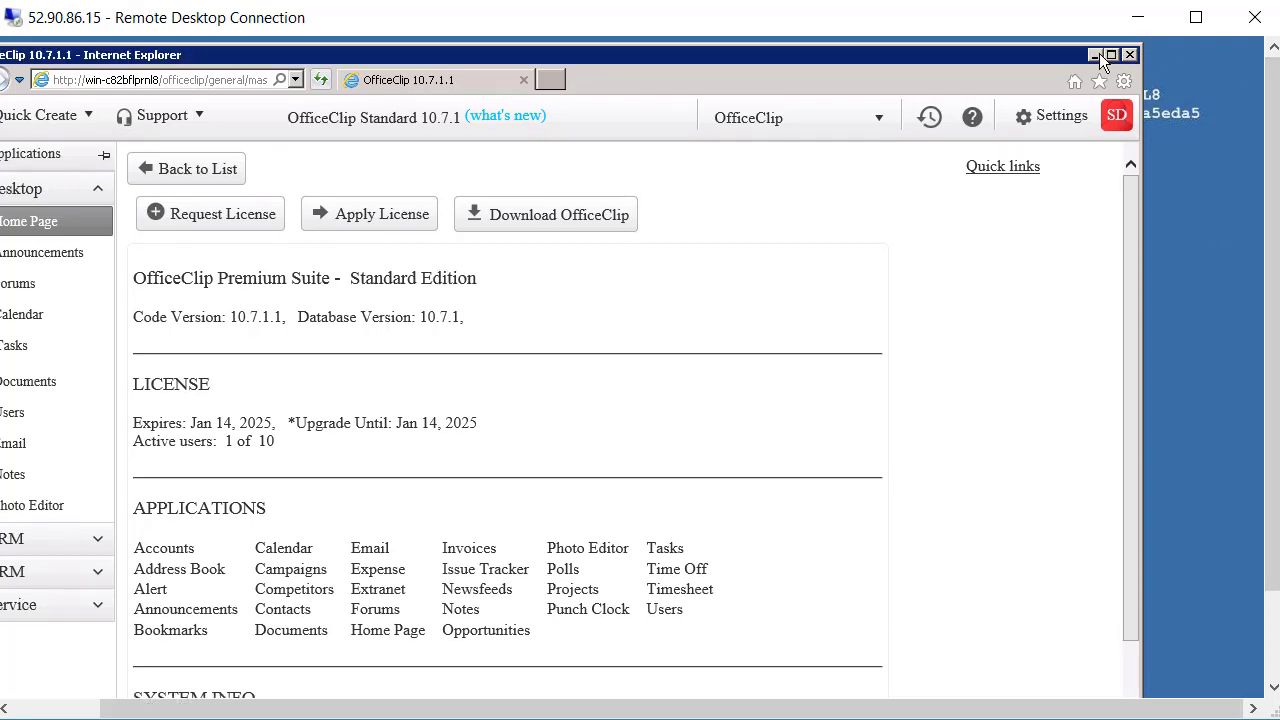
Minimize Internet Explorer to reveal the server desktop
click(1092, 56)
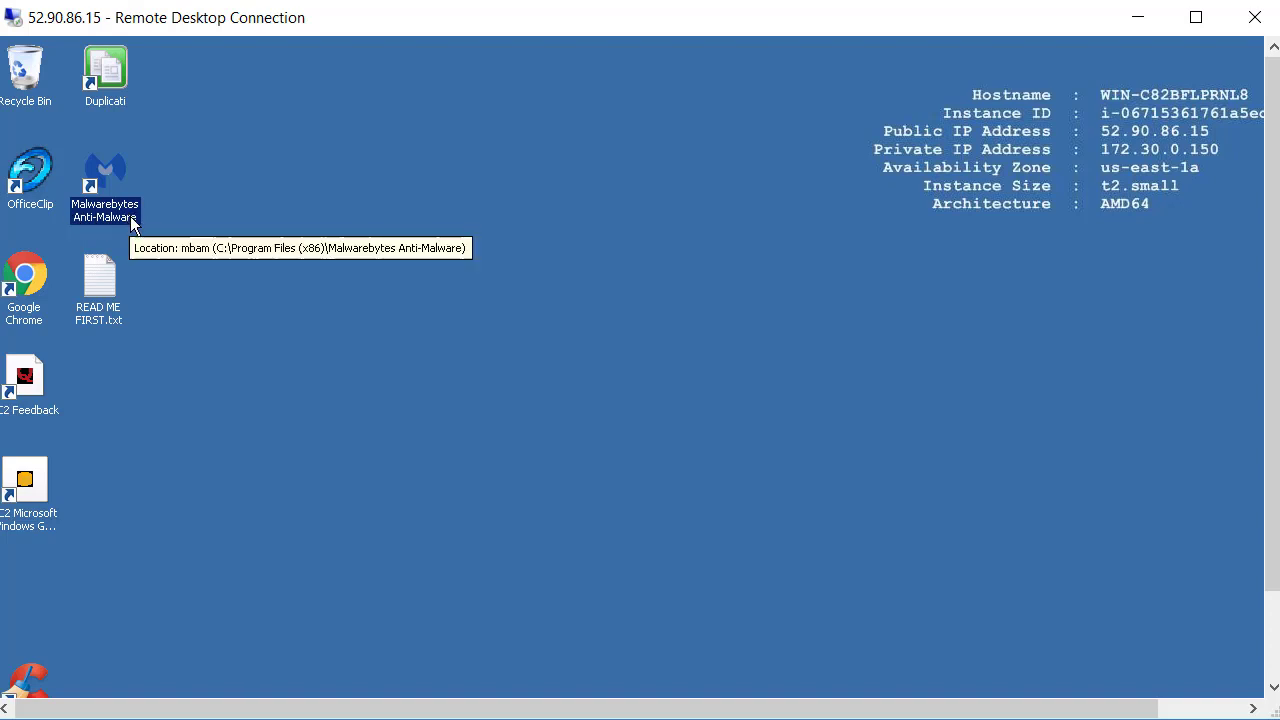
mouse_move(1274, 668)
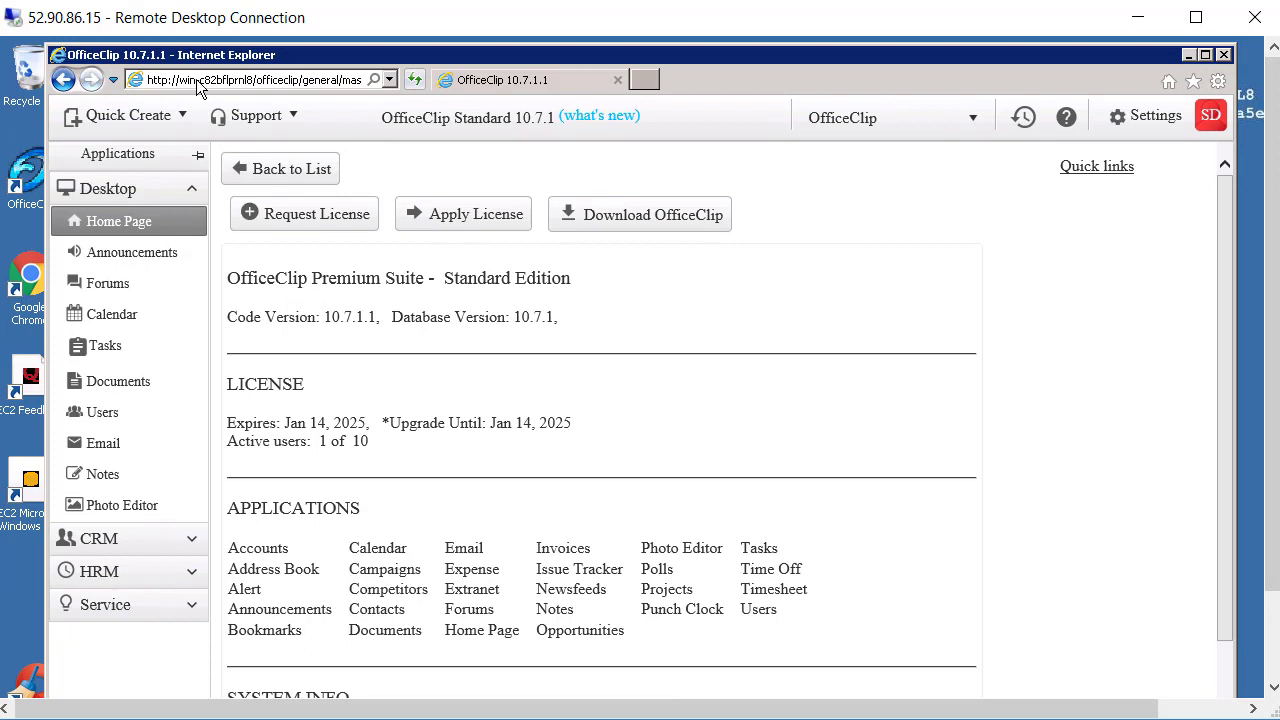
mouse_move(300, 92)
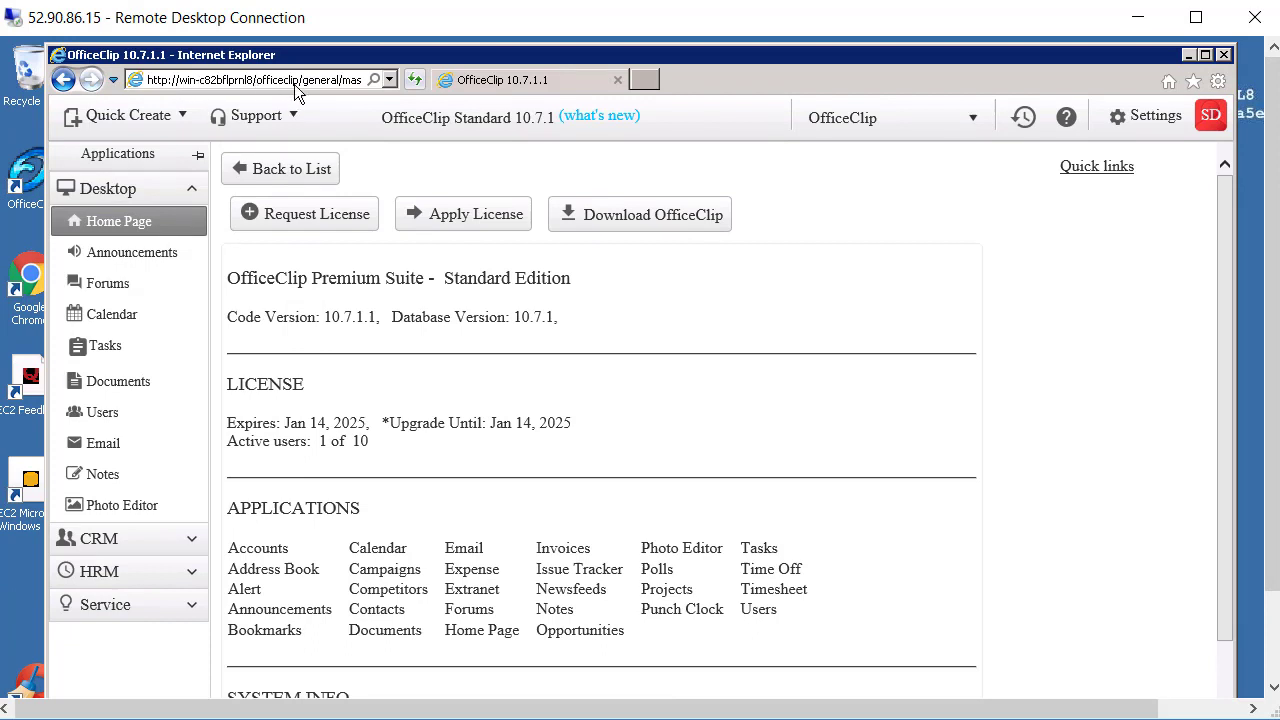